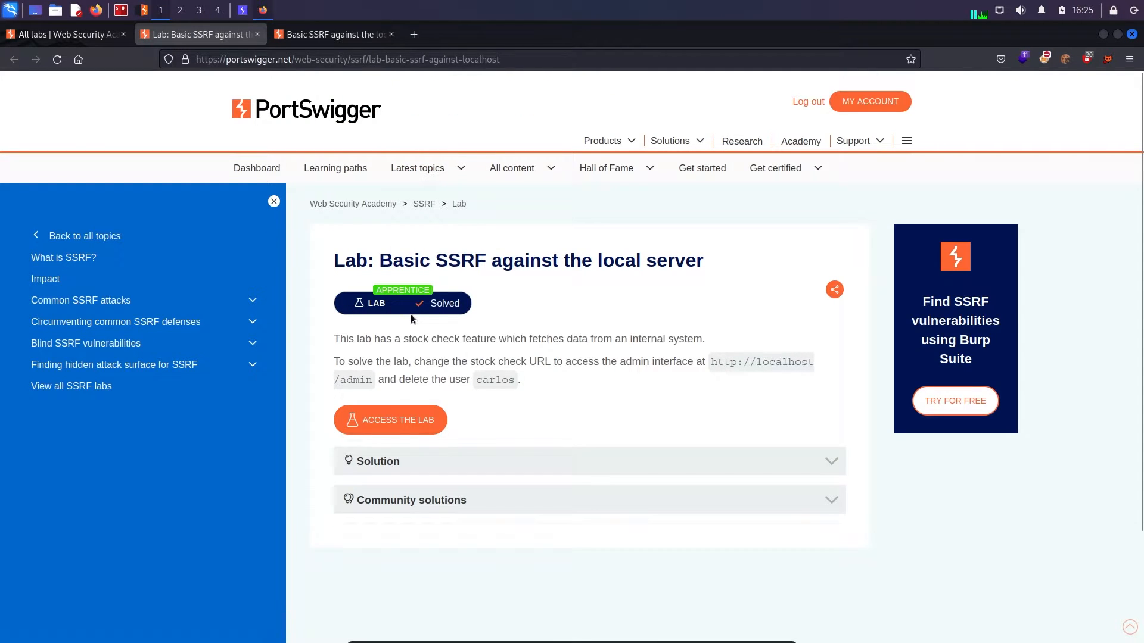
mouse_move(539, 307)
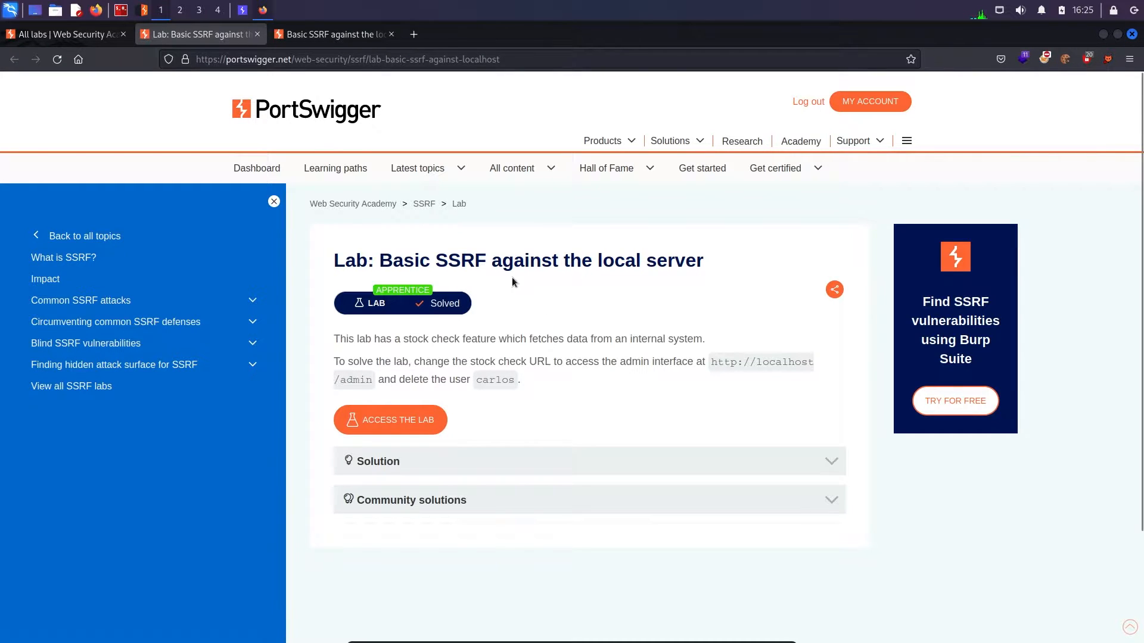
mouse_move(421, 315)
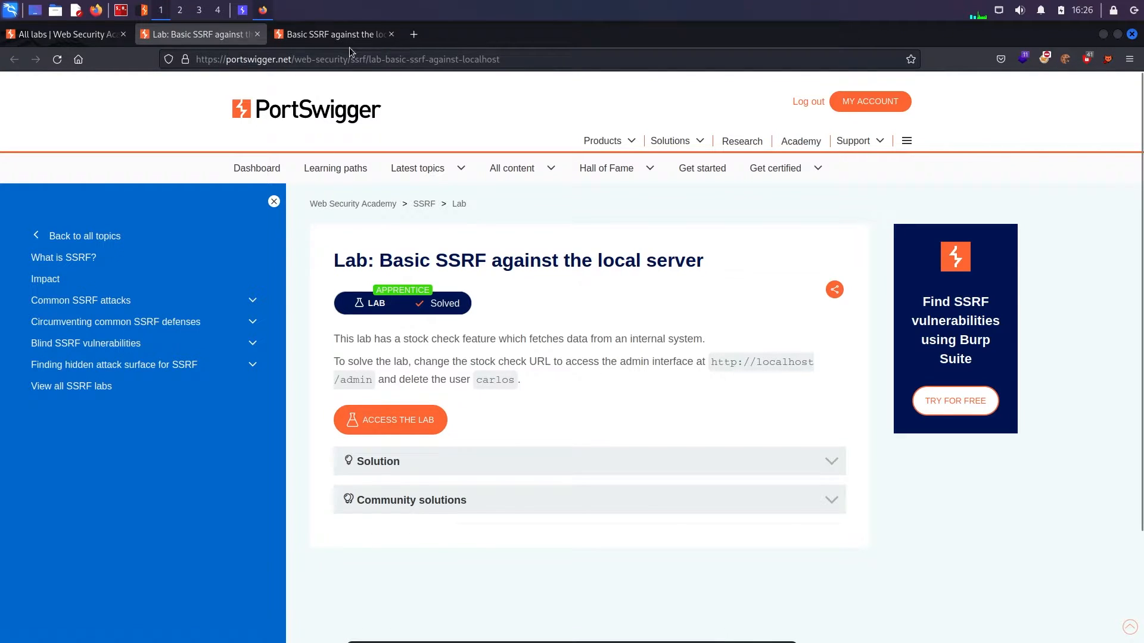
Step: Switch to the lab shop tab, enable the Burp proxy extension and return Home
left_click(333, 35)
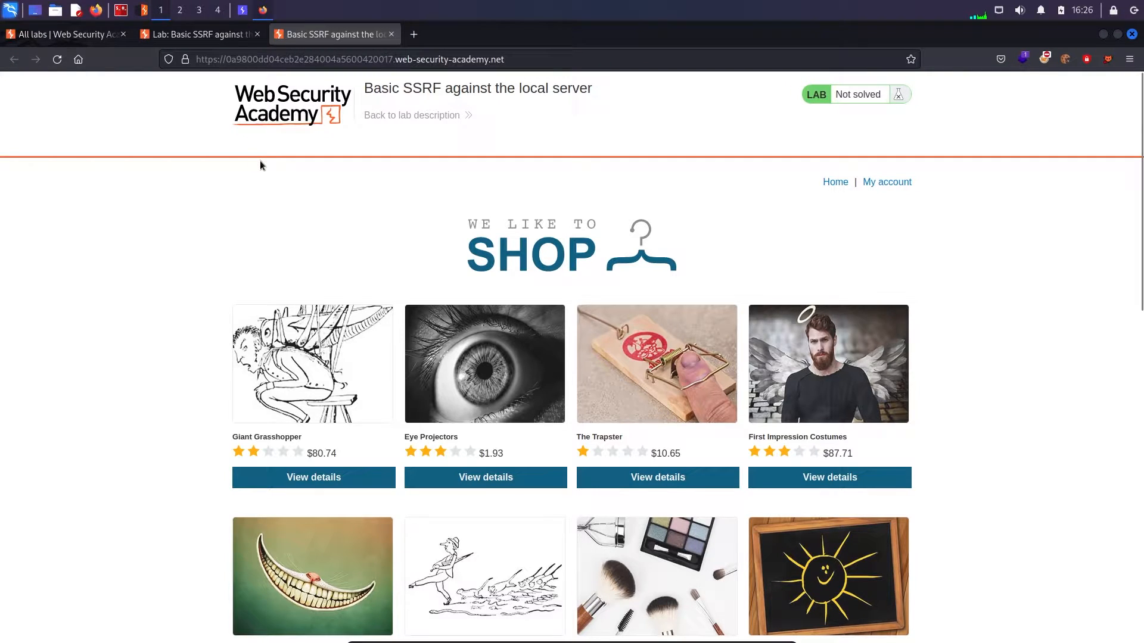
mouse_move(294, 194)
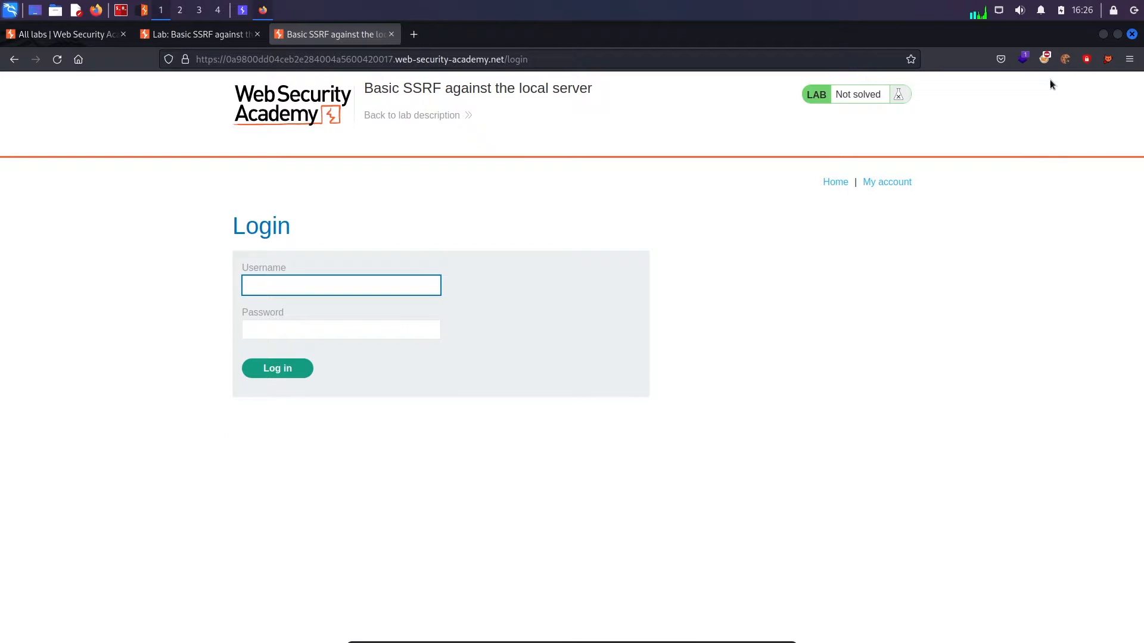
left_click(1044, 59)
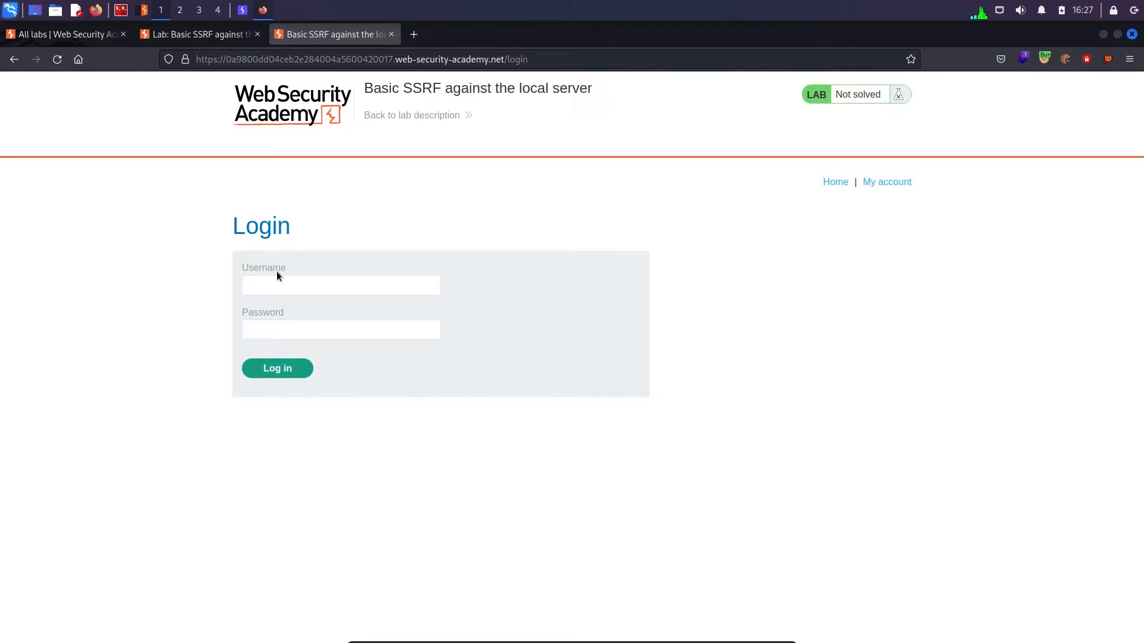
left_click(340, 329)
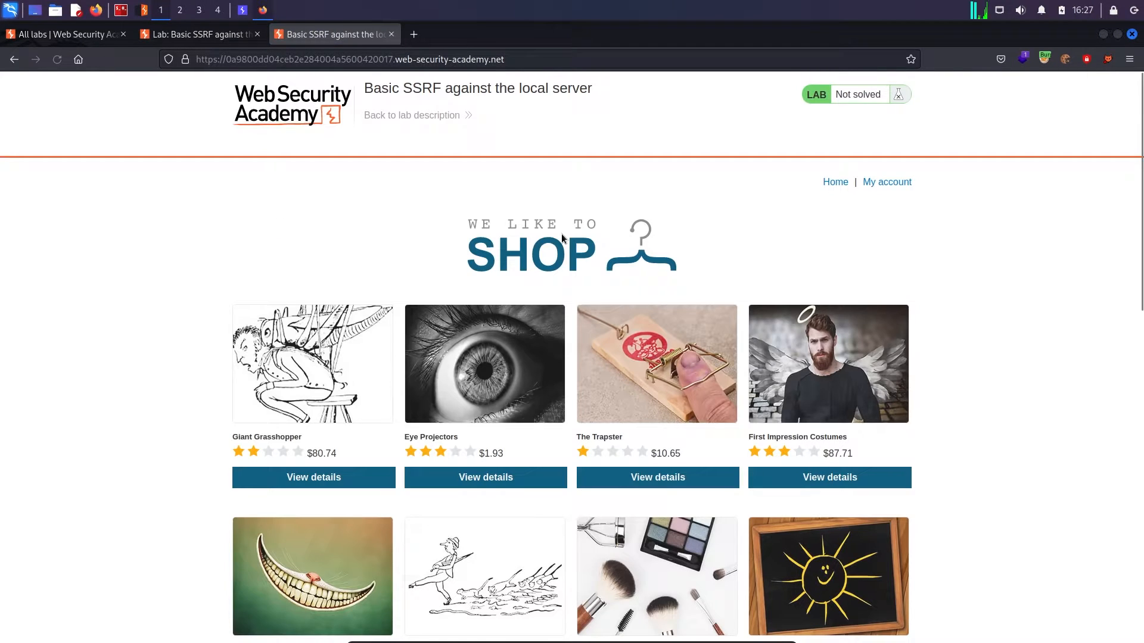
Step: View Giant Grasshopper's details and check its stock for the Milan store
scroll("down", 3)
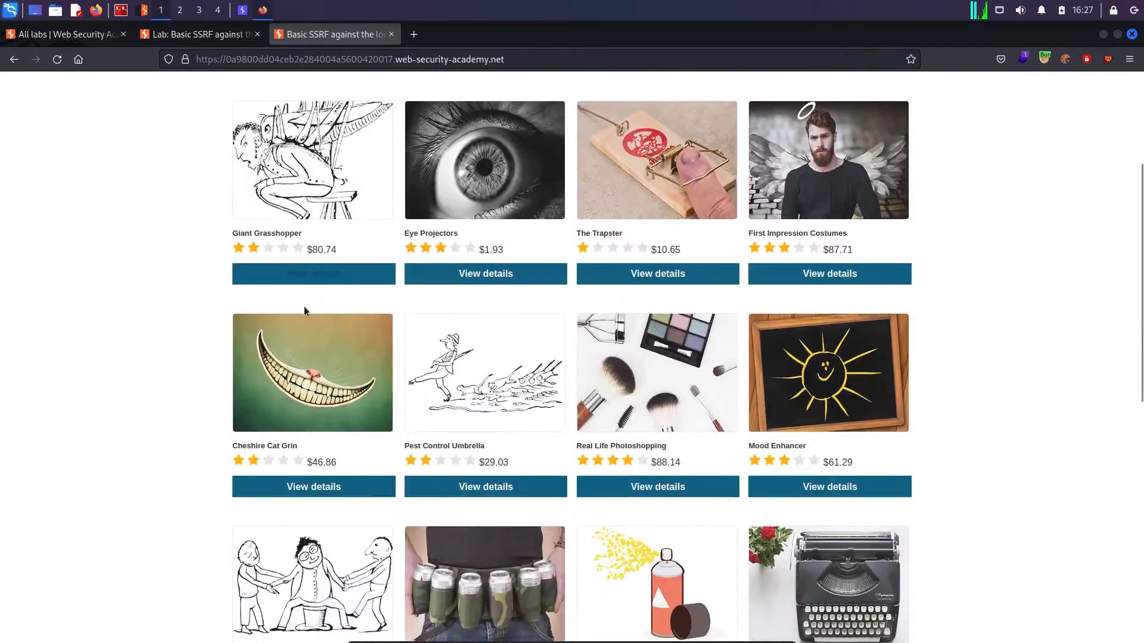
left_click(314, 274)
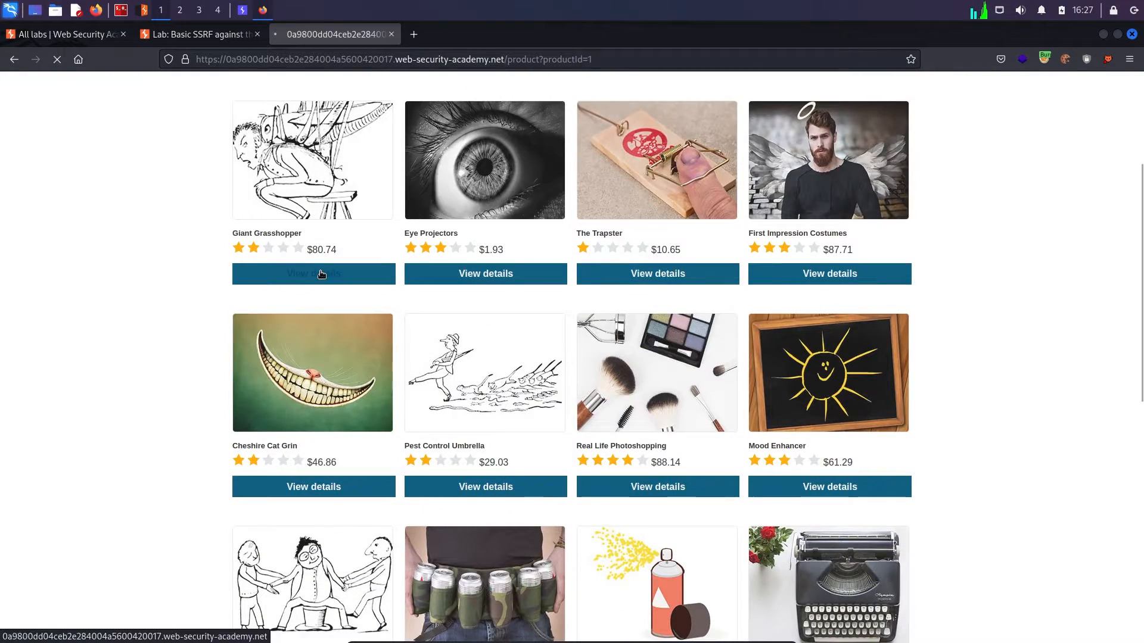
left_click(314, 274)
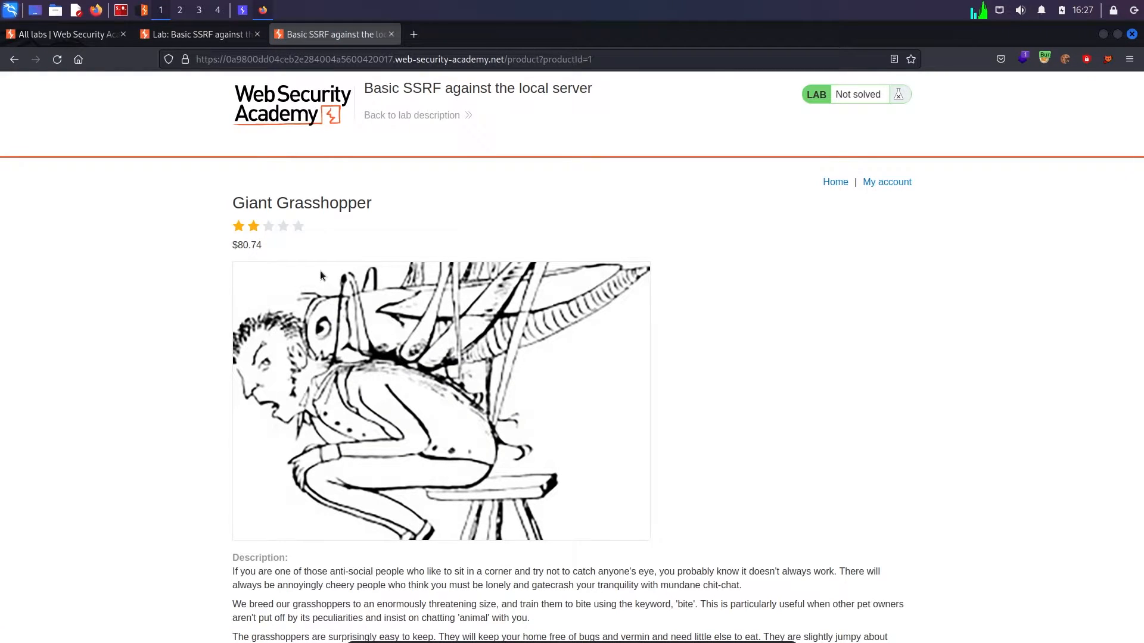
scroll("down", 3)
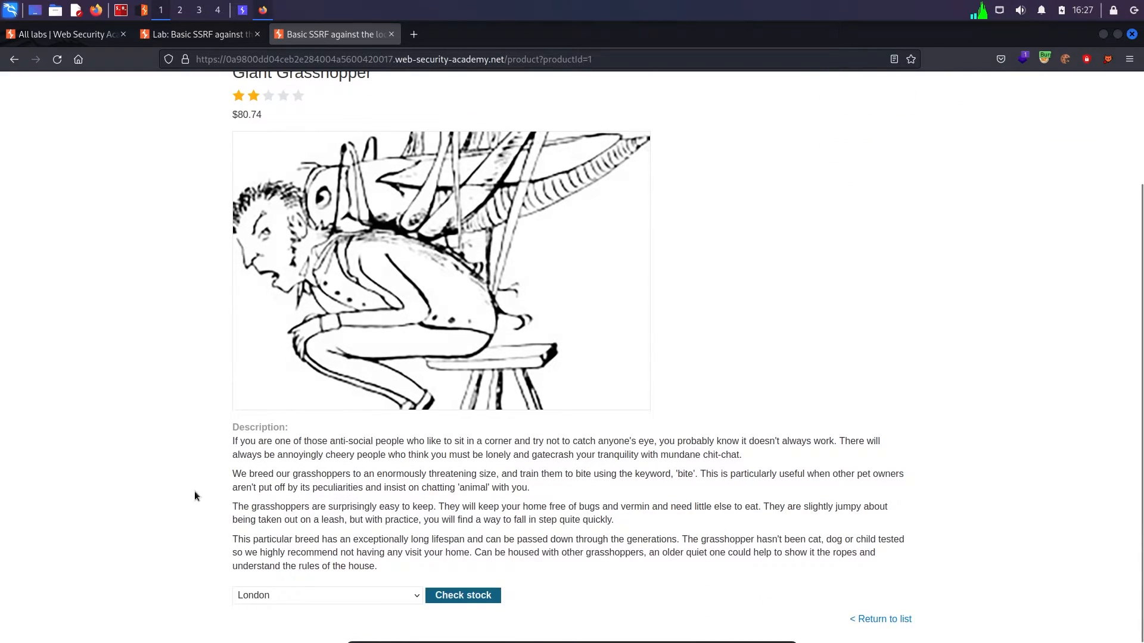
left_click(326, 596)
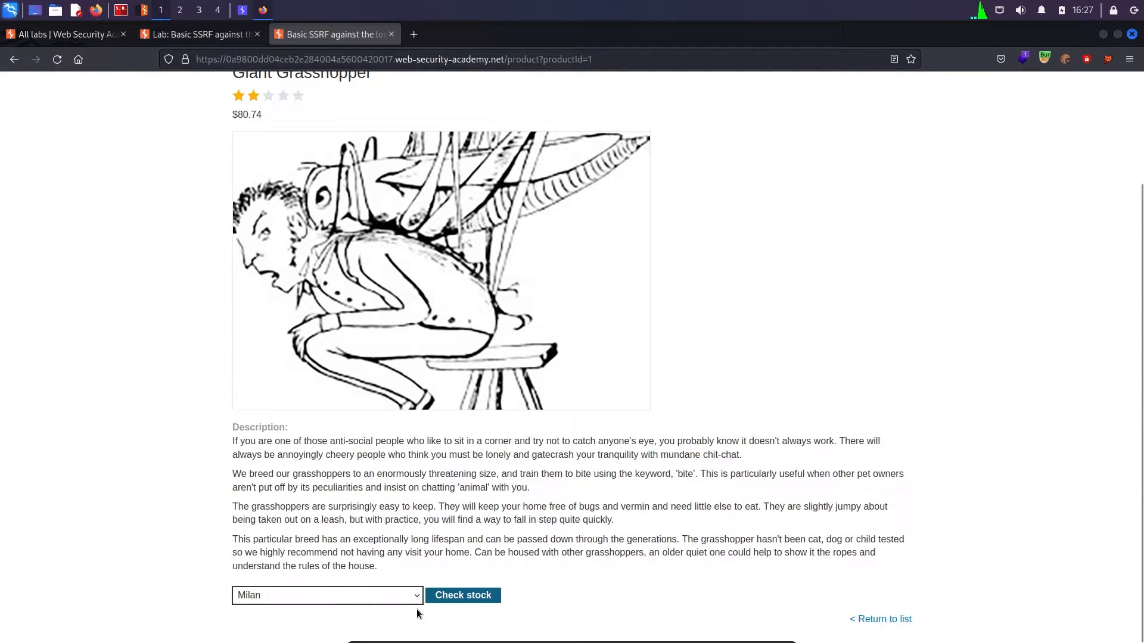
left_click(463, 596)
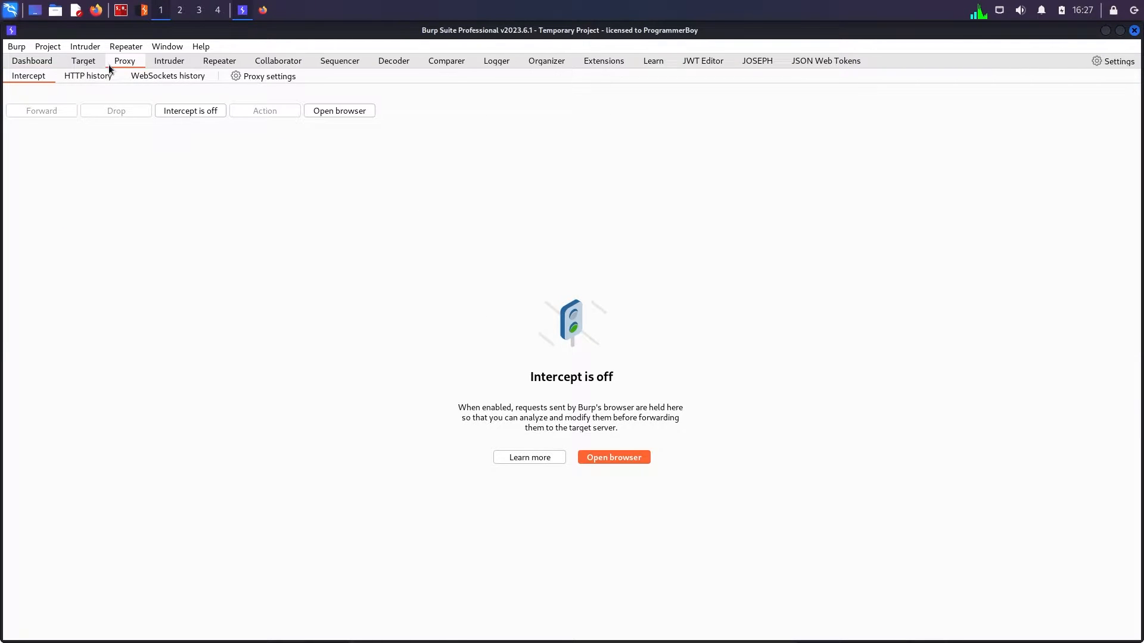
Step: Add web-security-academy as an in-scope host in the project's target scope settings
left_click(87, 76)
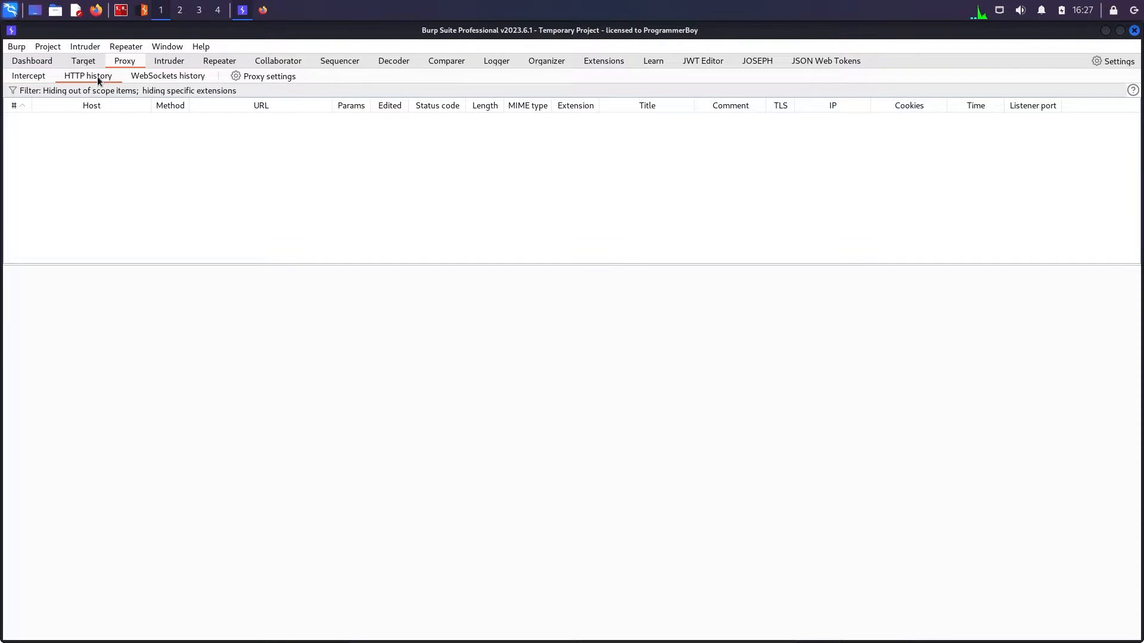
left_click(84, 61)
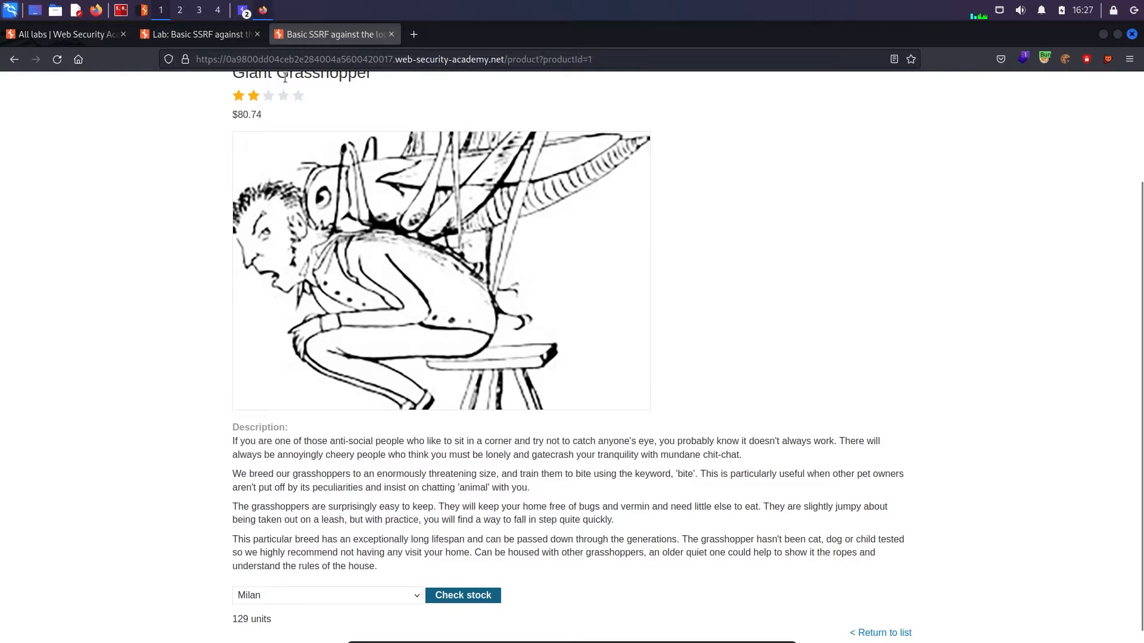
double_click(420, 59)
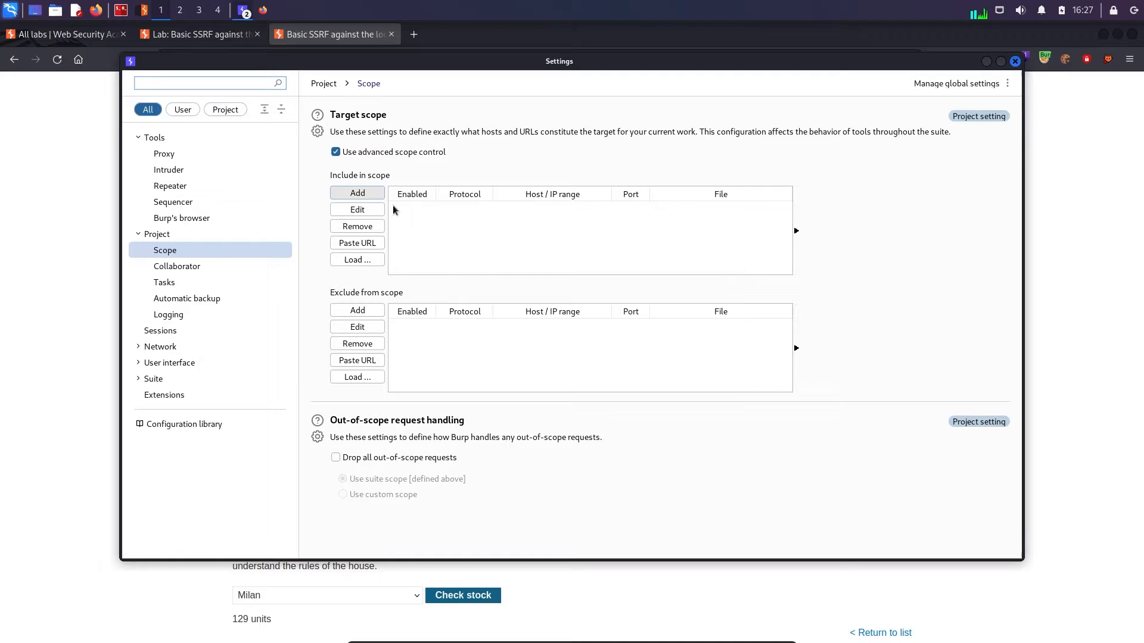
left_click(356, 193)
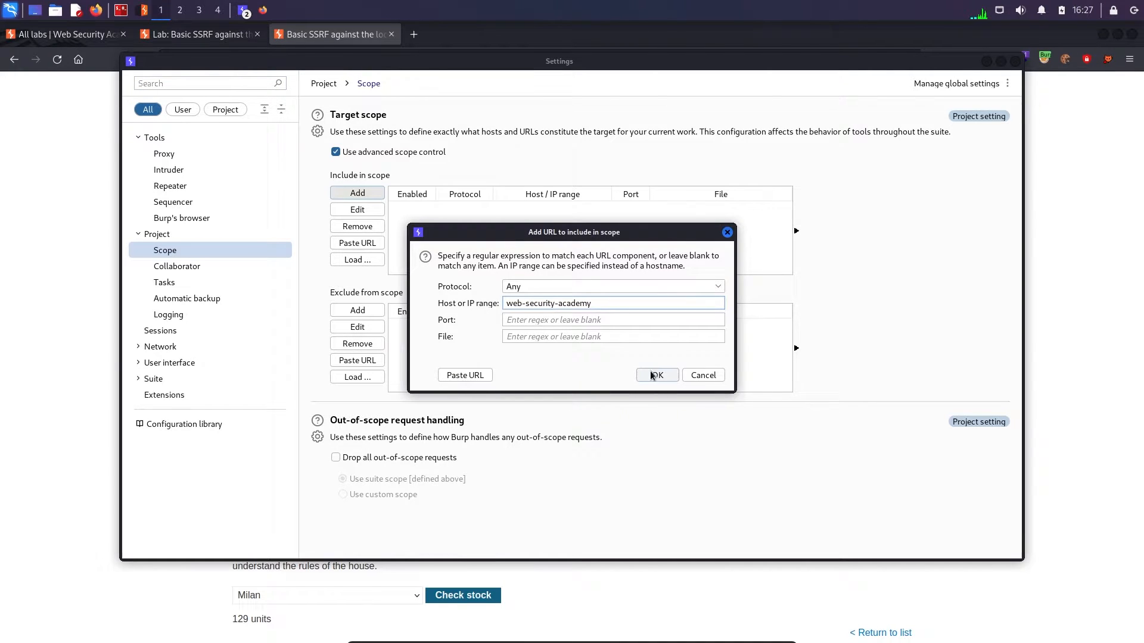
left_click(655, 376)
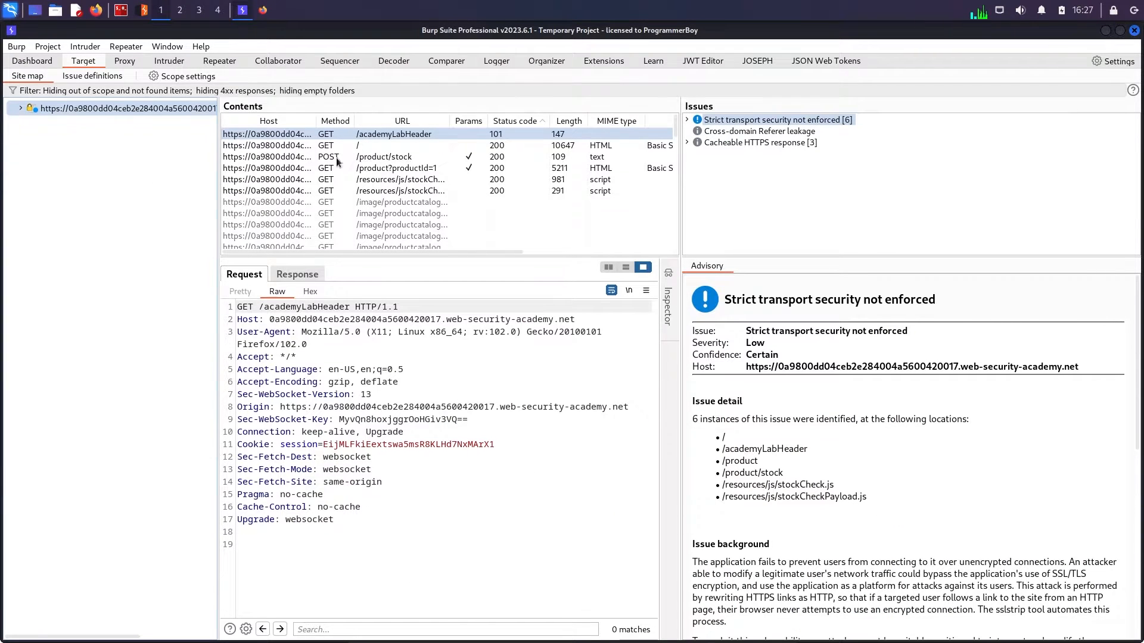
Step: Sort HTTP history newest first and inspect the POST /product/stock and GET /product?productId=1 requests
left_click(124, 61)
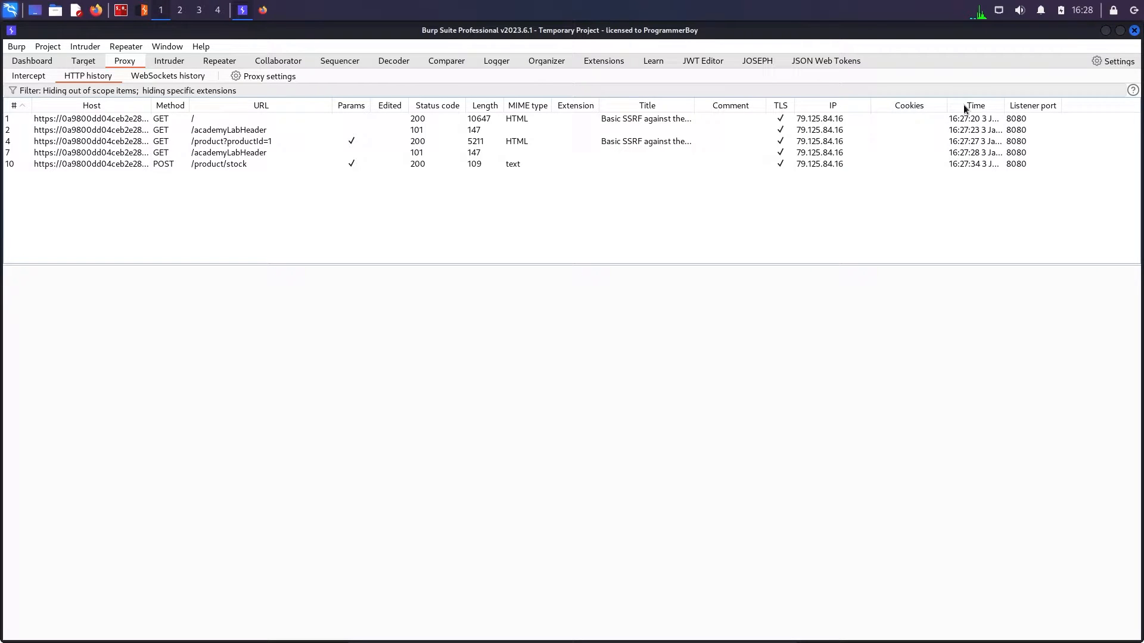
left_click(974, 105)
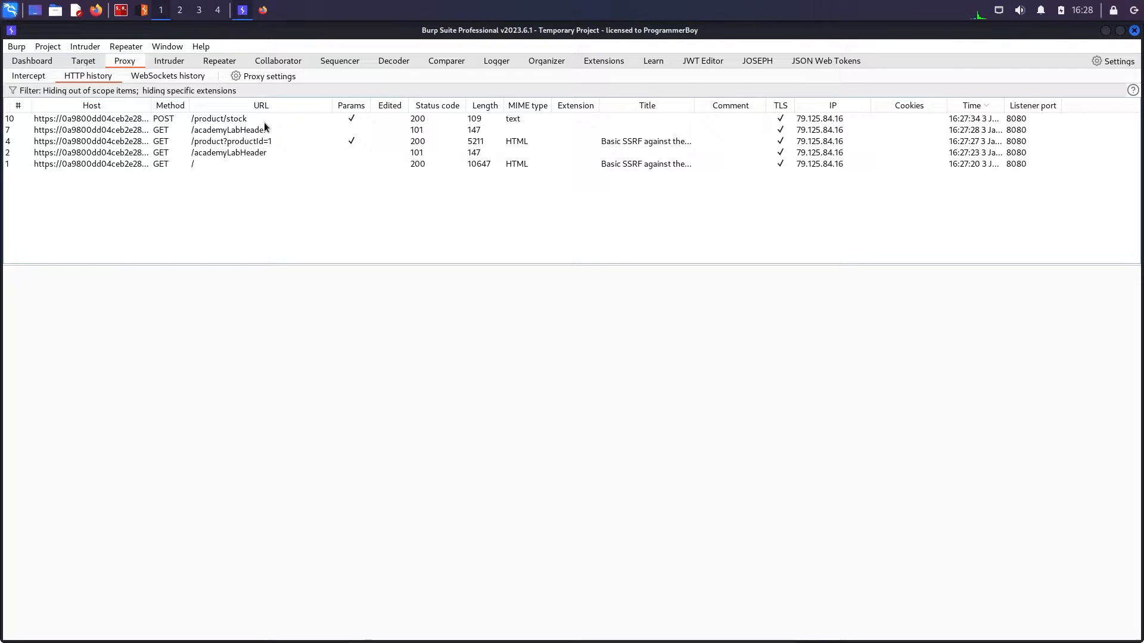
left_click(219, 118)
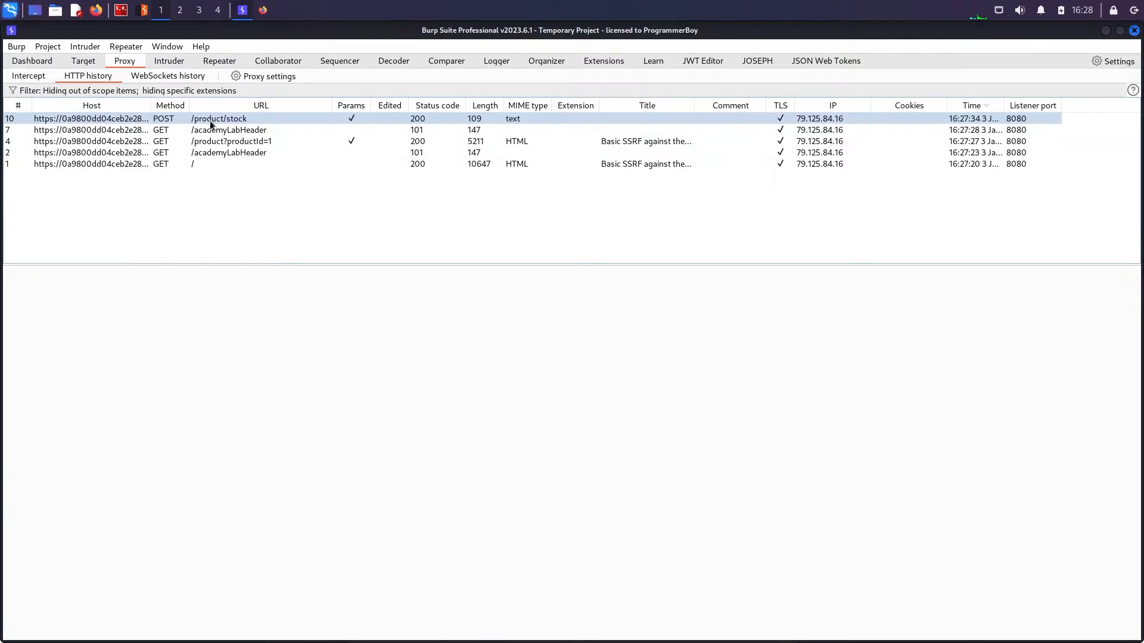
left_click(219, 118)
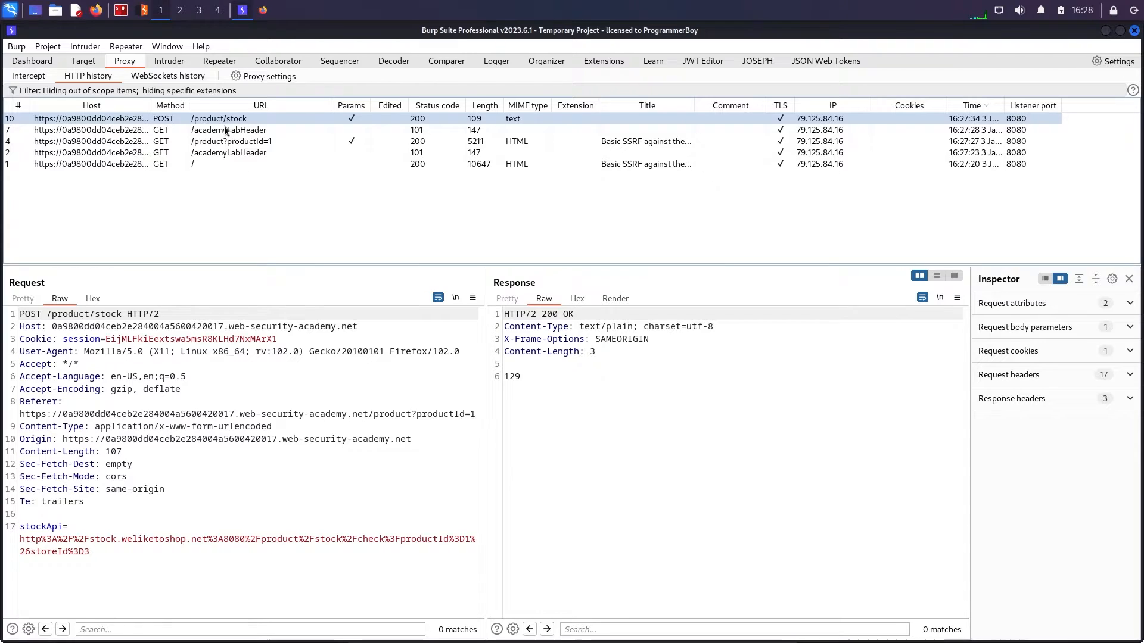
mouse_move(229, 139)
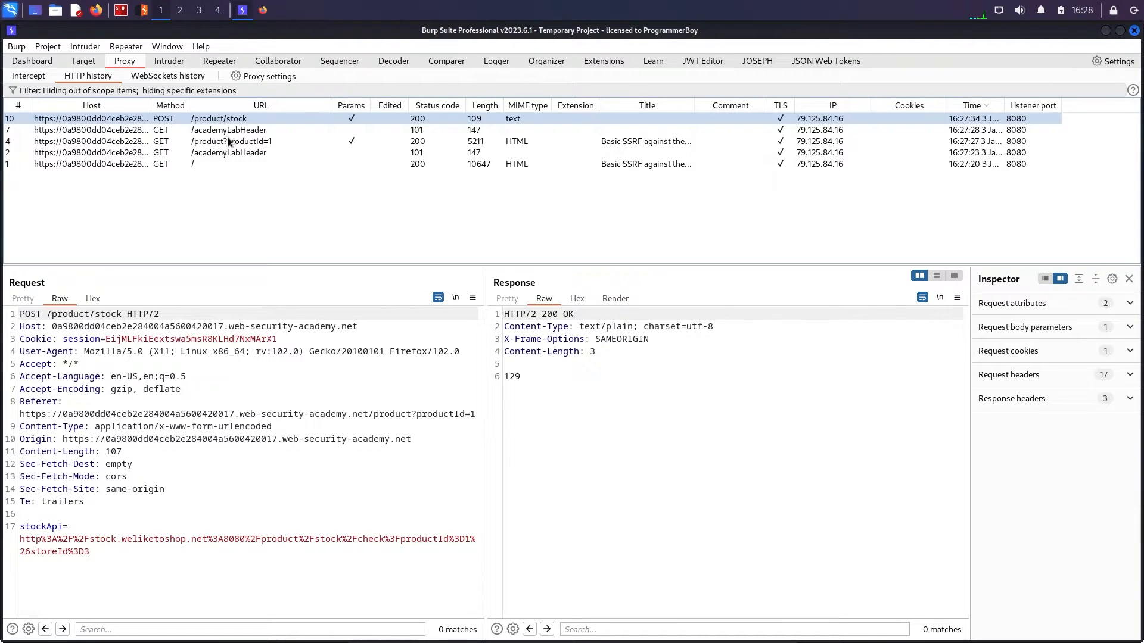
left_click(220, 141)
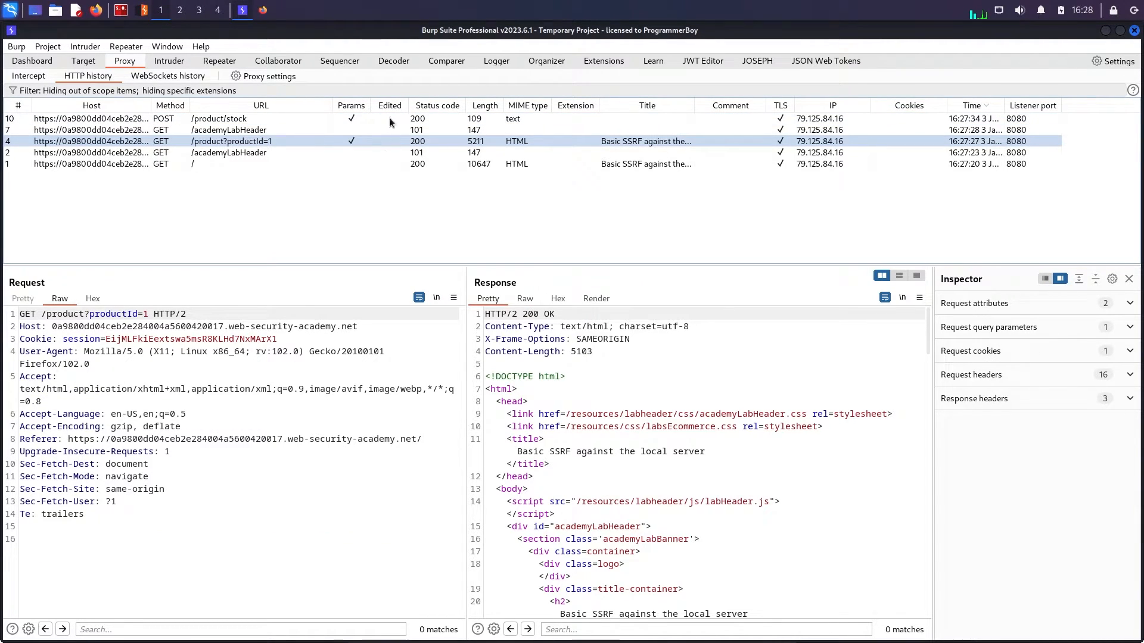
mouse_move(323, 122)
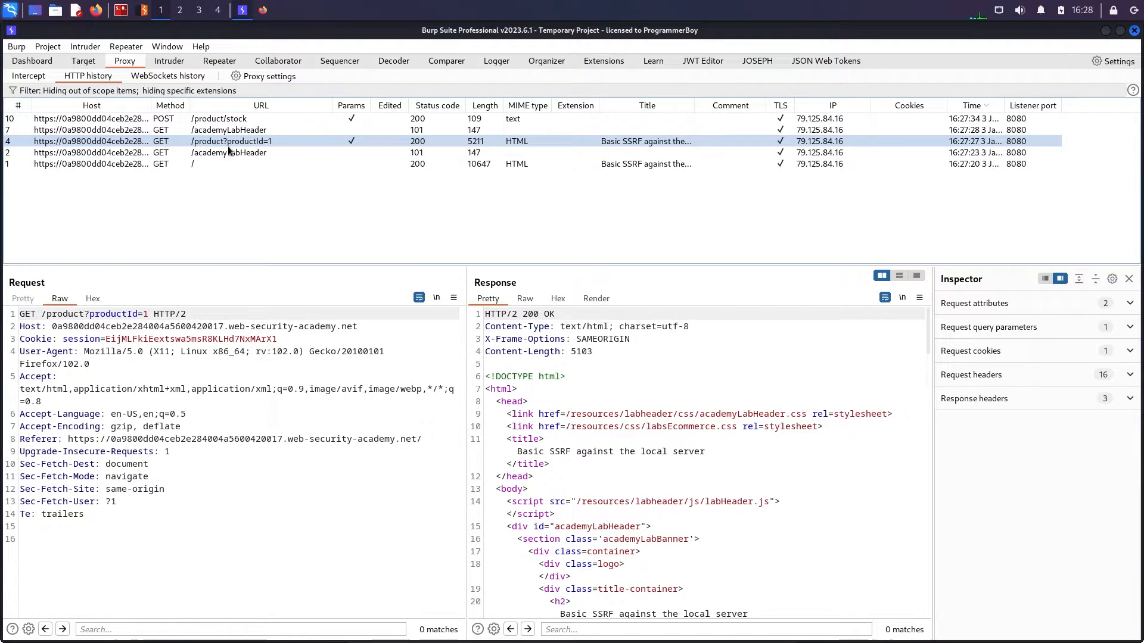
mouse_move(229, 151)
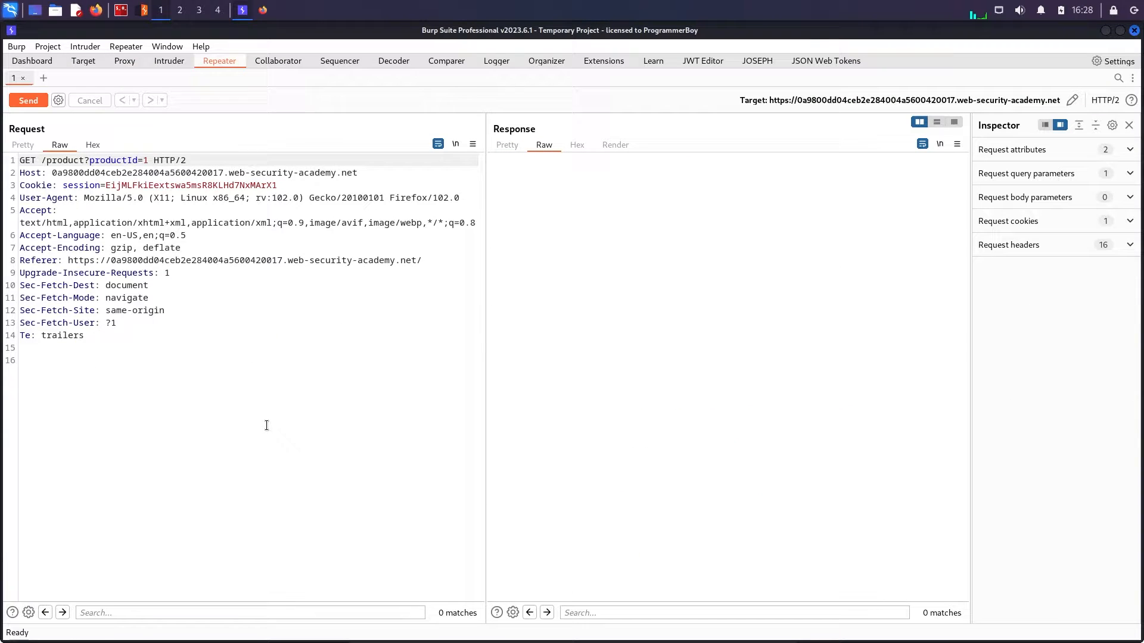
Step: Send the product request in Repeater, then resend it with a tampered productId 10000 OR 1=1 payload
left_click(27, 100)
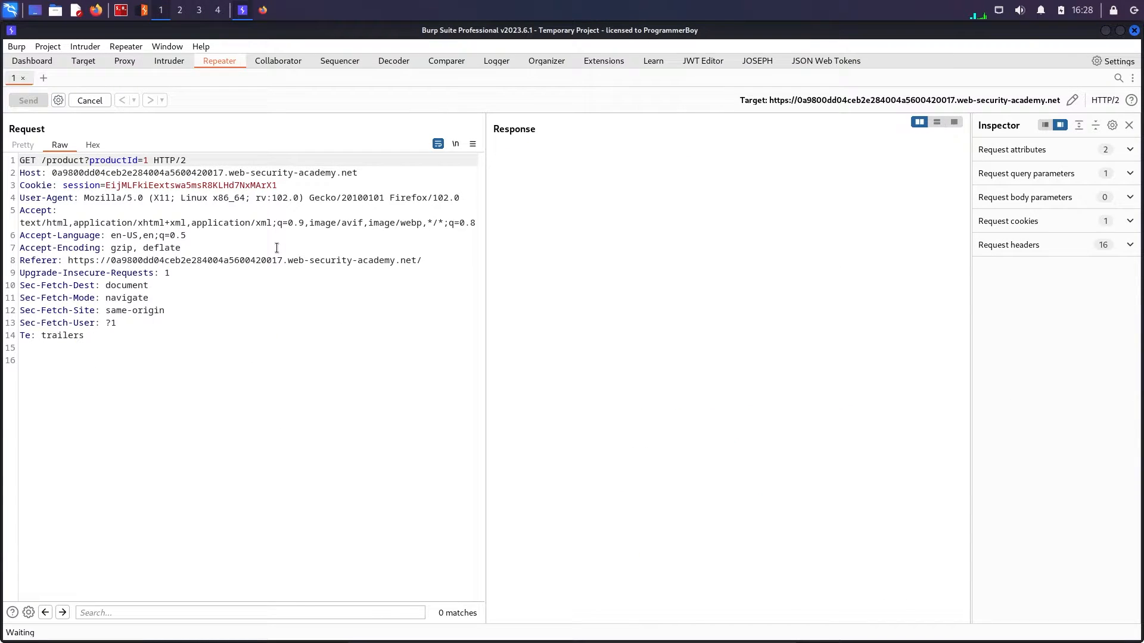
left_click(29, 100)
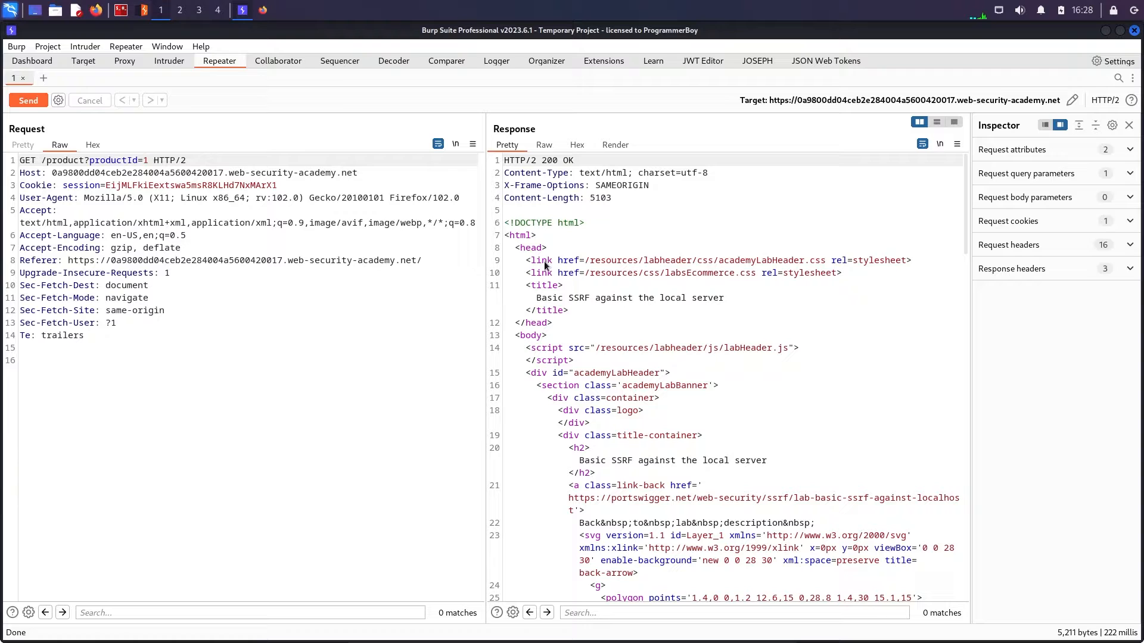
left_click(614, 144)
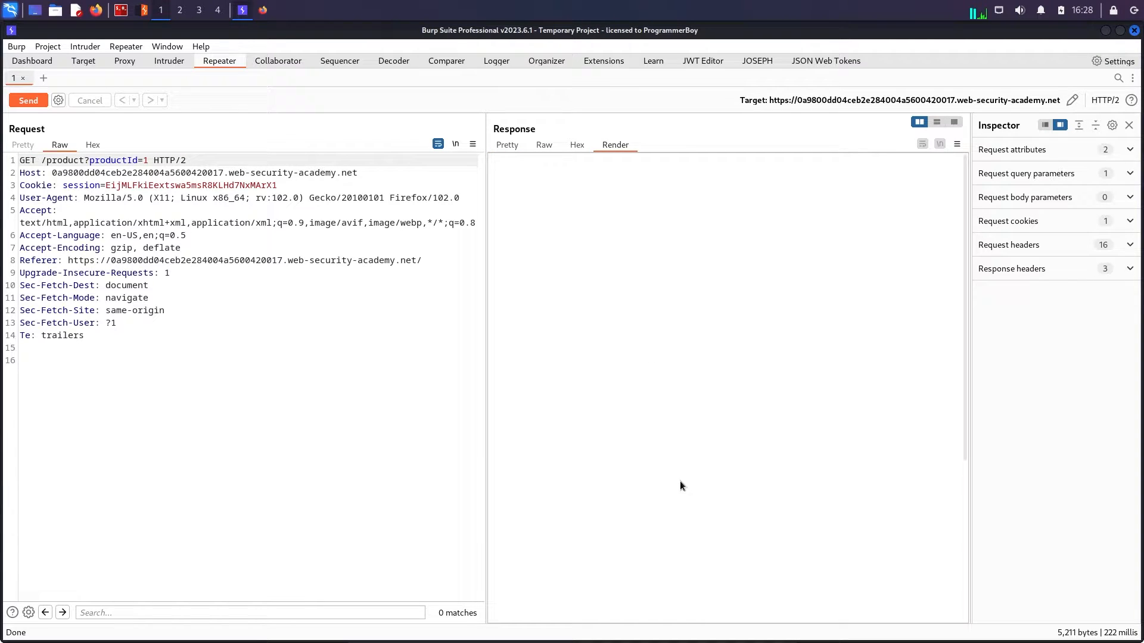
left_click(28, 100)
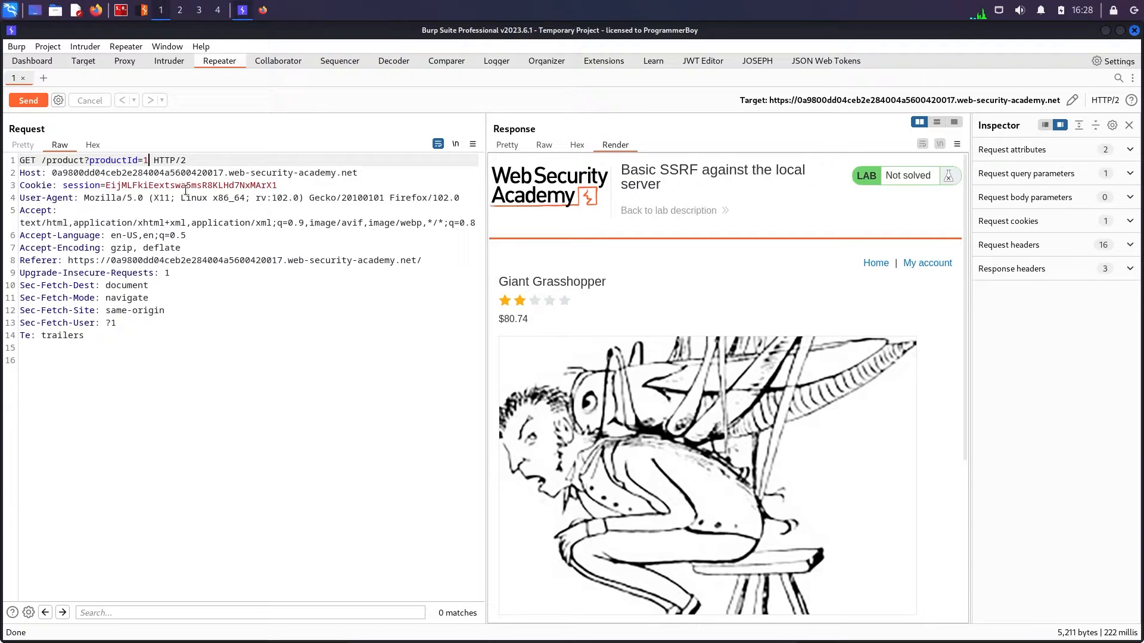
type("000")
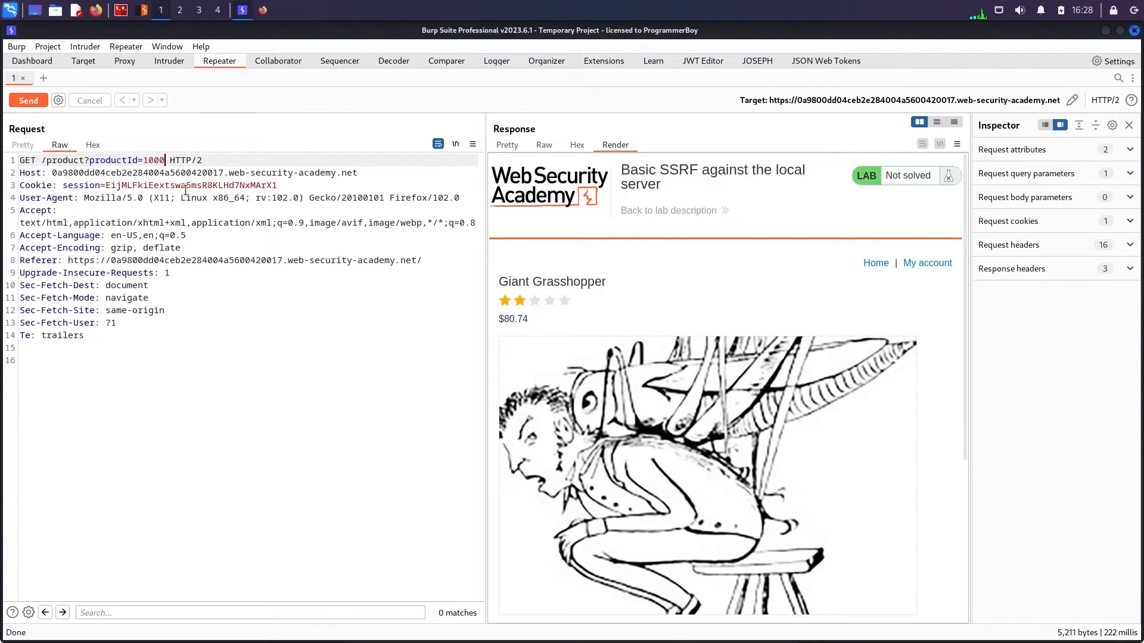
left_click(29, 100)
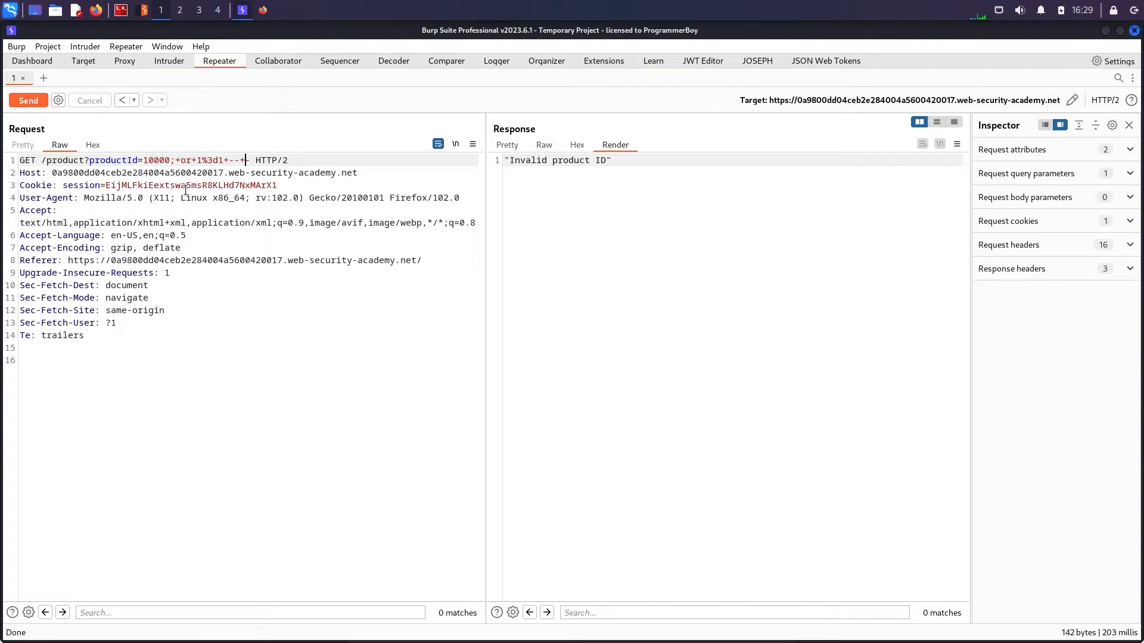
Step: Probe productId with quote, -- and # comment payloads, resending after each
key("BackSpace")
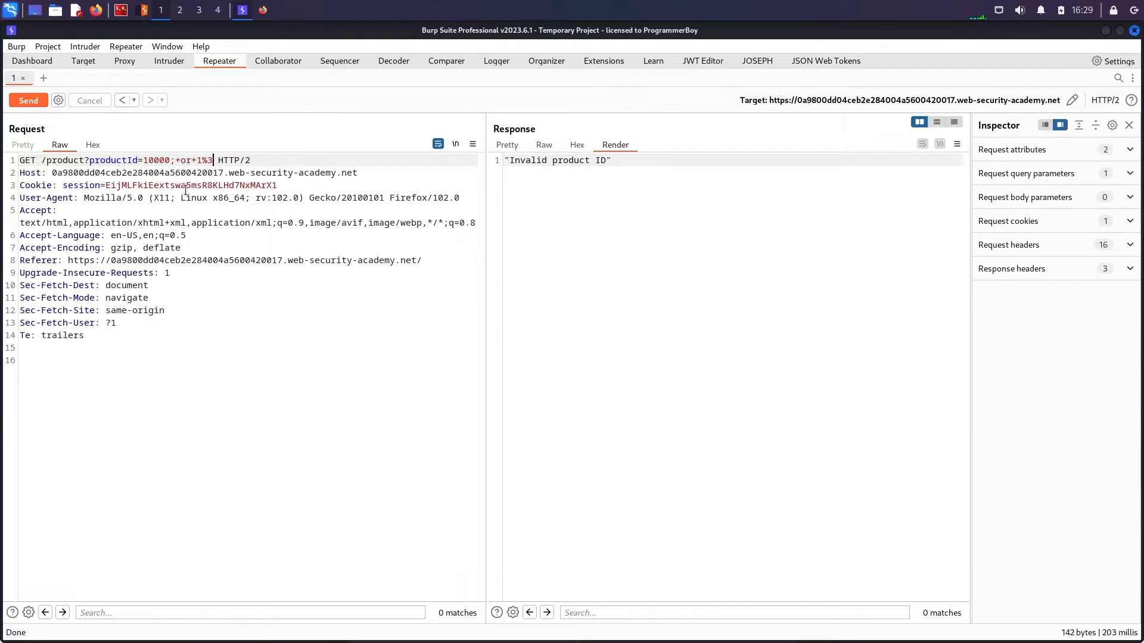
key("BackSpace")
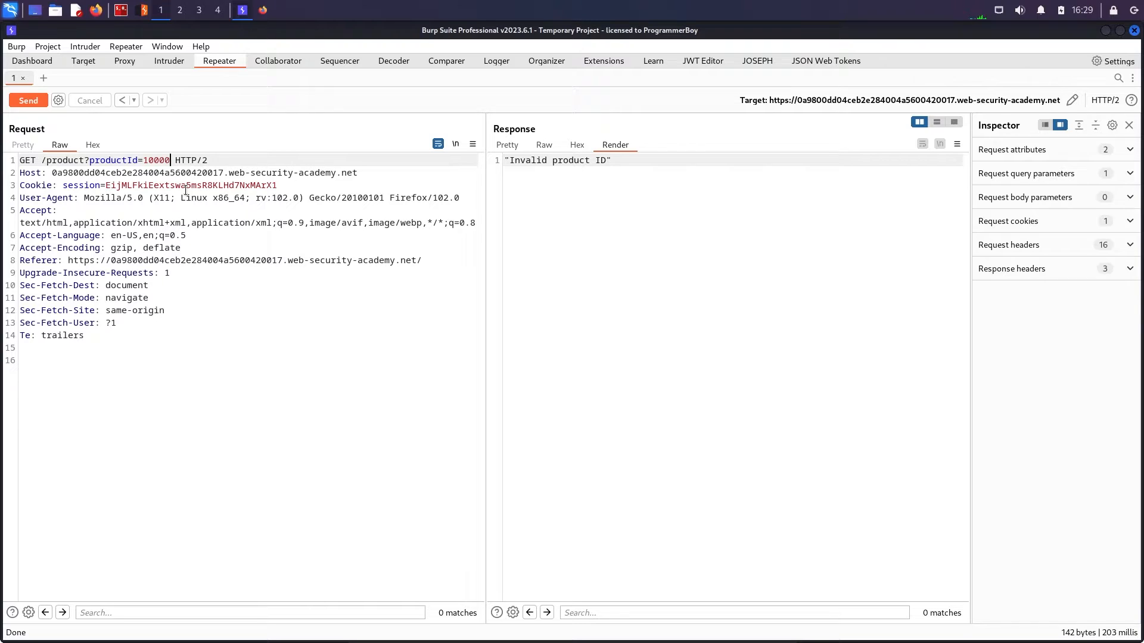
type("'")
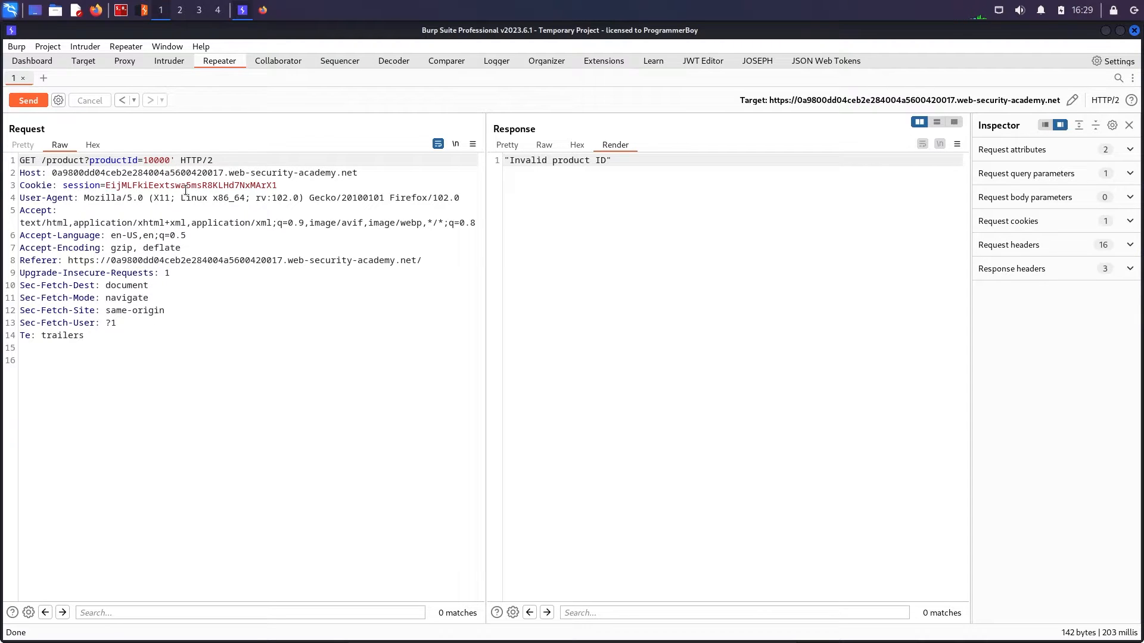
type("--+-")
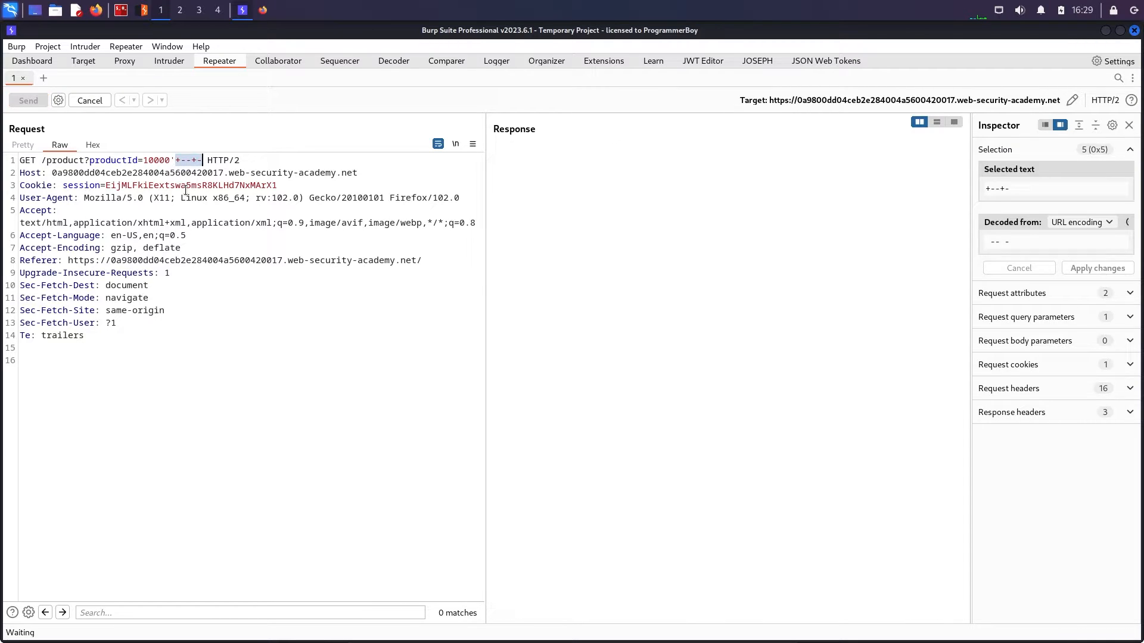
left_click(28, 100)
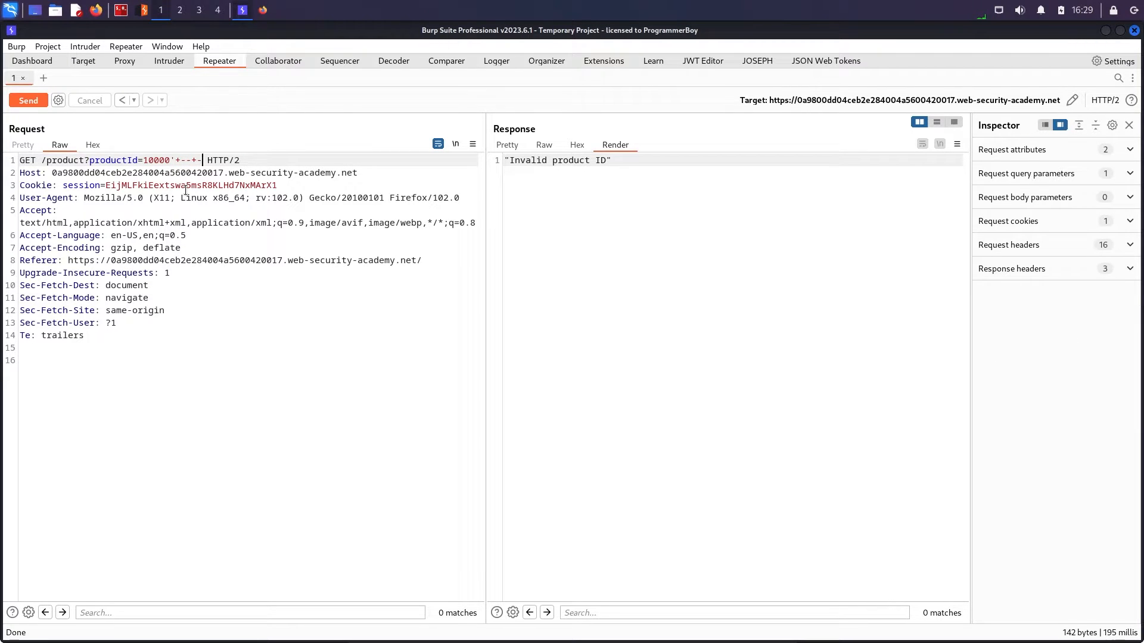
key("BackSpace")
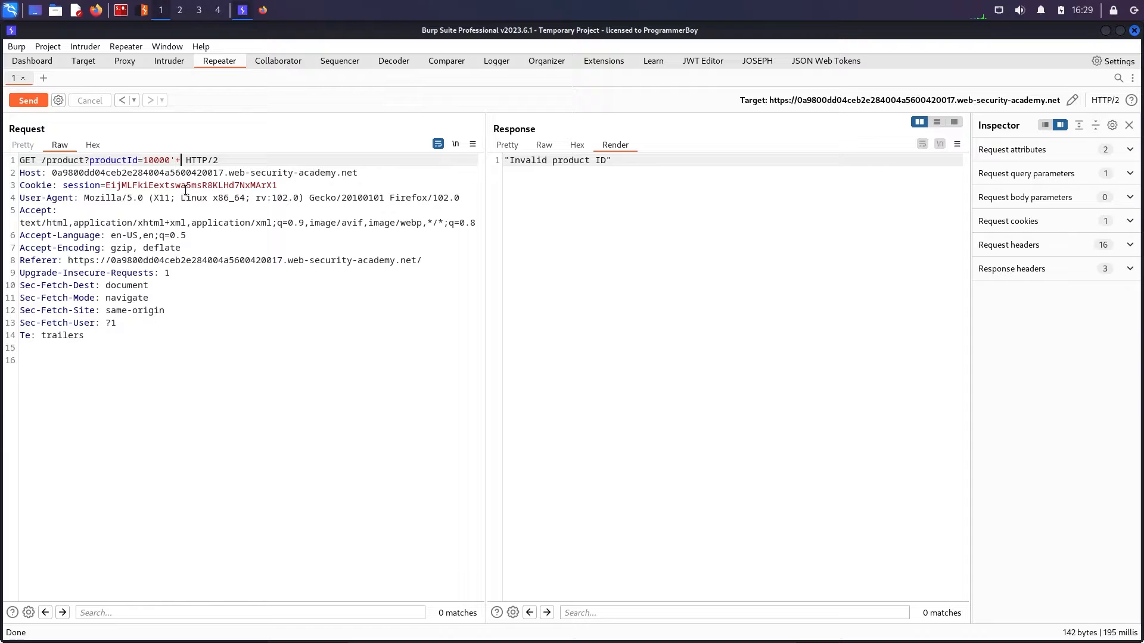
type("#")
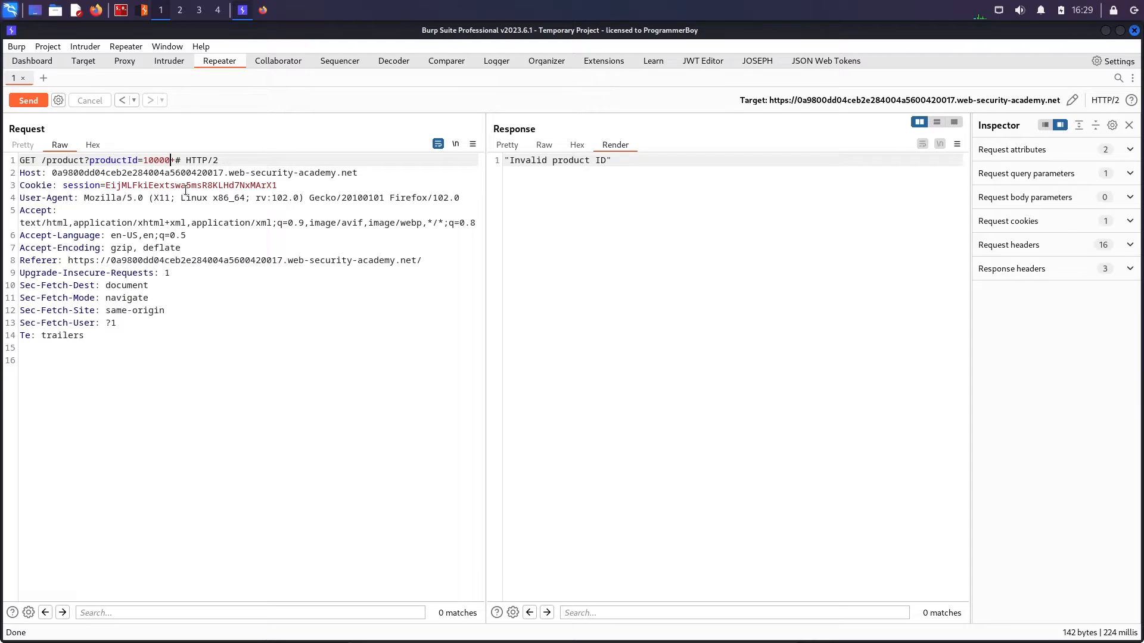
type("\"+")
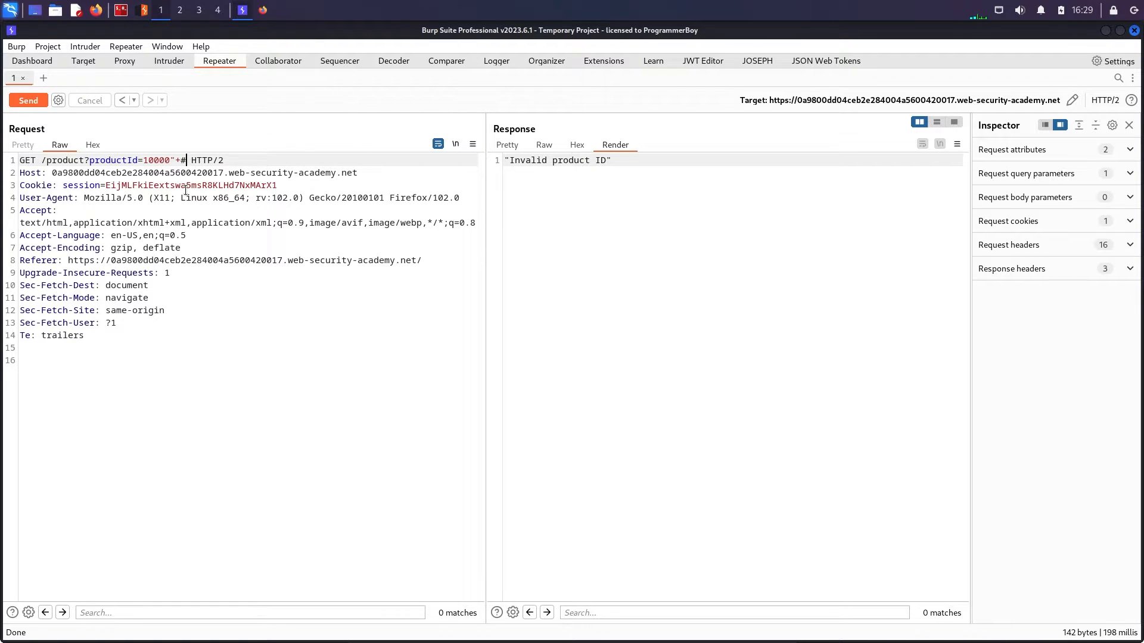
Step: Set productId back to 2, send it successfully, and return to the proxy history
key("BackSpace")
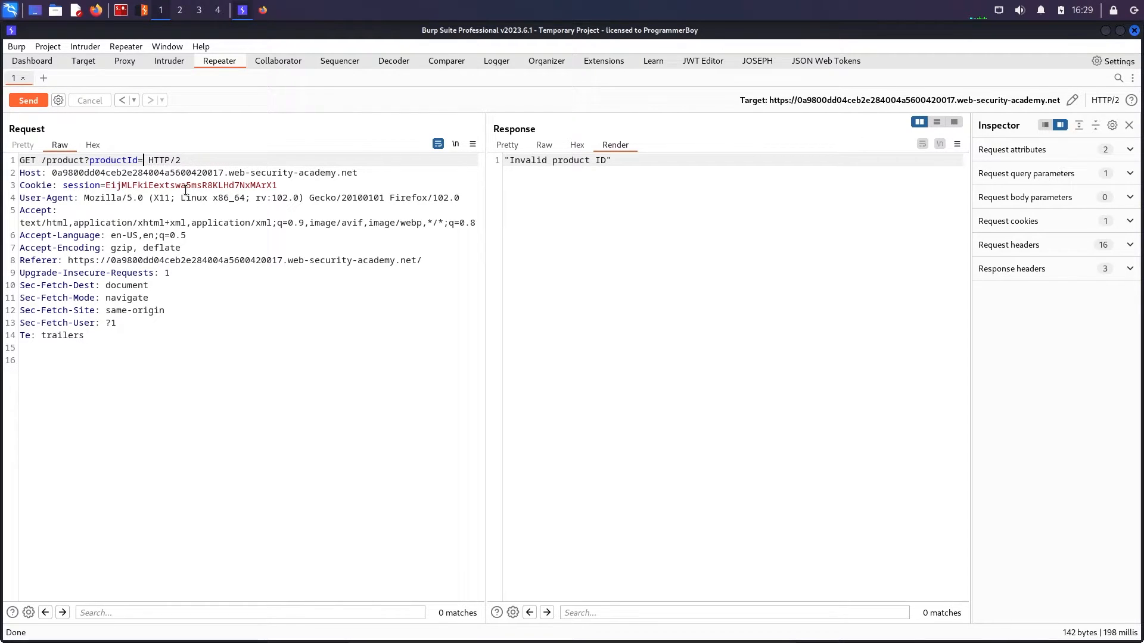
type("1")
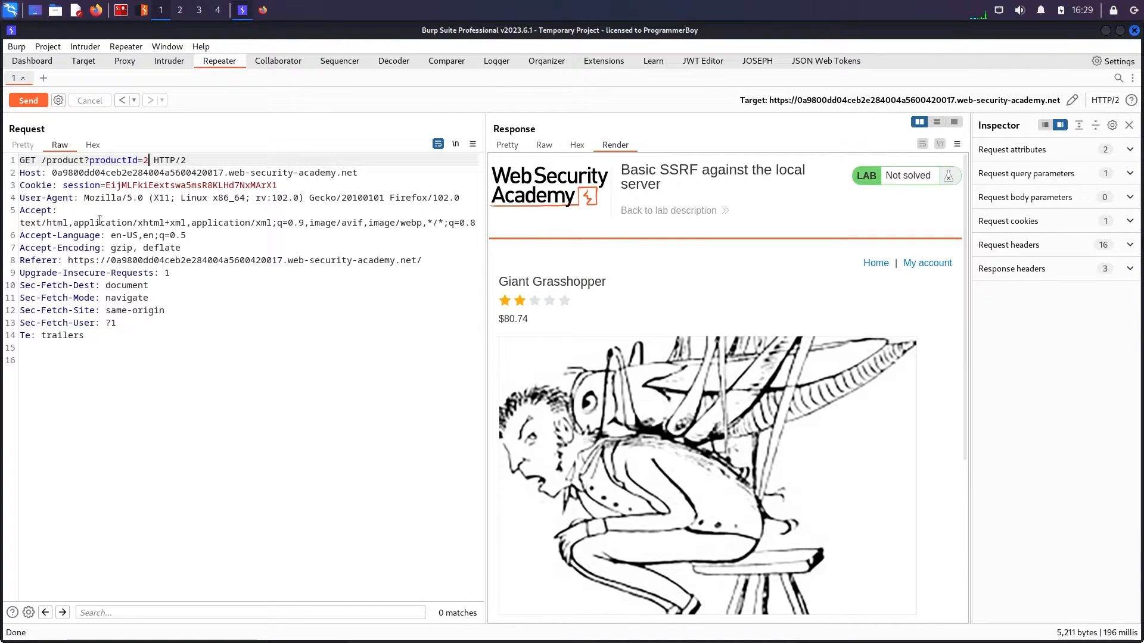
left_click(27, 100)
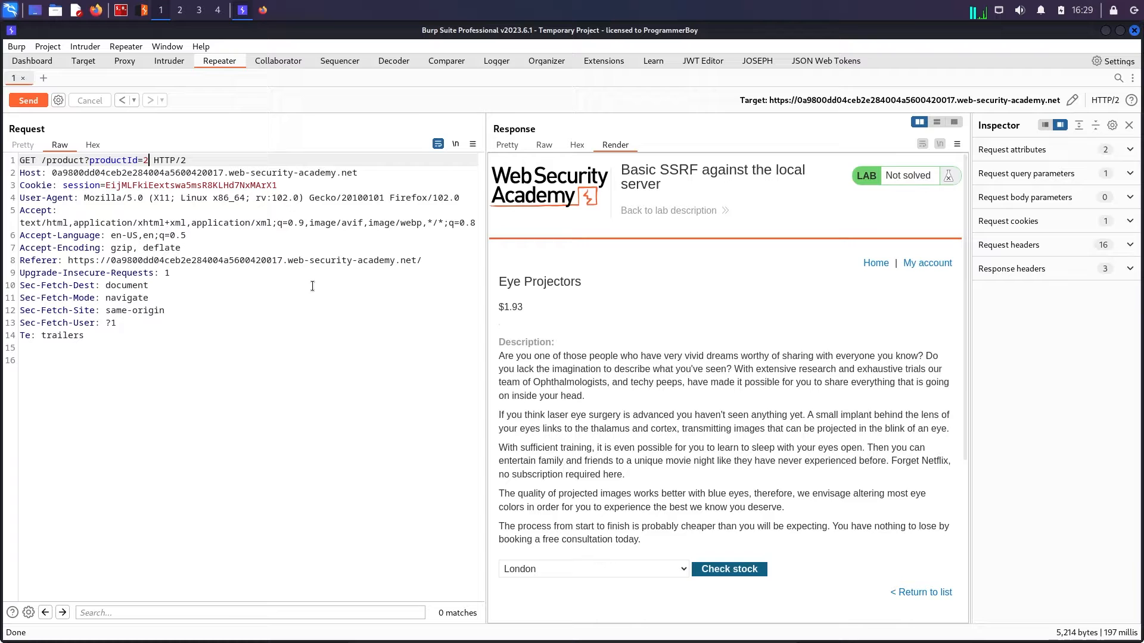
left_click(124, 60)
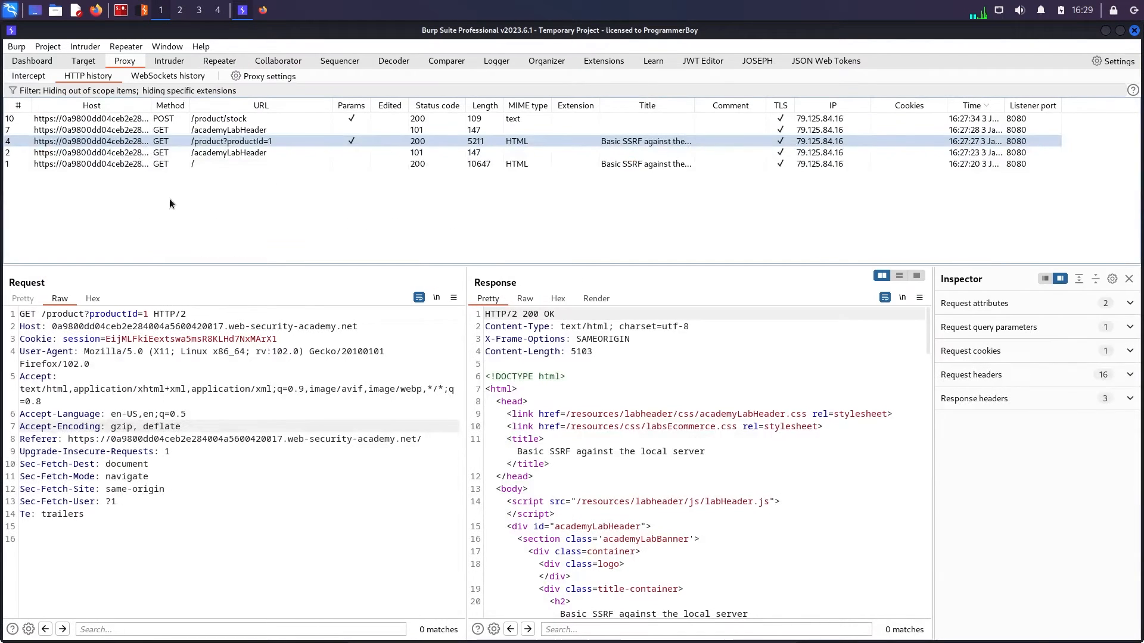
mouse_move(217, 141)
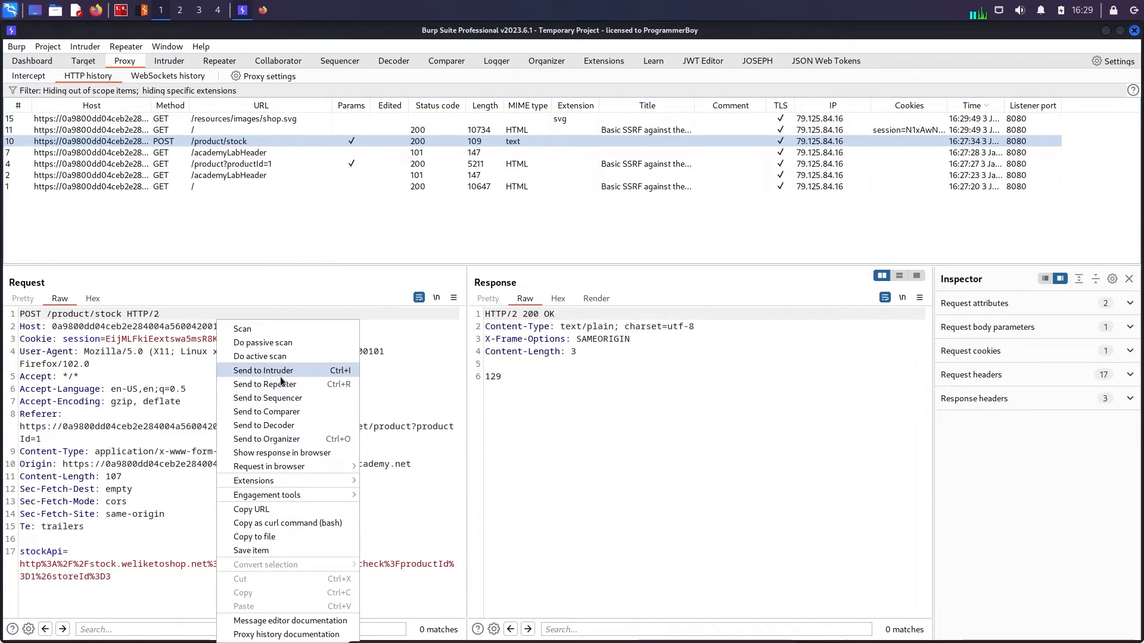
Step: Send the stock-check request to Repeater, resend it, and select stockApi to see its decoded URL
left_click(266, 384)
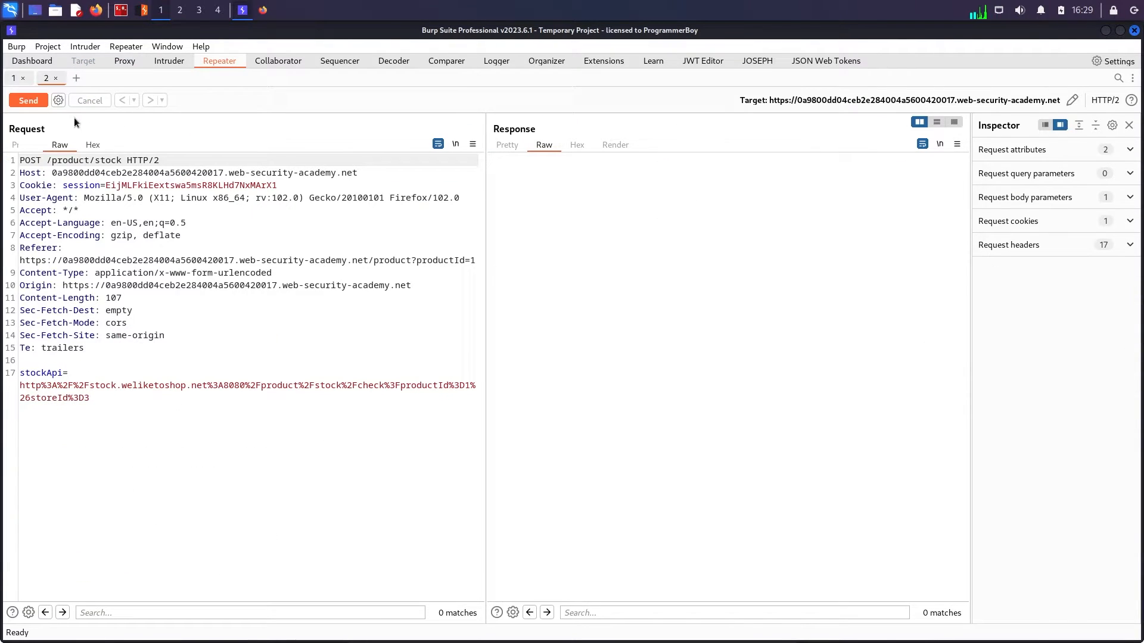
left_click(29, 100)
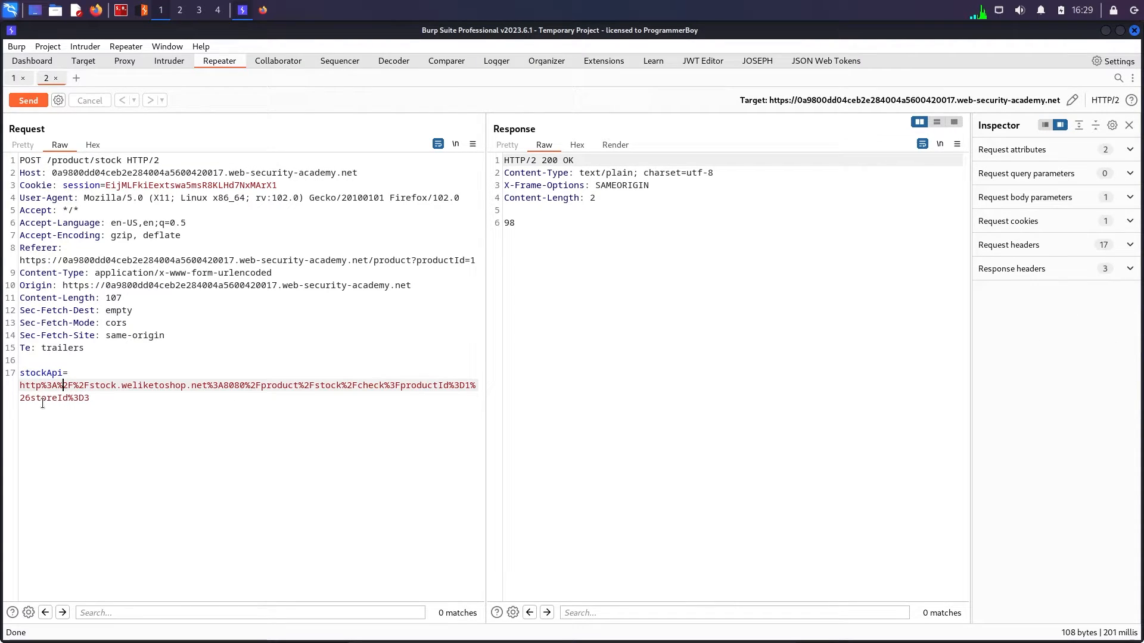
left_click_drag(21, 385, 89, 398)
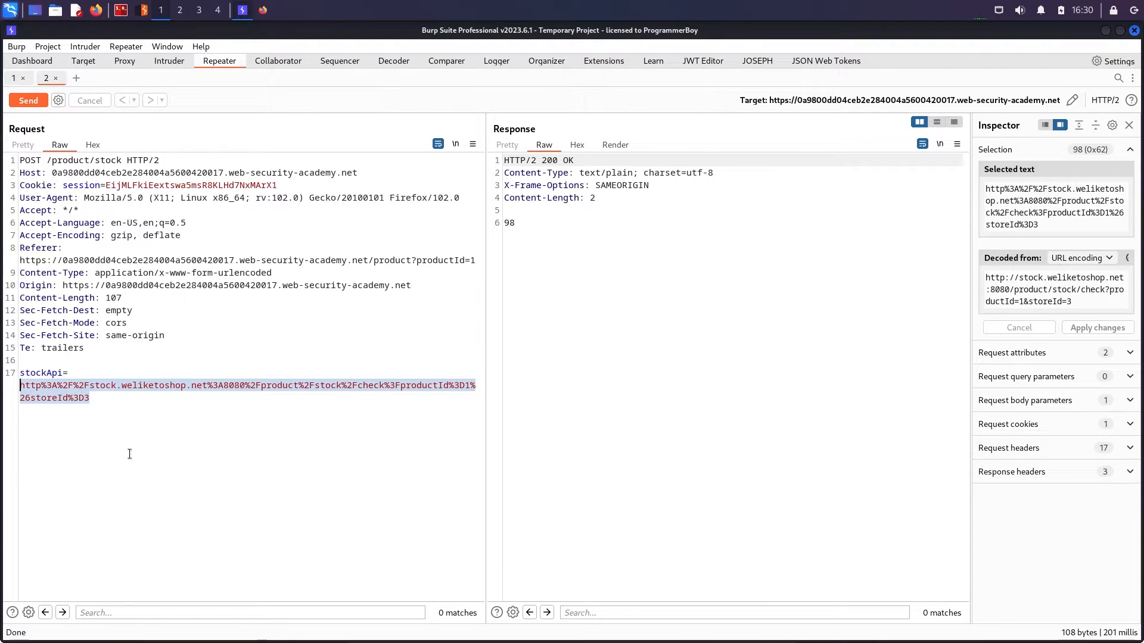
mouse_move(155, 422)
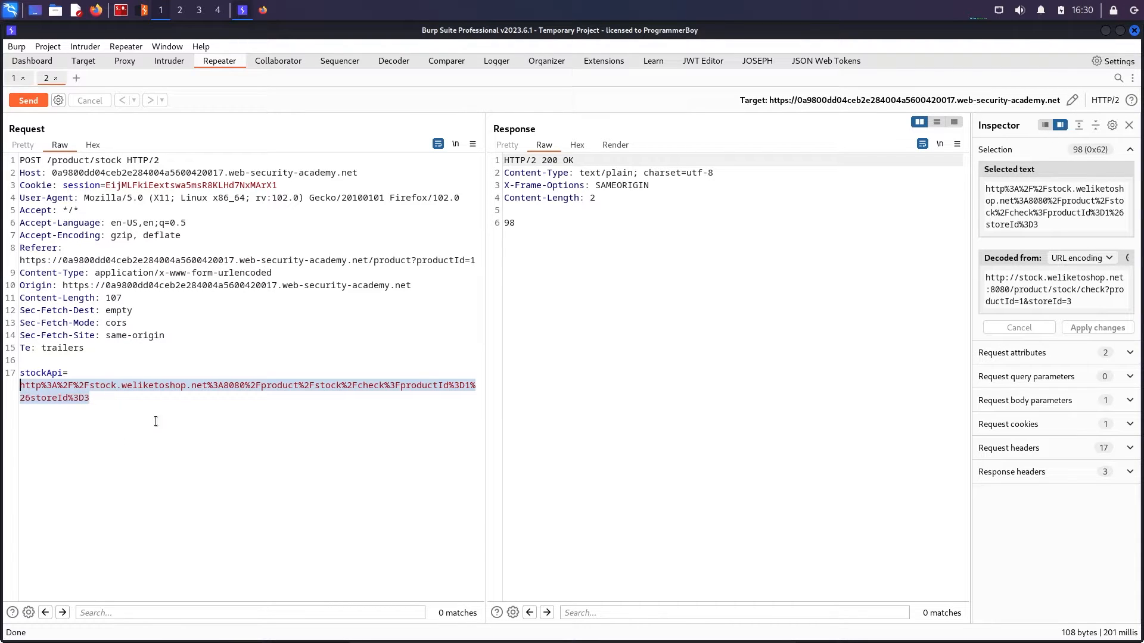
Step: Replace stockApi with 127.0.0.1, then localhost, resending each to get Missing parameter
left_click(106, 398)
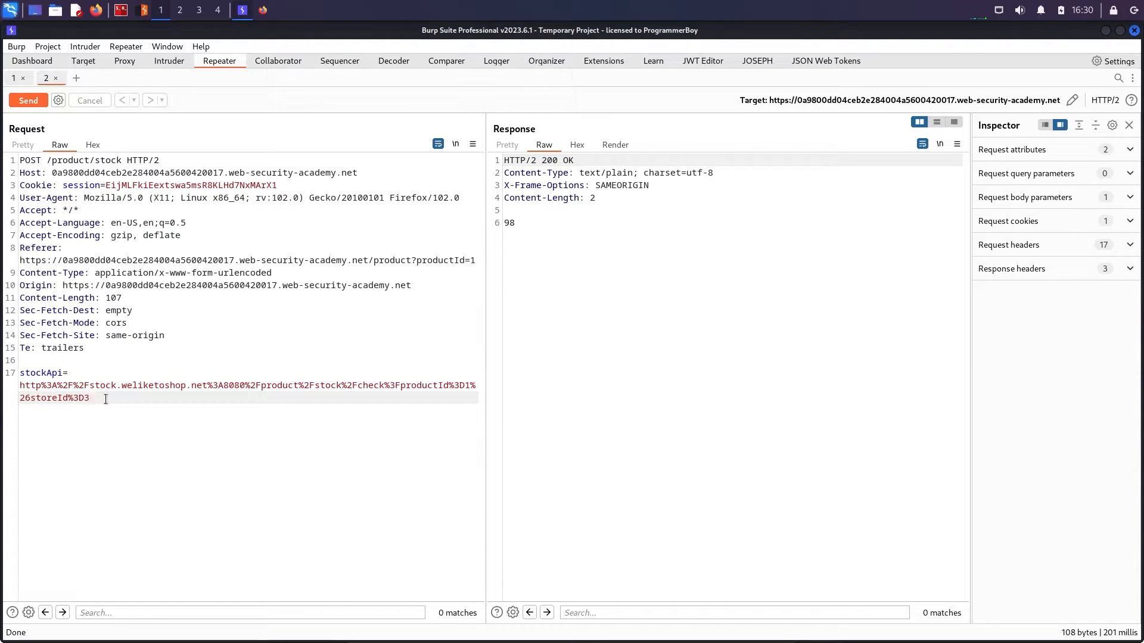
left_click_drag(20, 384, 89, 398)
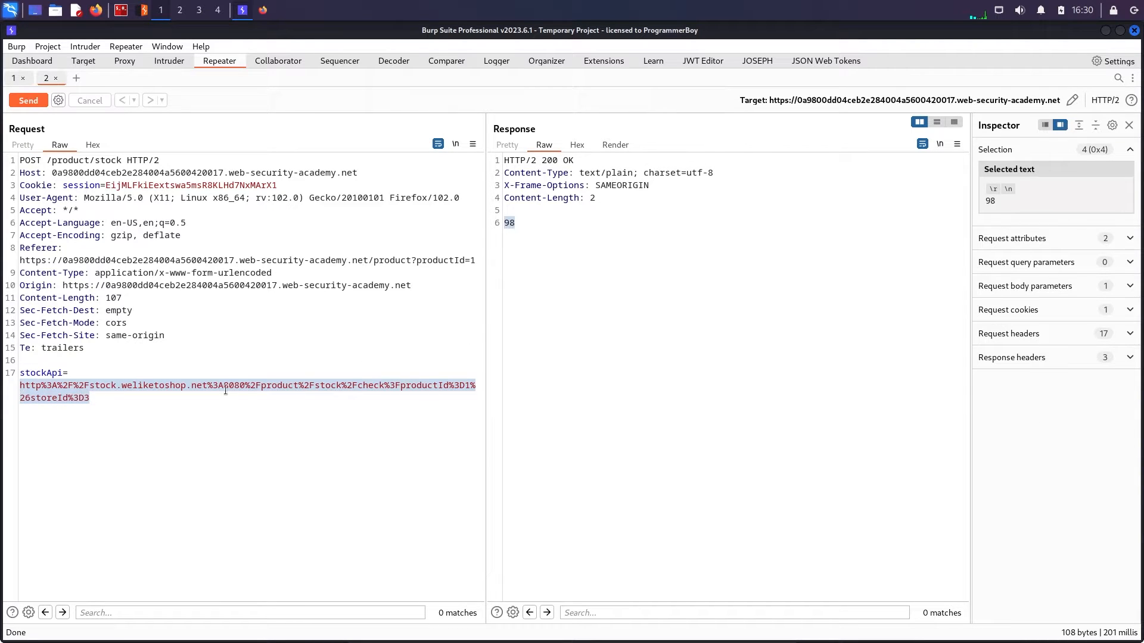
key("Delete")
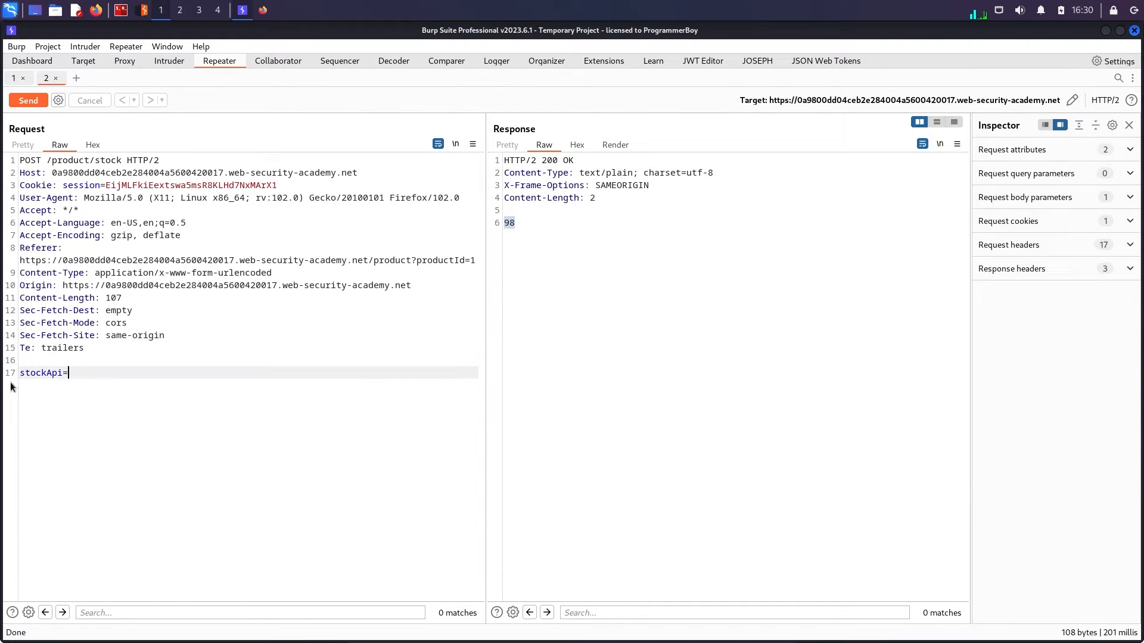
type("127")
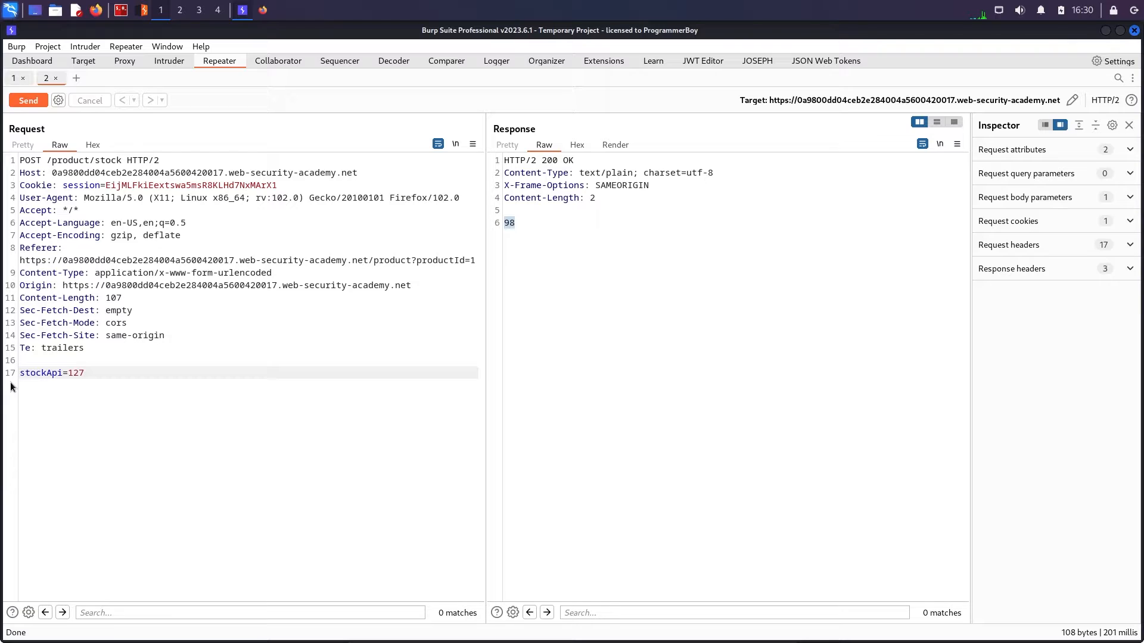
type(".0.0.1")
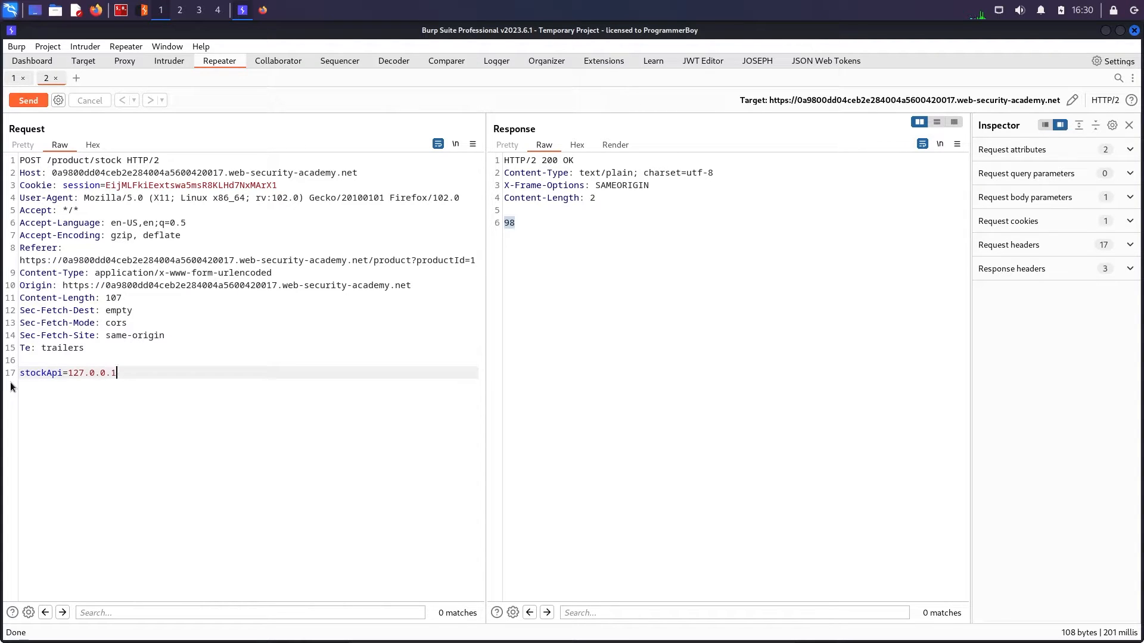
left_click(27, 100)
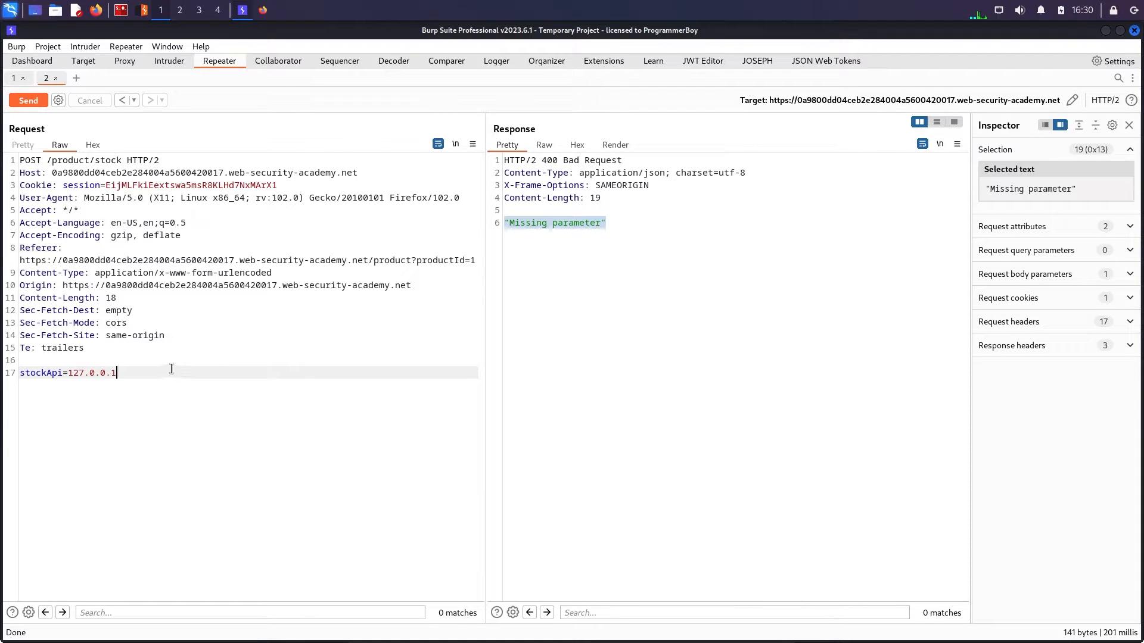
key("BackSpace")
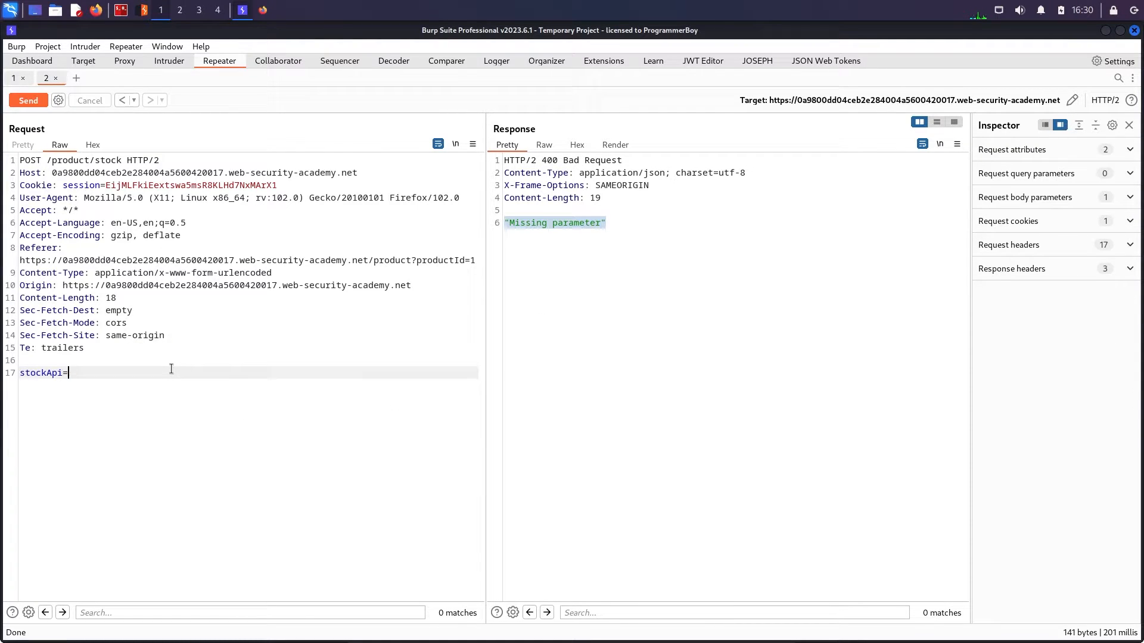
type("localhost")
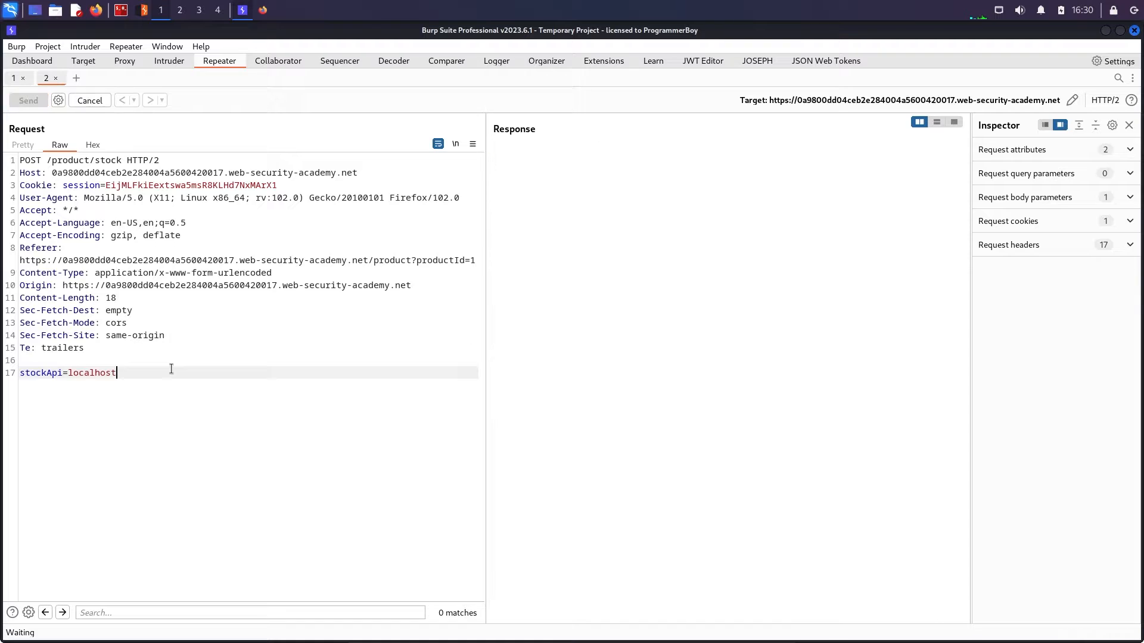
left_click(29, 100)
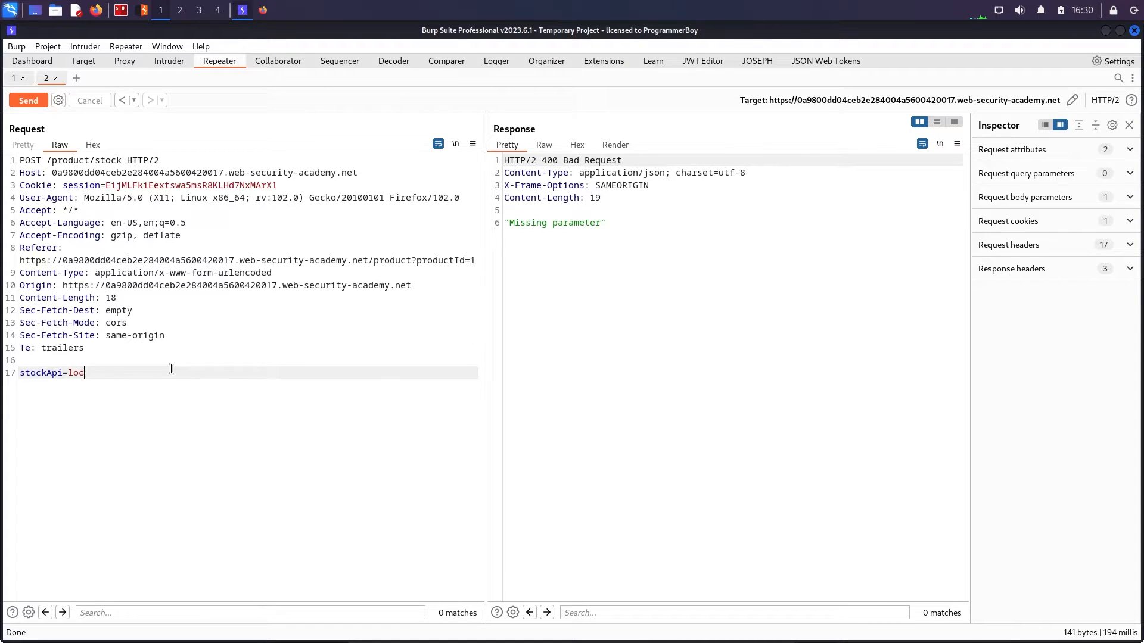
key("Backspace")
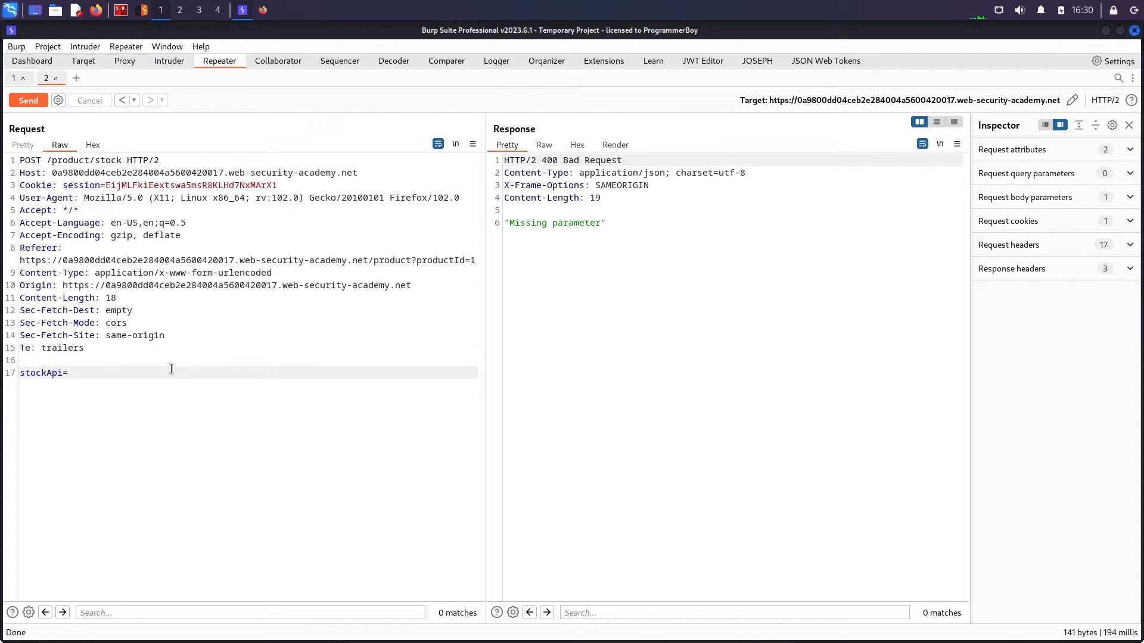
type("http://")
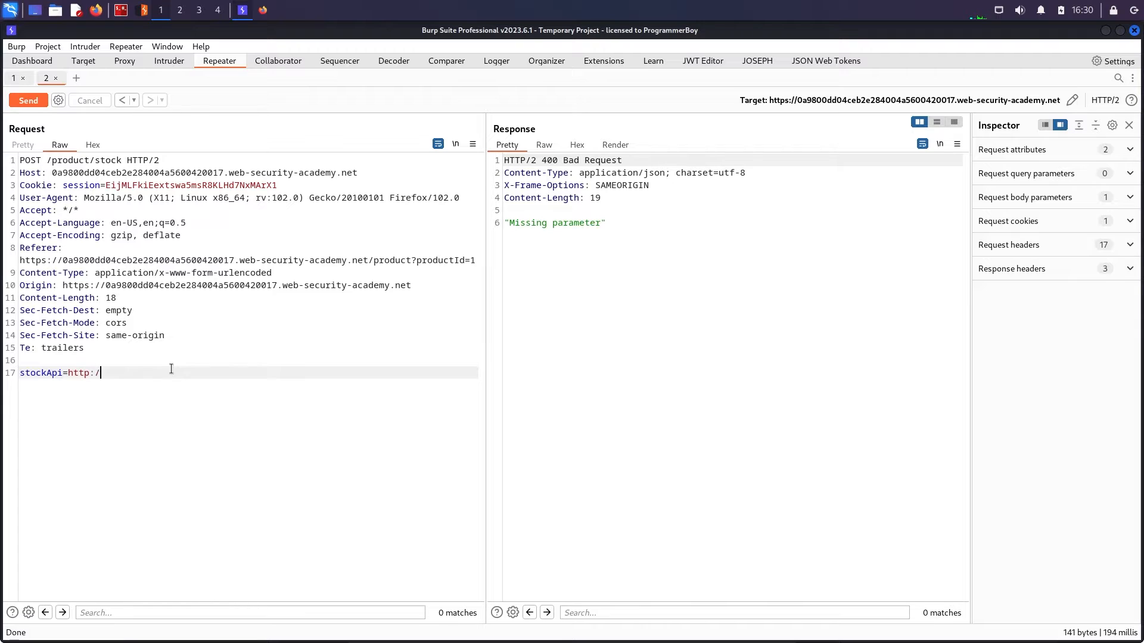
type("/abc")
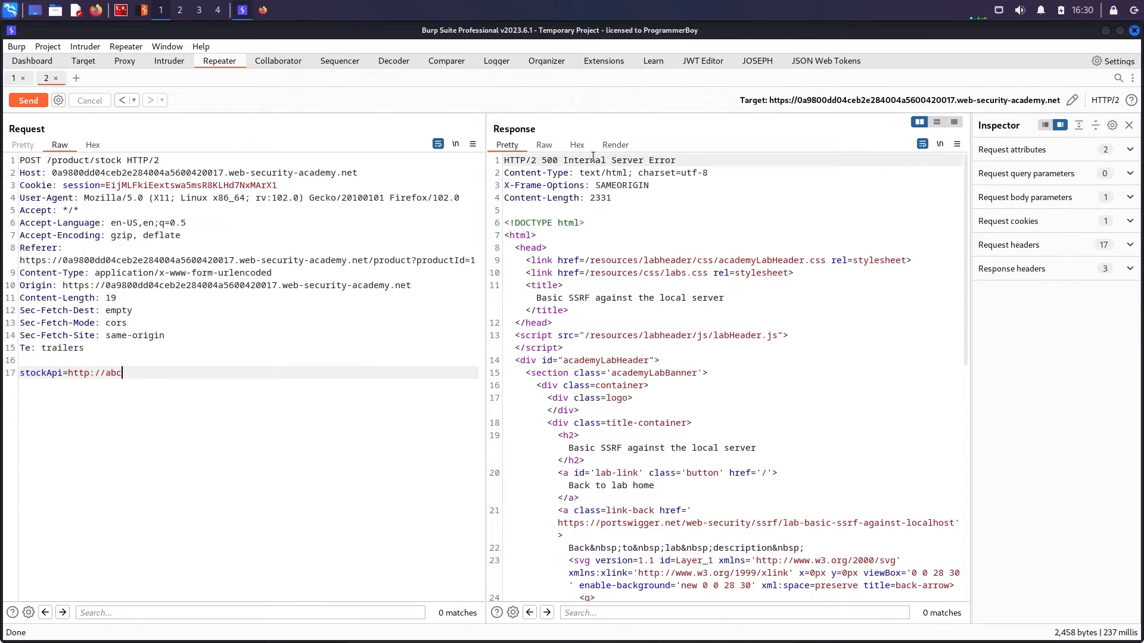
left_click(615, 144)
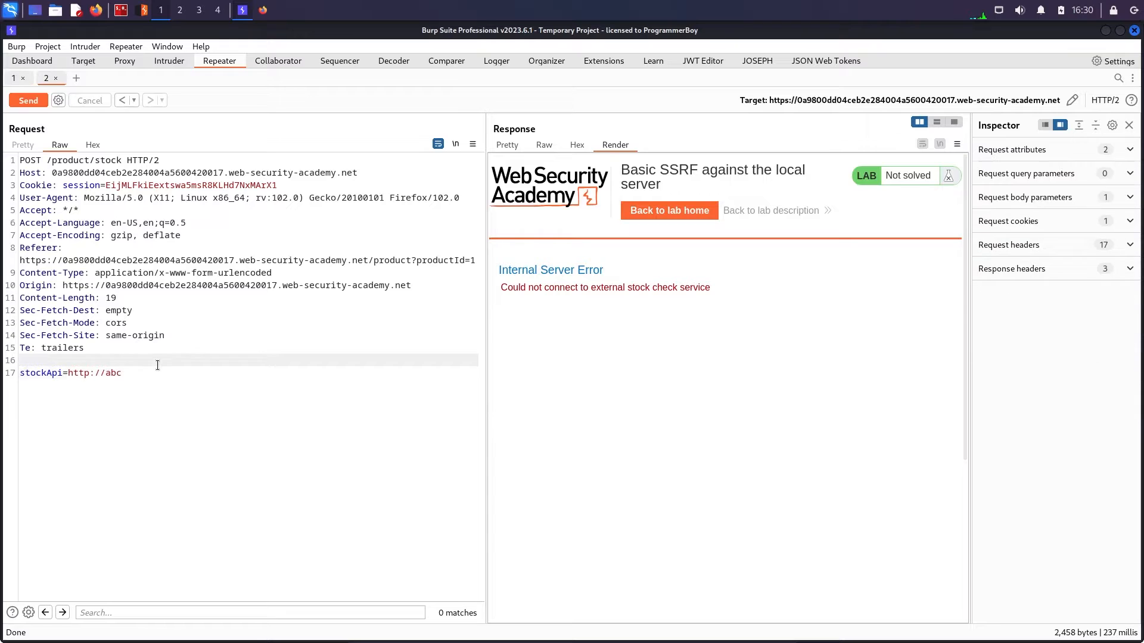
key("BackSpace")
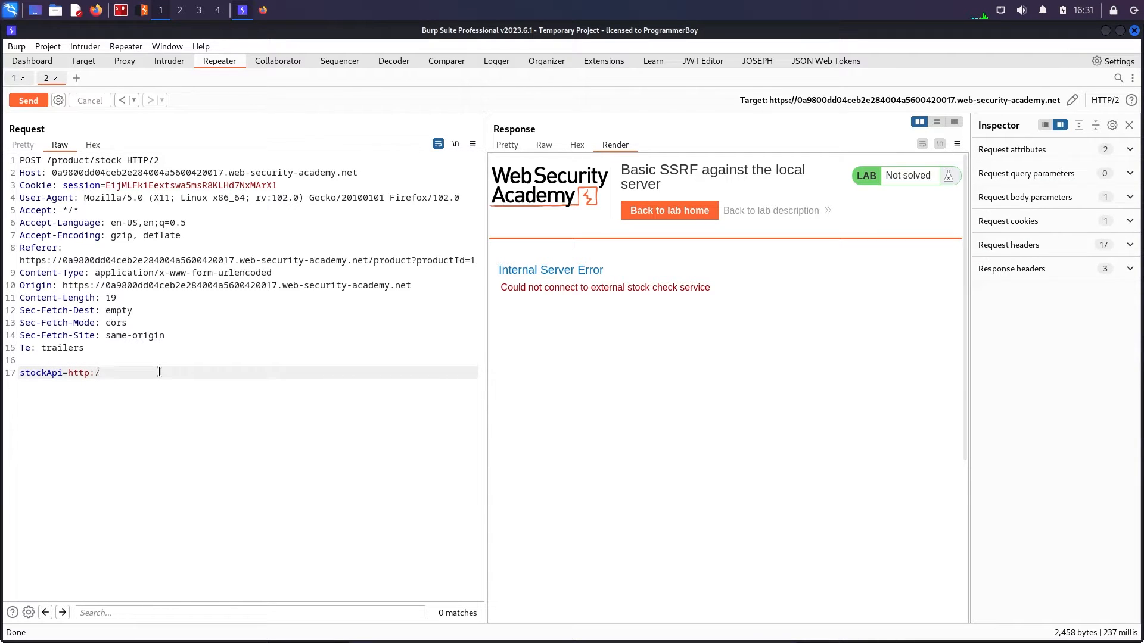
type("/localhost")
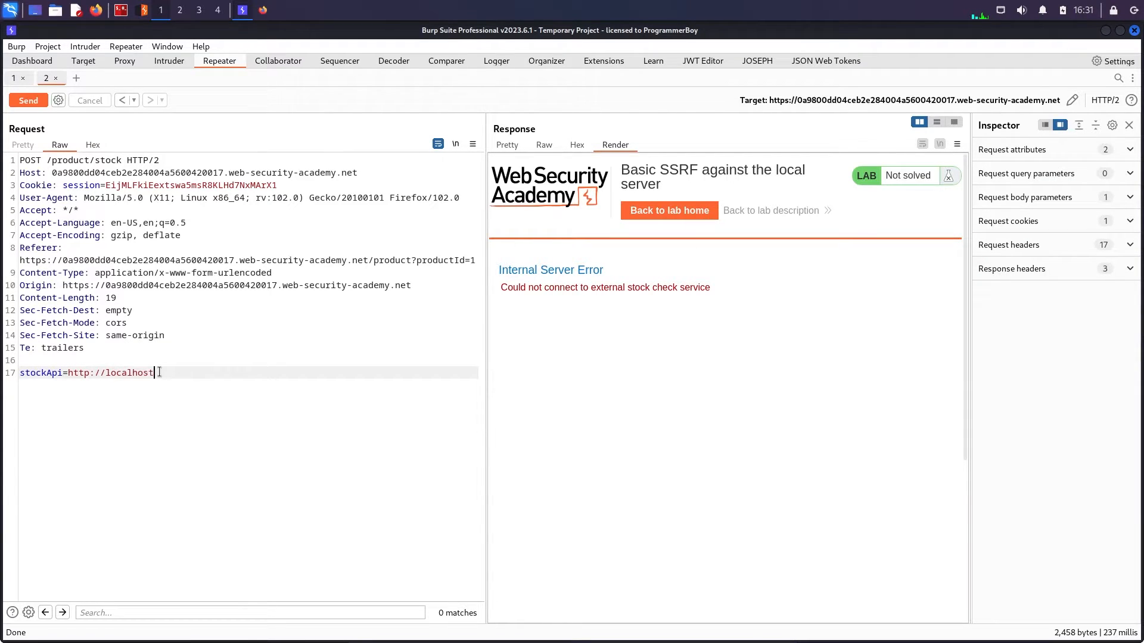
left_click(27, 100)
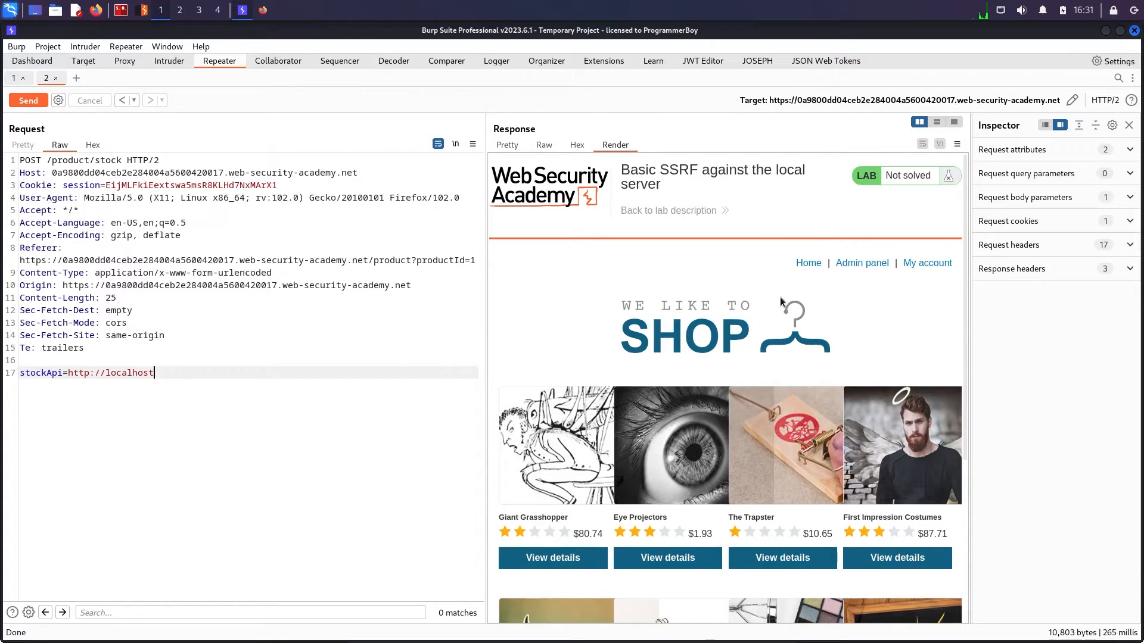
mouse_move(842, 240)
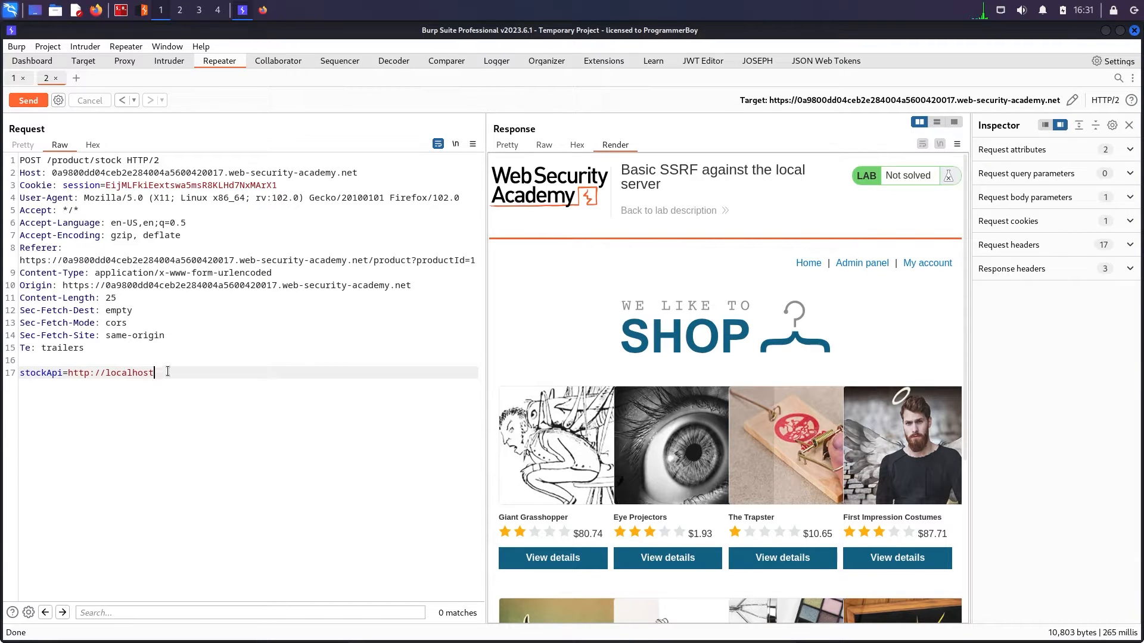
type("127.0.0.")
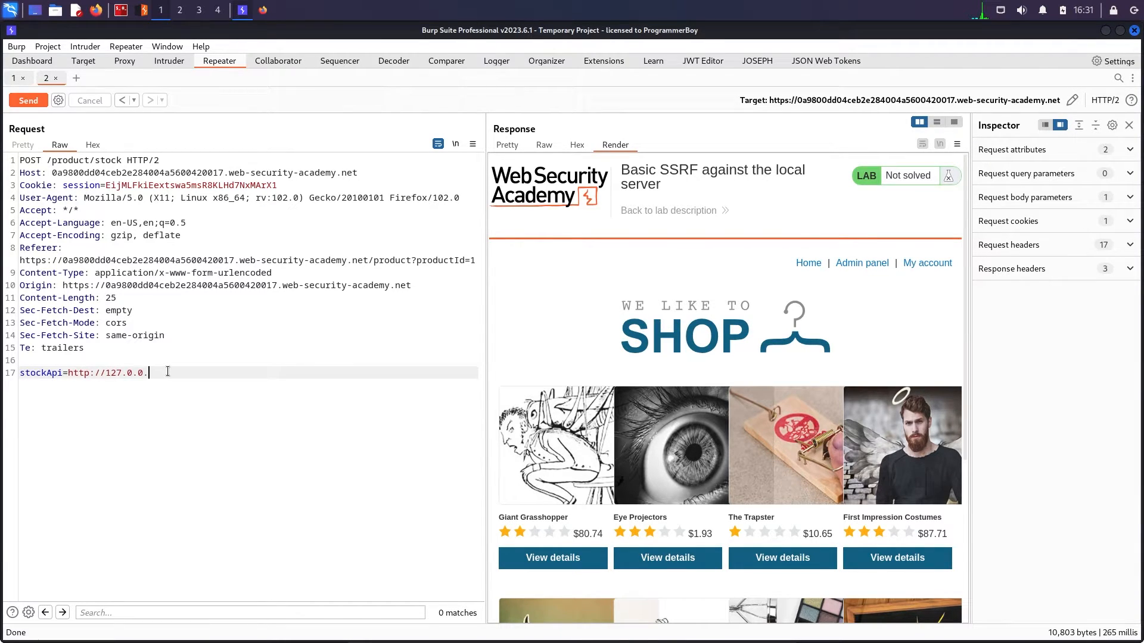
type("1")
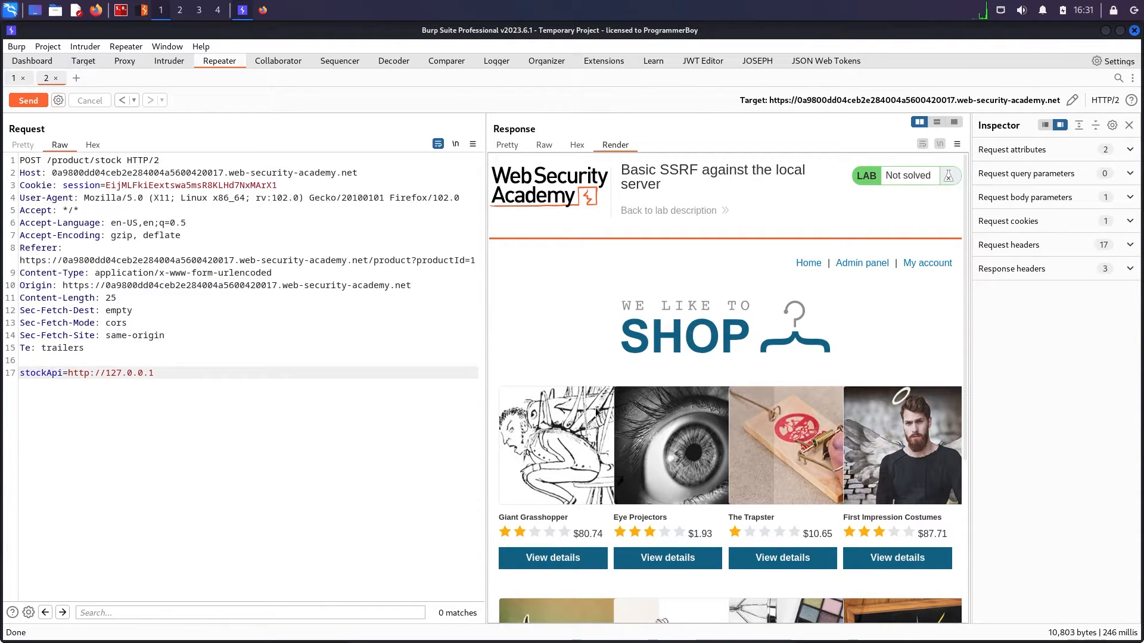
left_click(153, 373)
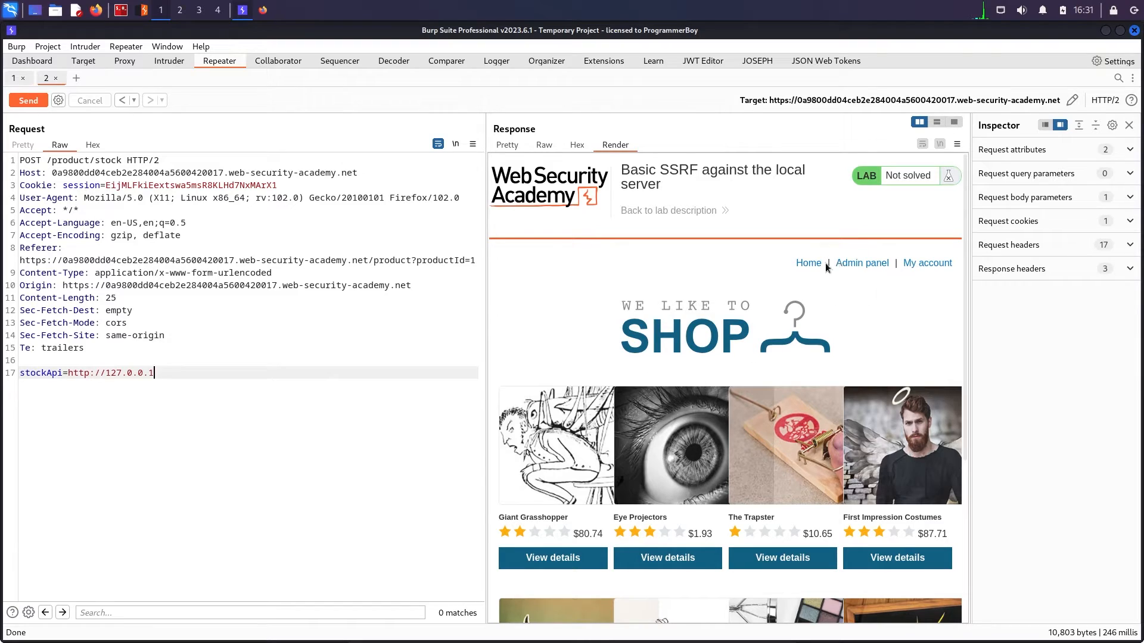
key("BackSpace")
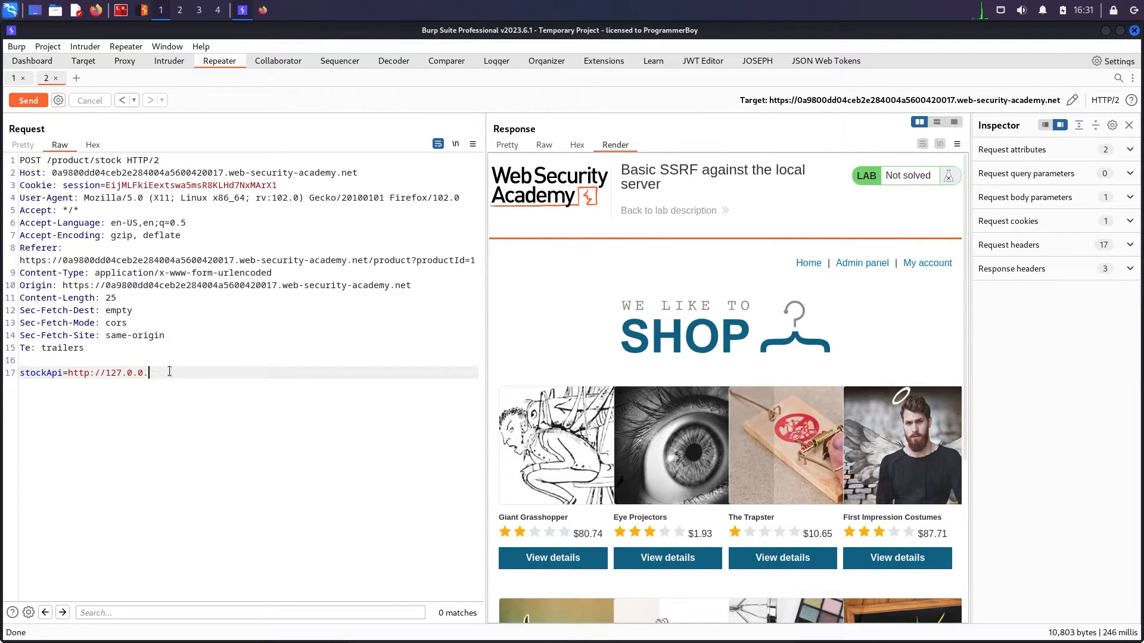
key("BackSpace")
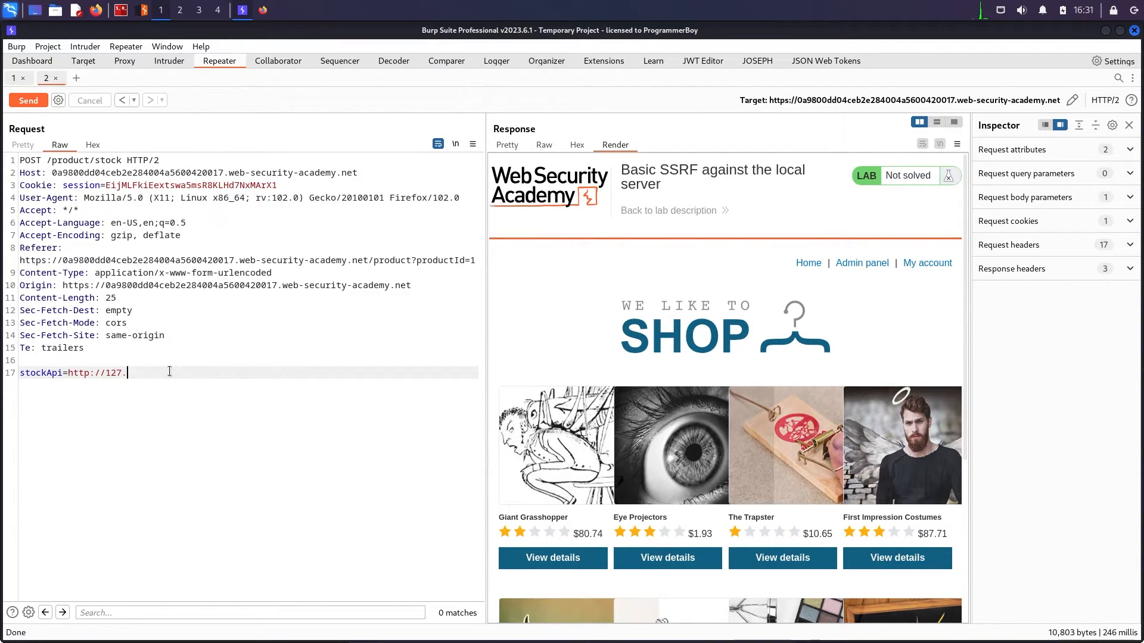
type("1")
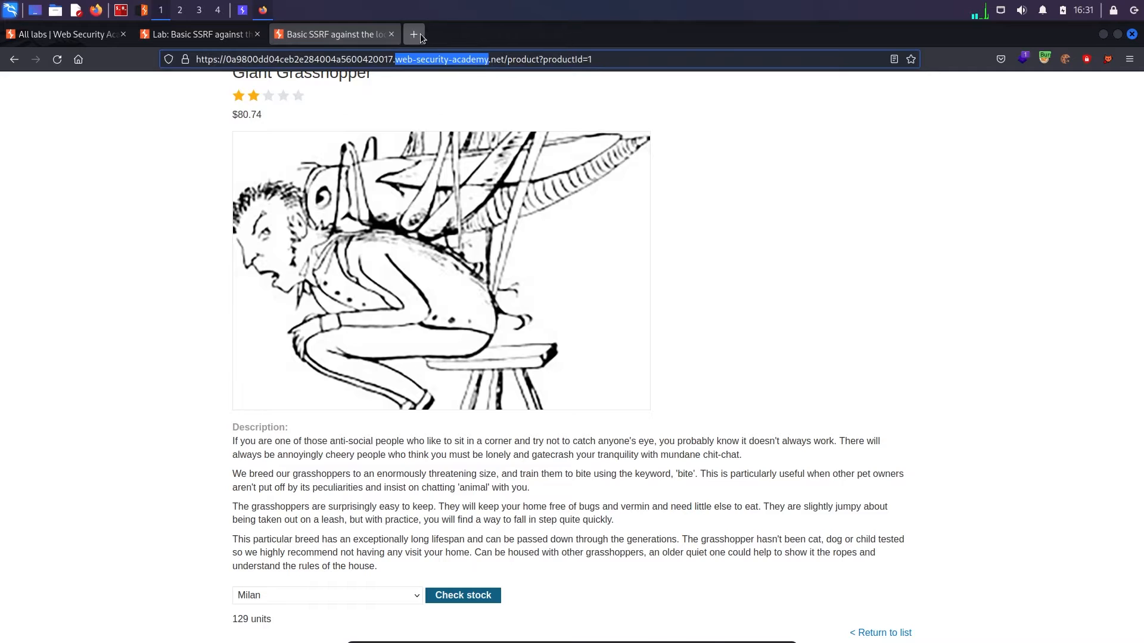
Step: Search Google for 'payloadallthethings ssrf' and open the GitHub Server Side Request Forgery result
type("payload")
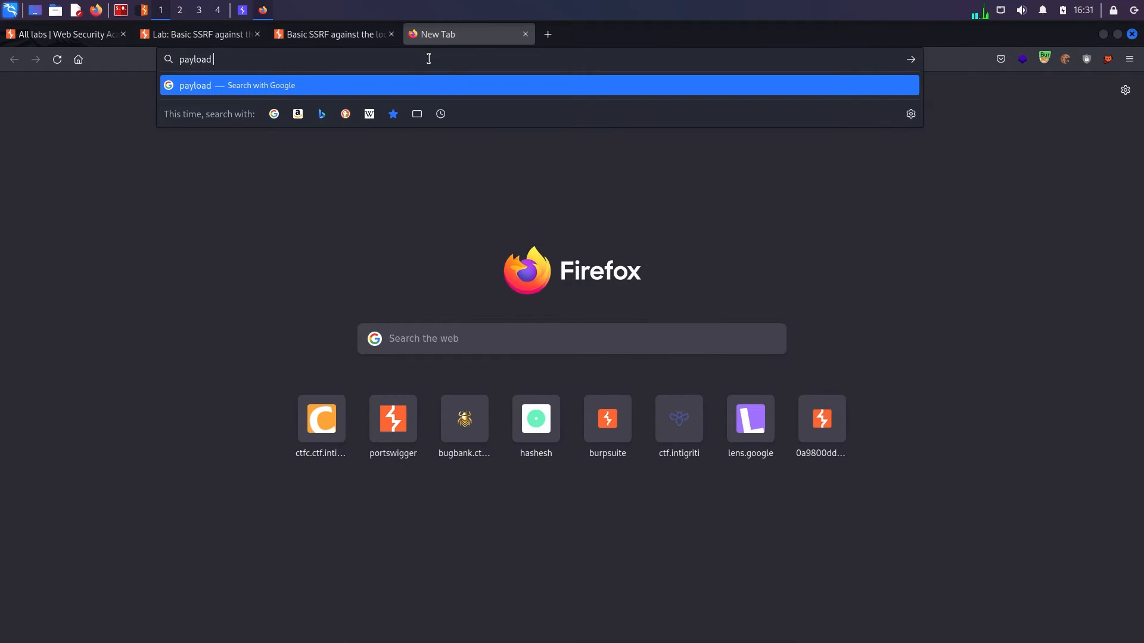
type("allthethings")
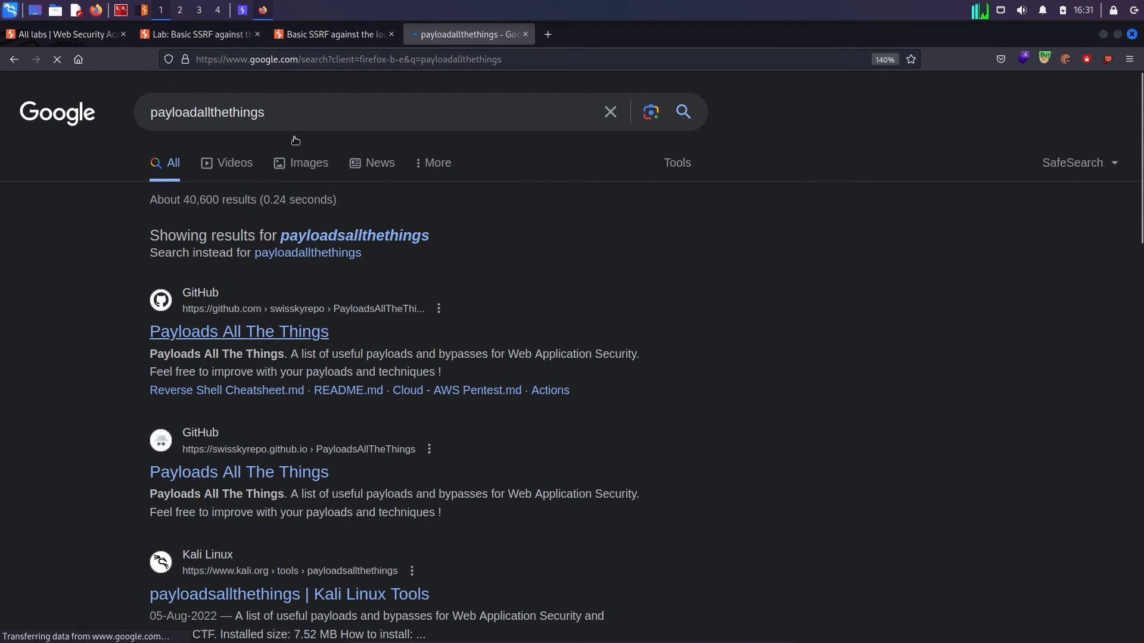
left_click(301, 112)
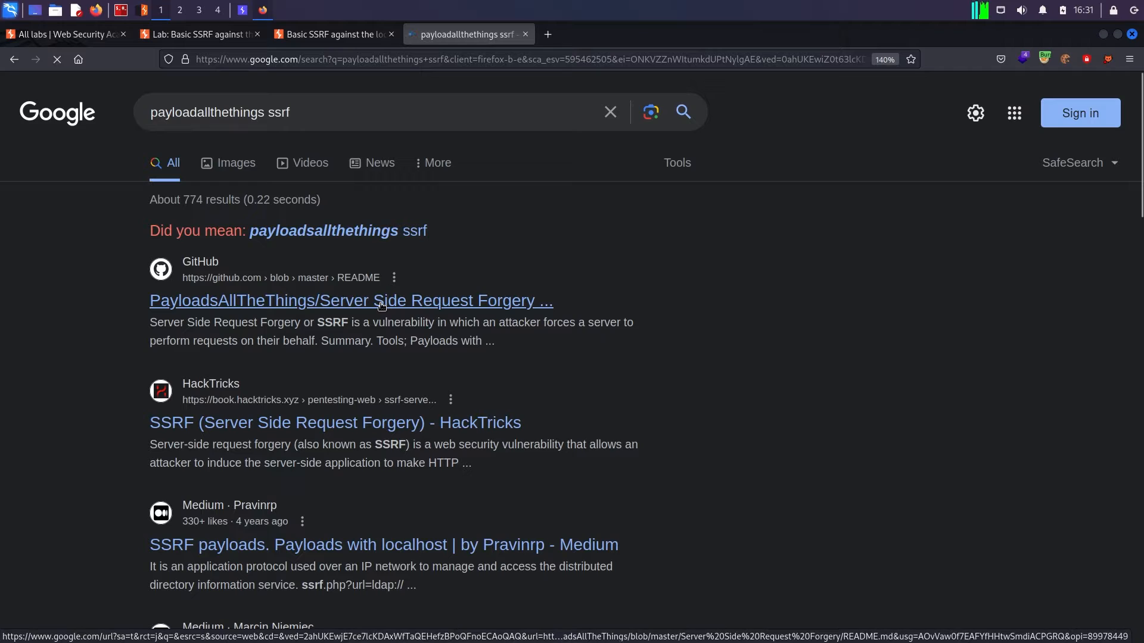
left_click(350, 300)
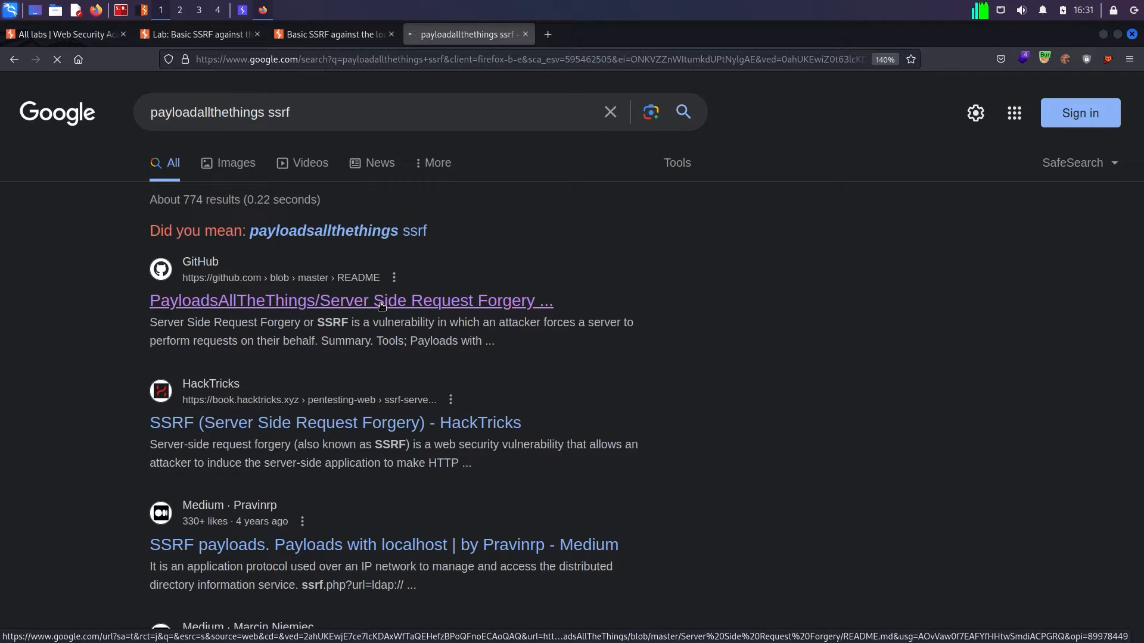
left_click(350, 301)
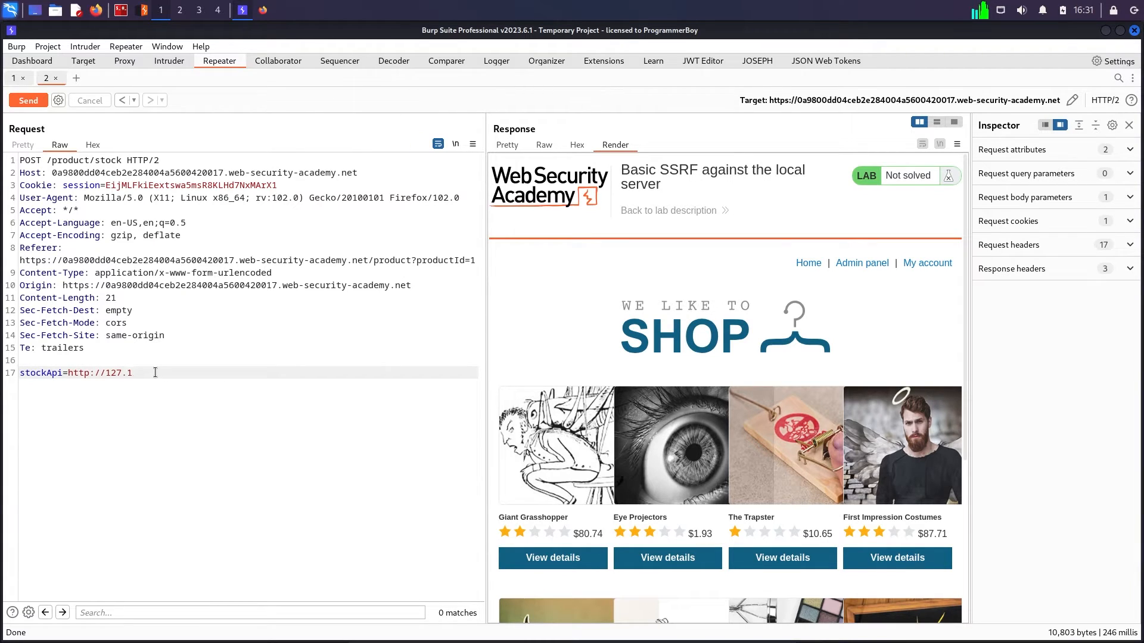
Step: Replace the 127.1 address in stockApi with 0.0.0.0:80
key("BackSpace")
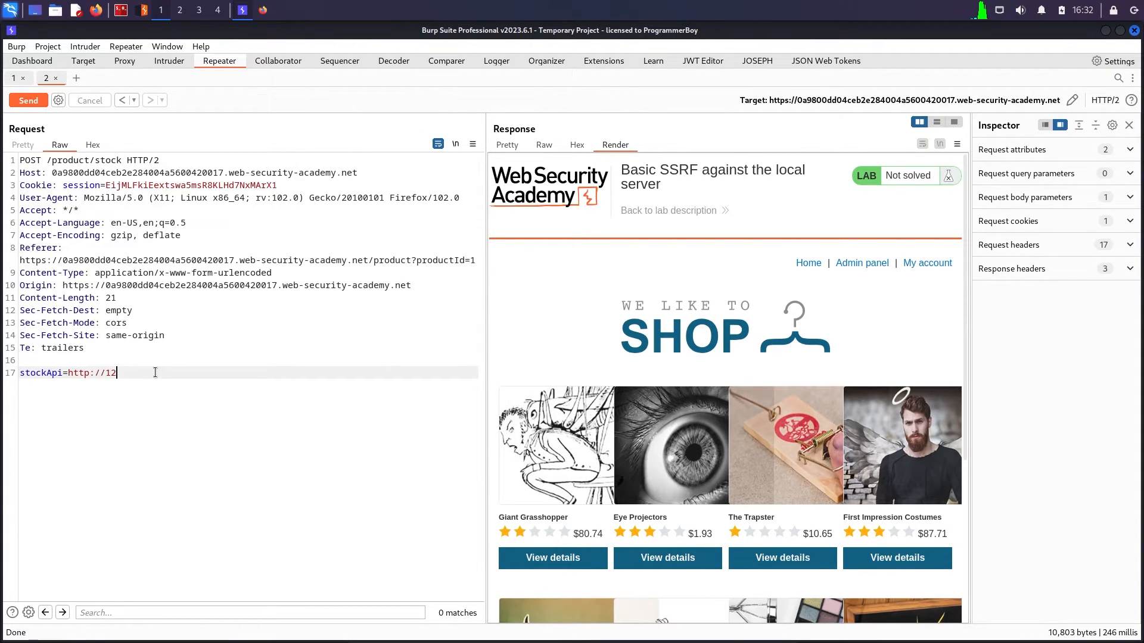
key("BackSpace")
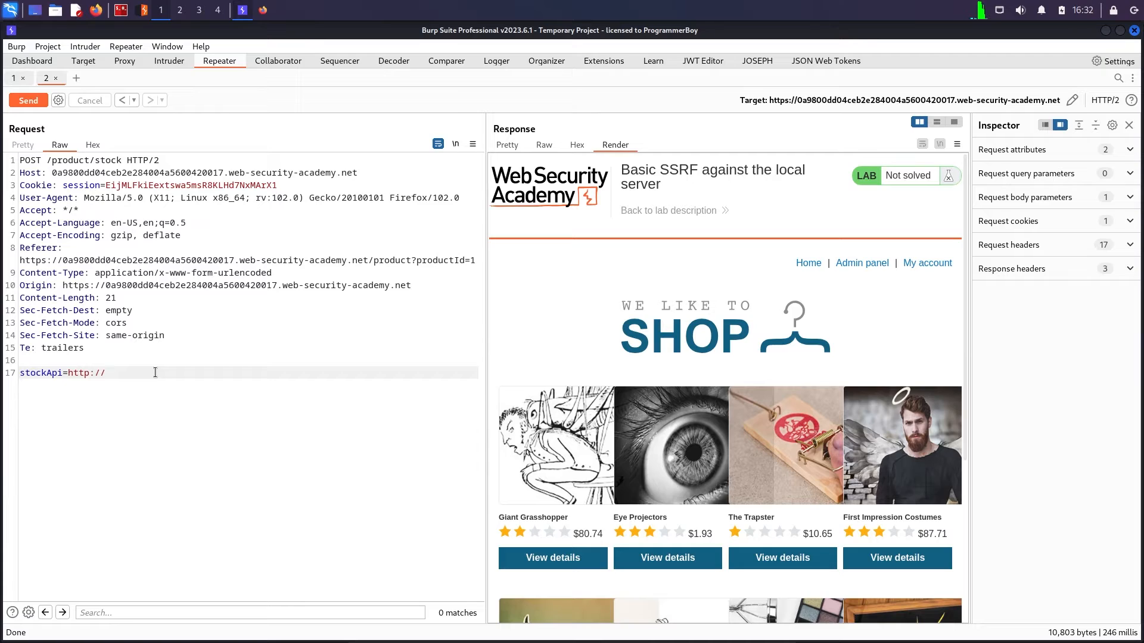
type("0.0.")
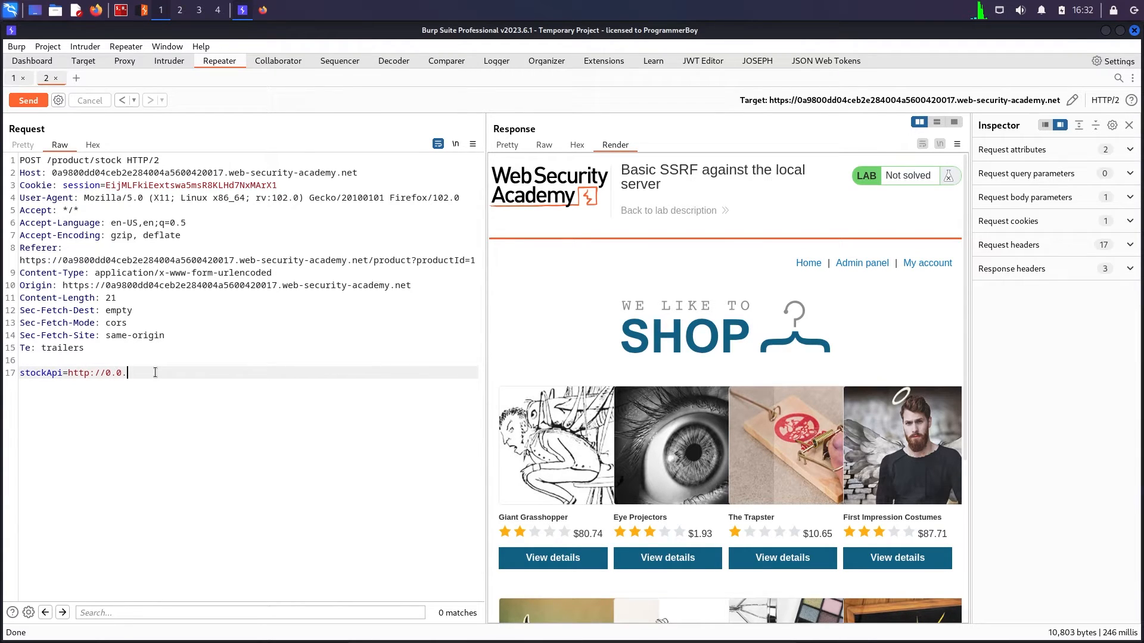
type("0.0")
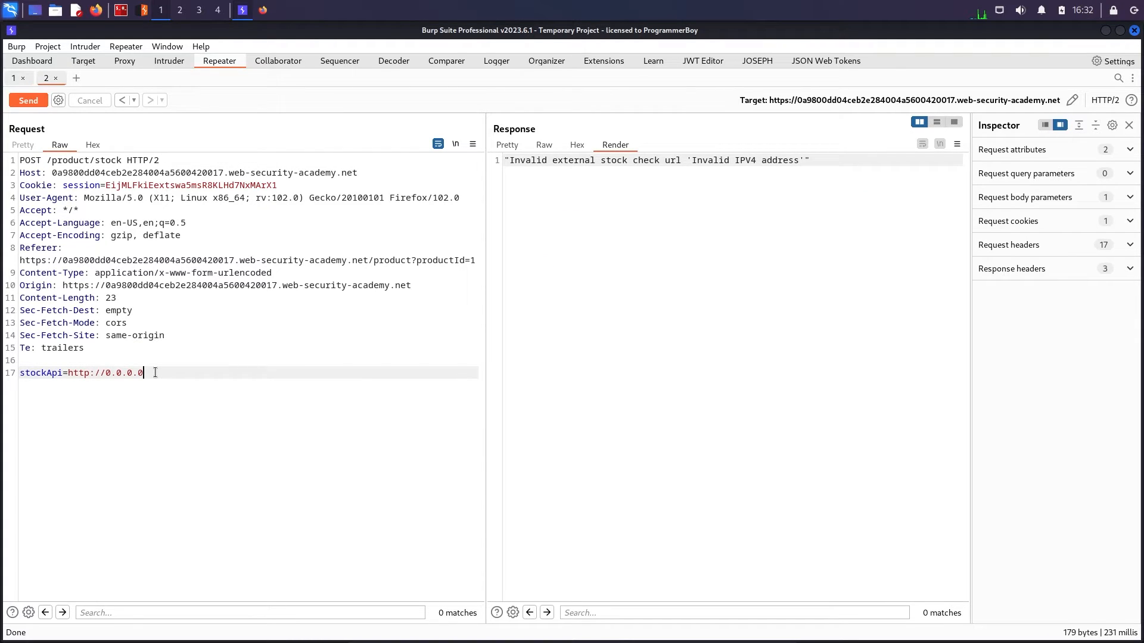
type(":")
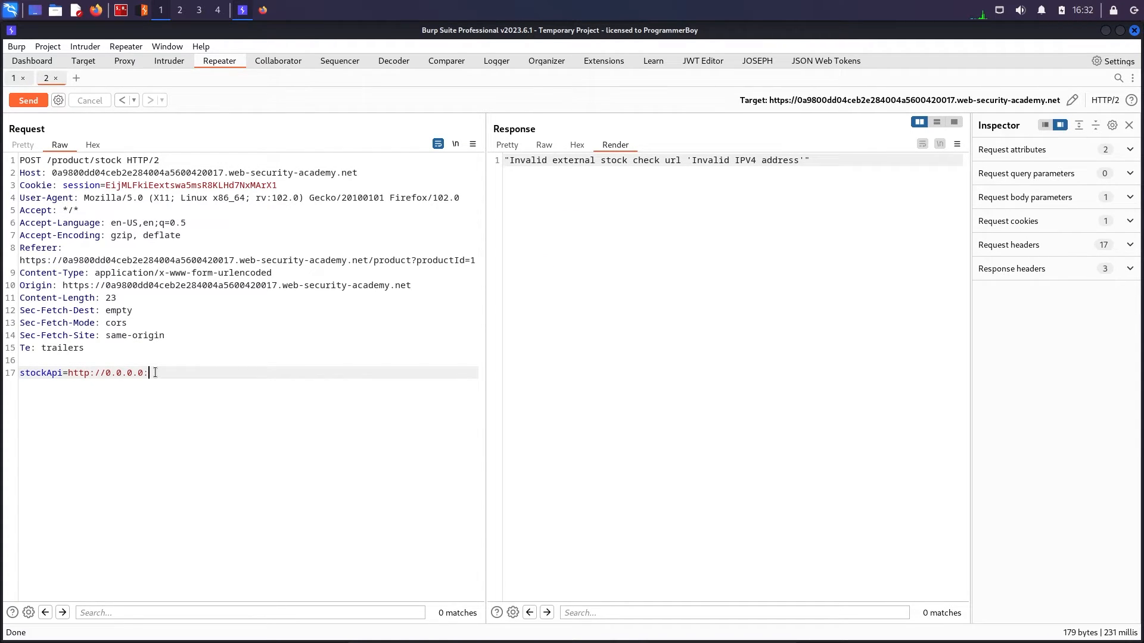
type("80")
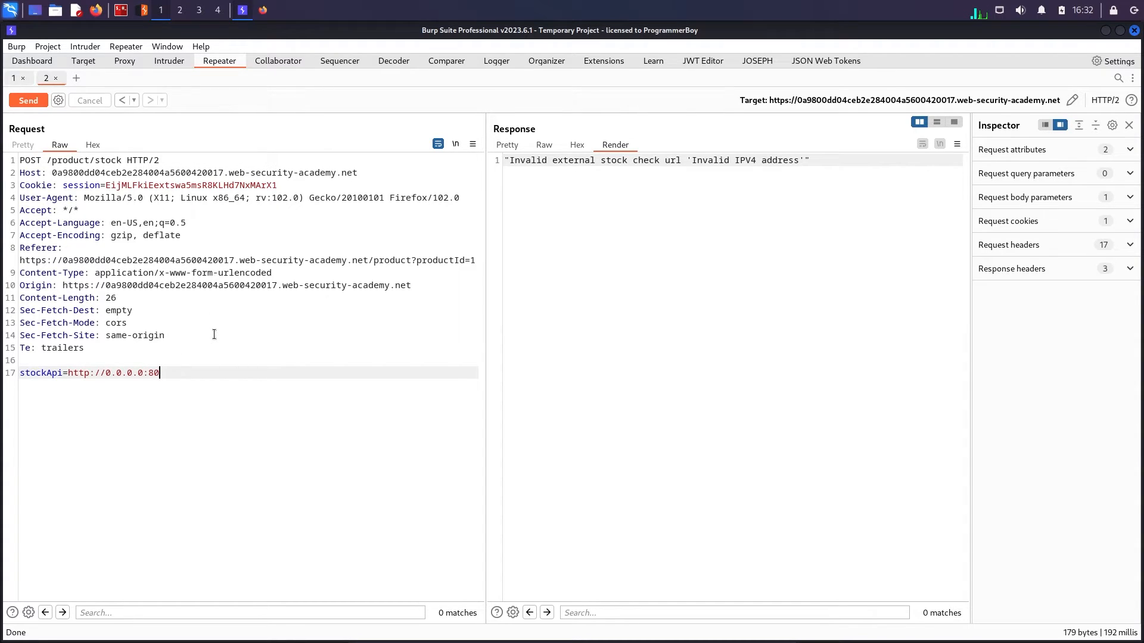
Step: Swap stockApi to a localtest.me-style hostname instead of 0.0.0.0:80
key("BackSpace")
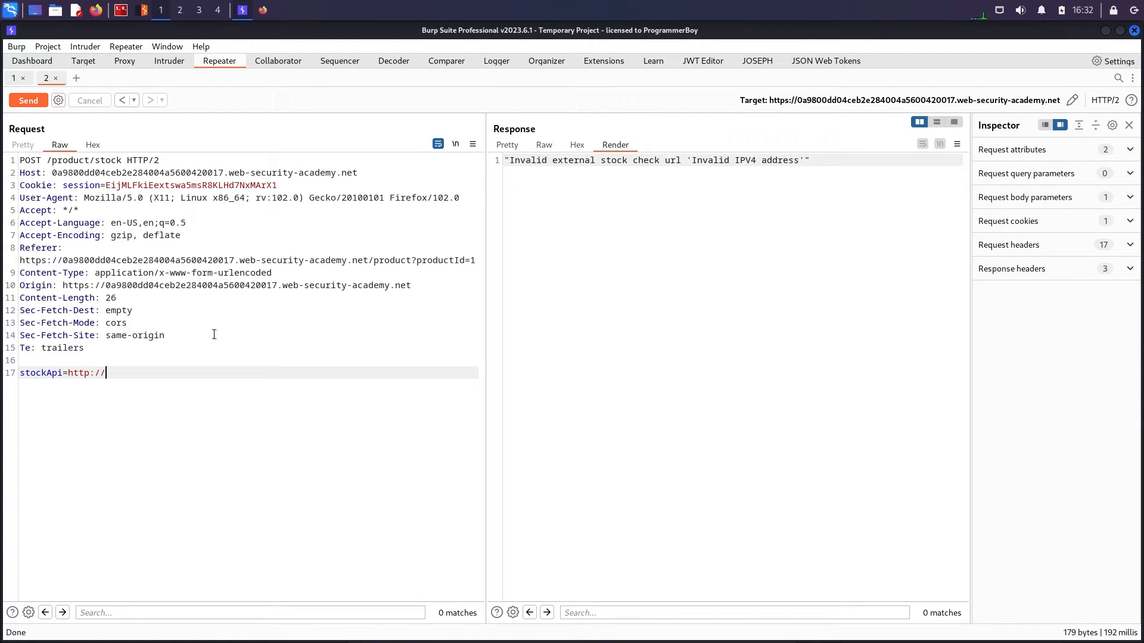
type("[;;")
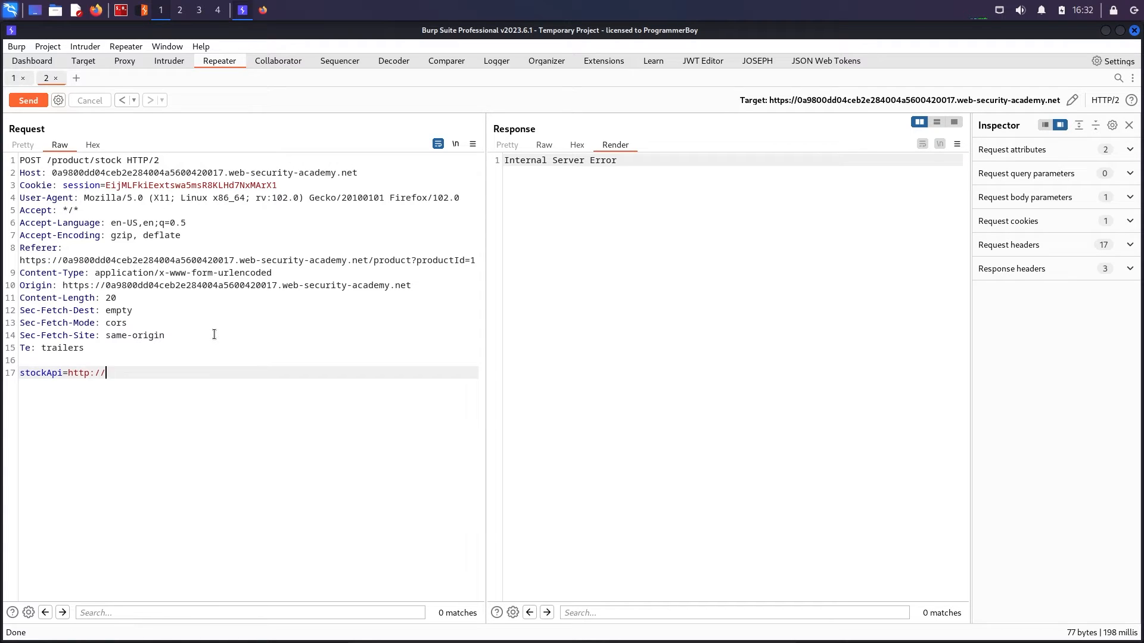
type("loacl")
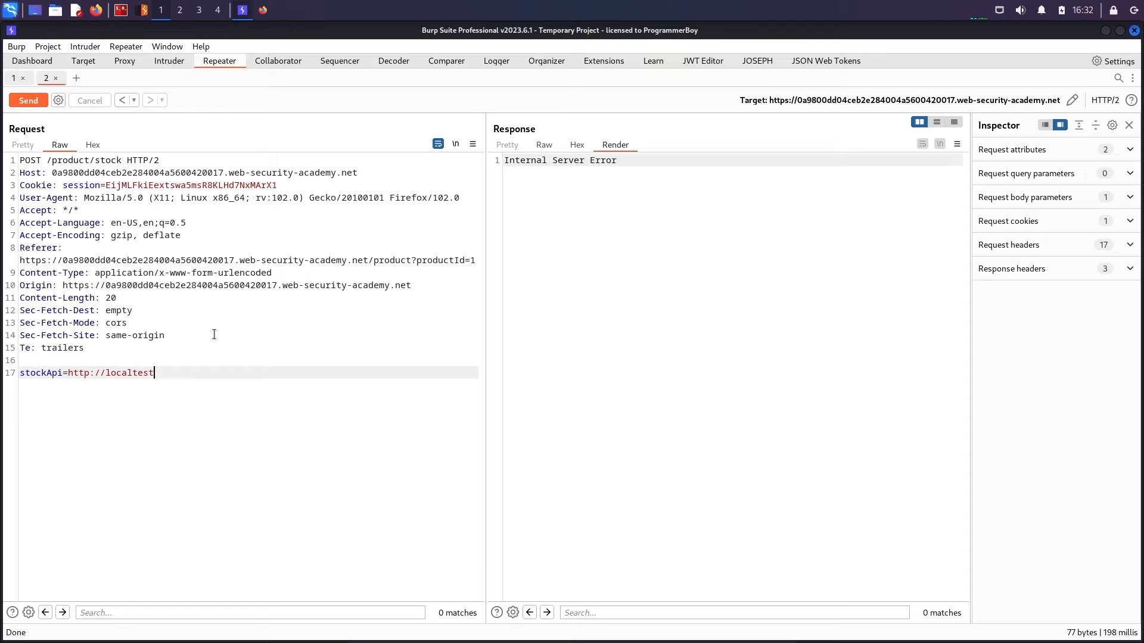
type(".me")
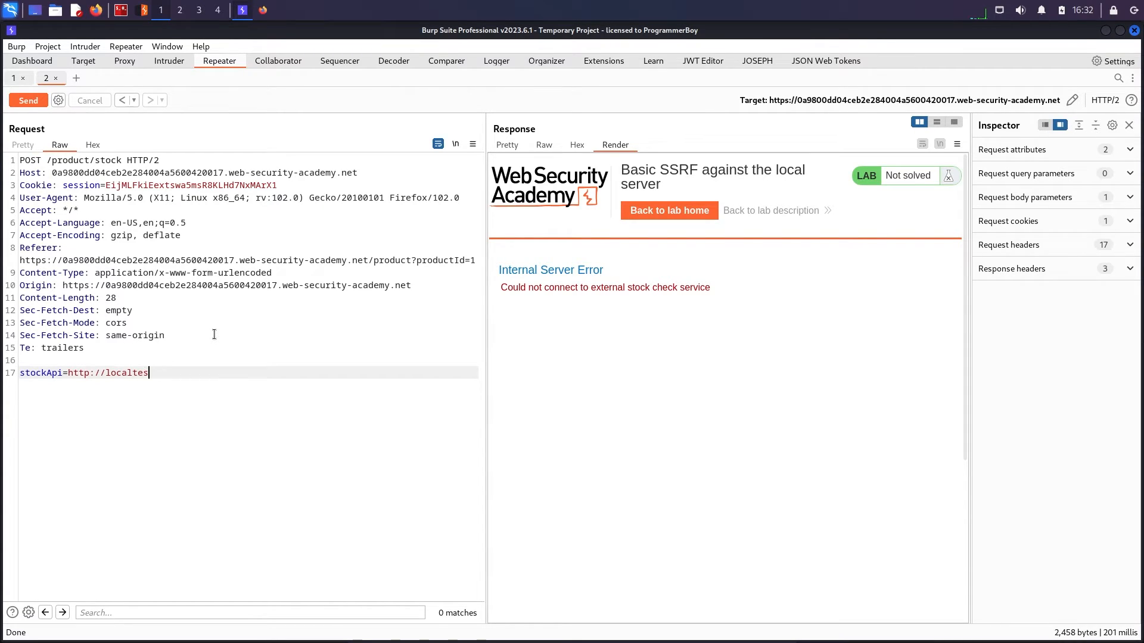
Step: Try stockApi host 169.254.169.254 and send, still getting connection errors
key("BackSpace")
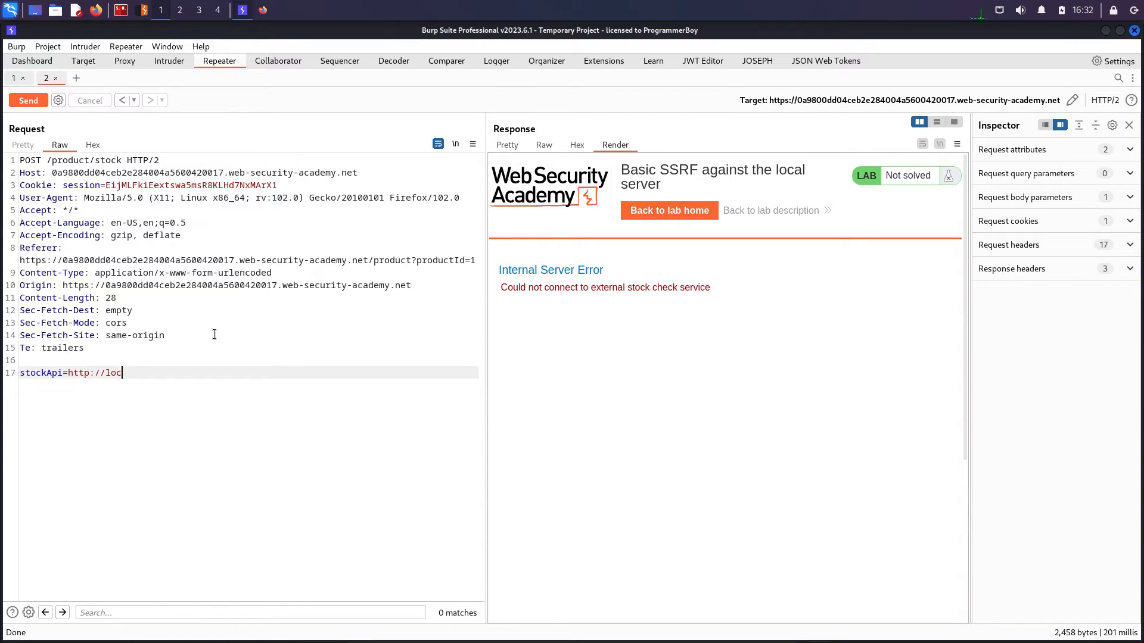
key("BackSpace")
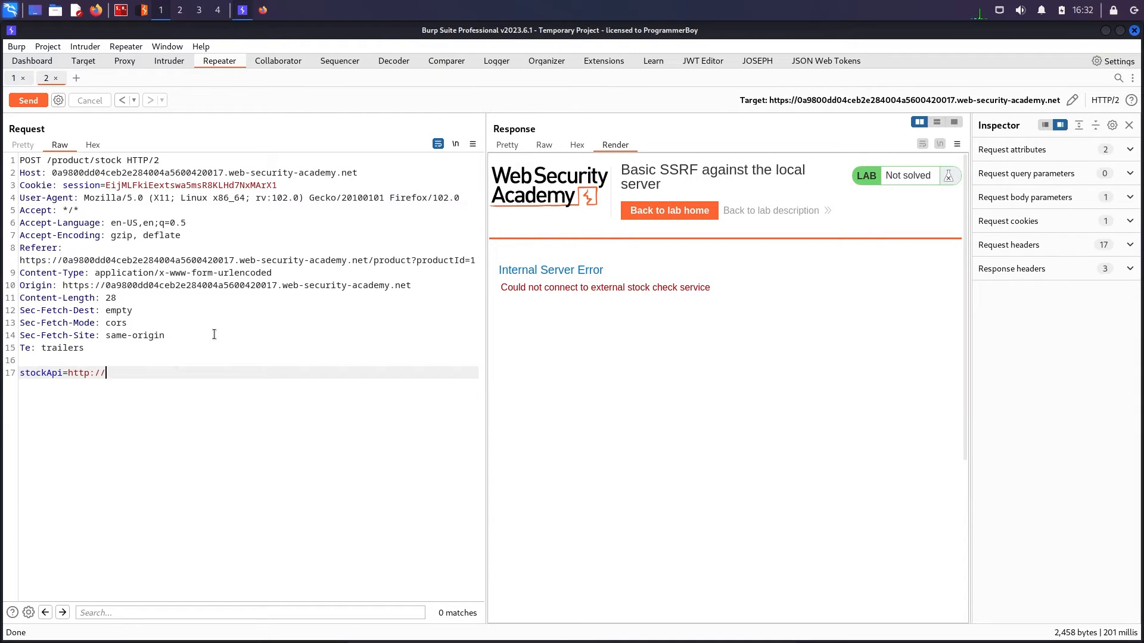
type("169.254.169.254")
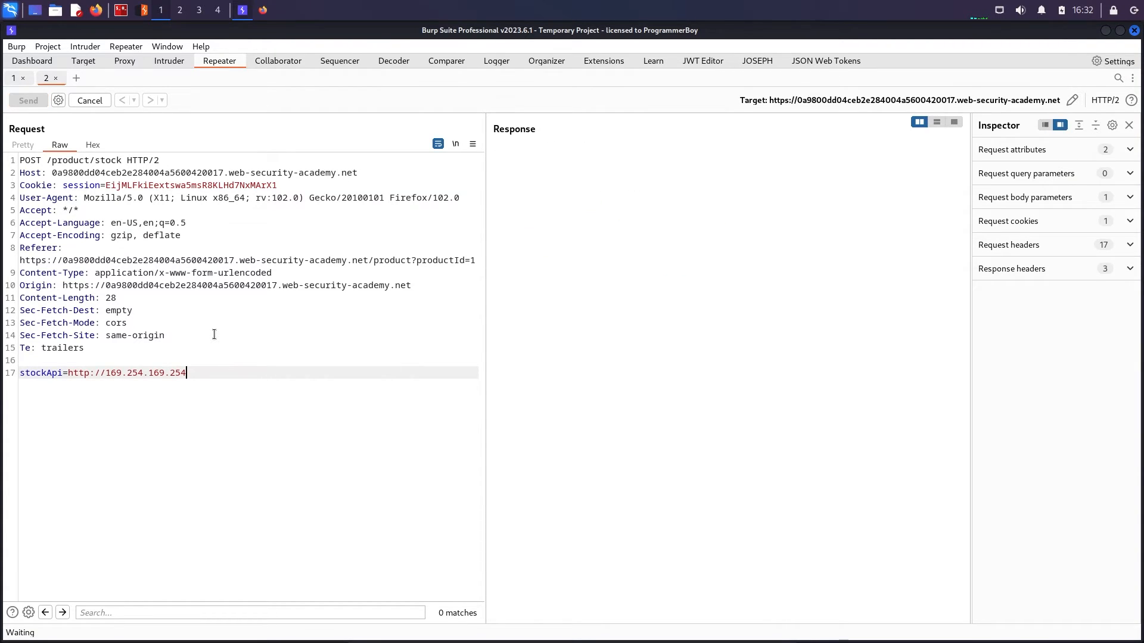
left_click(27, 100)
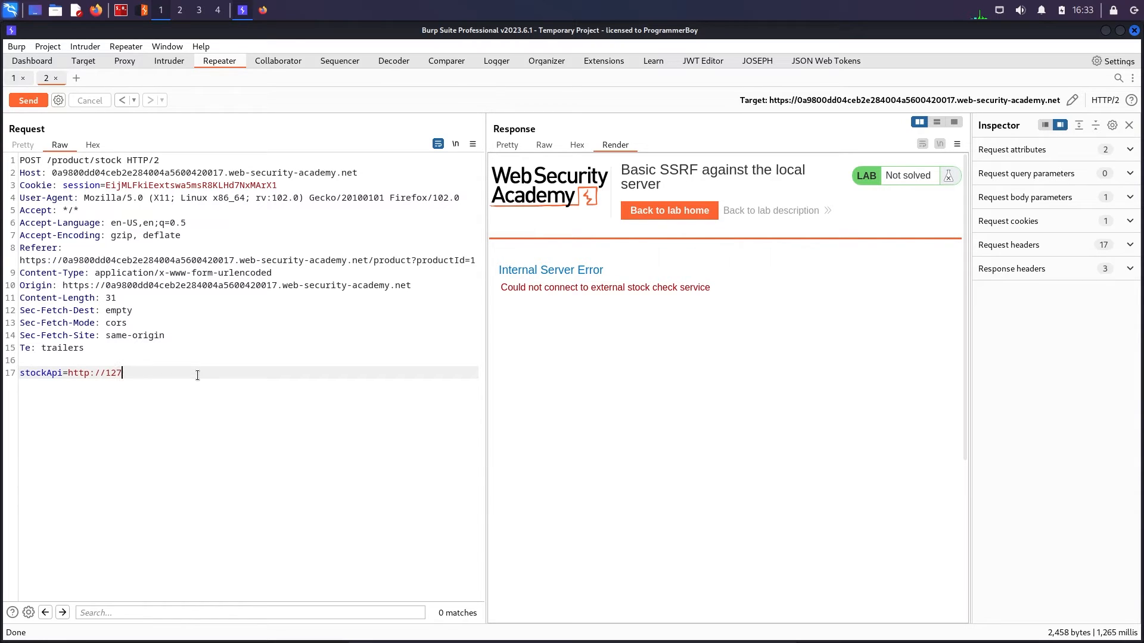
type(".0.0.1")
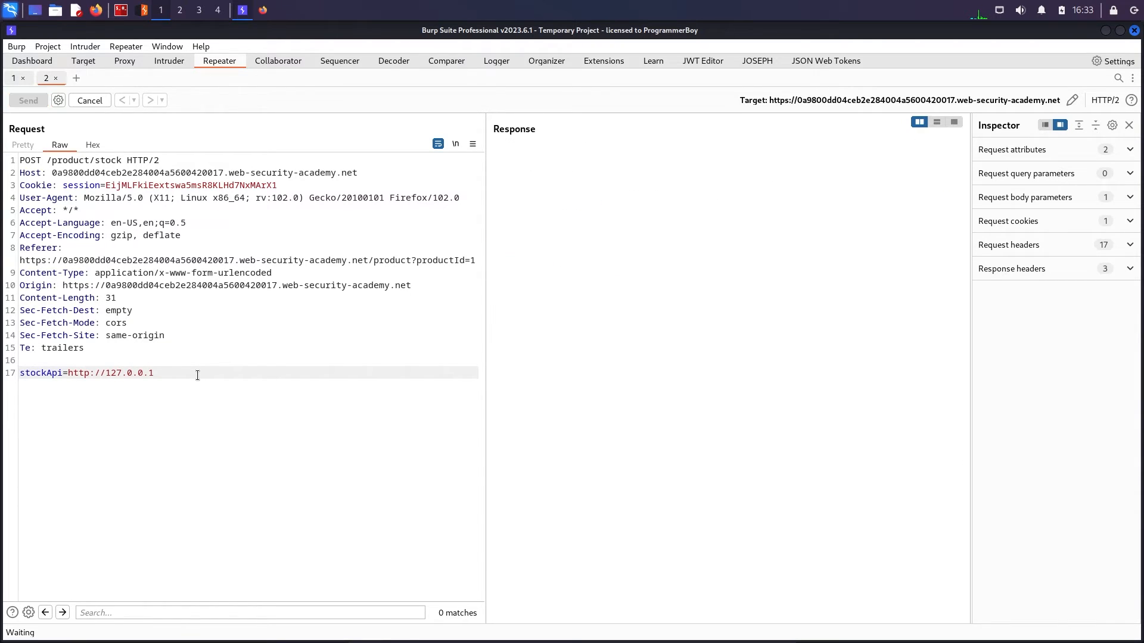
left_click(27, 100)
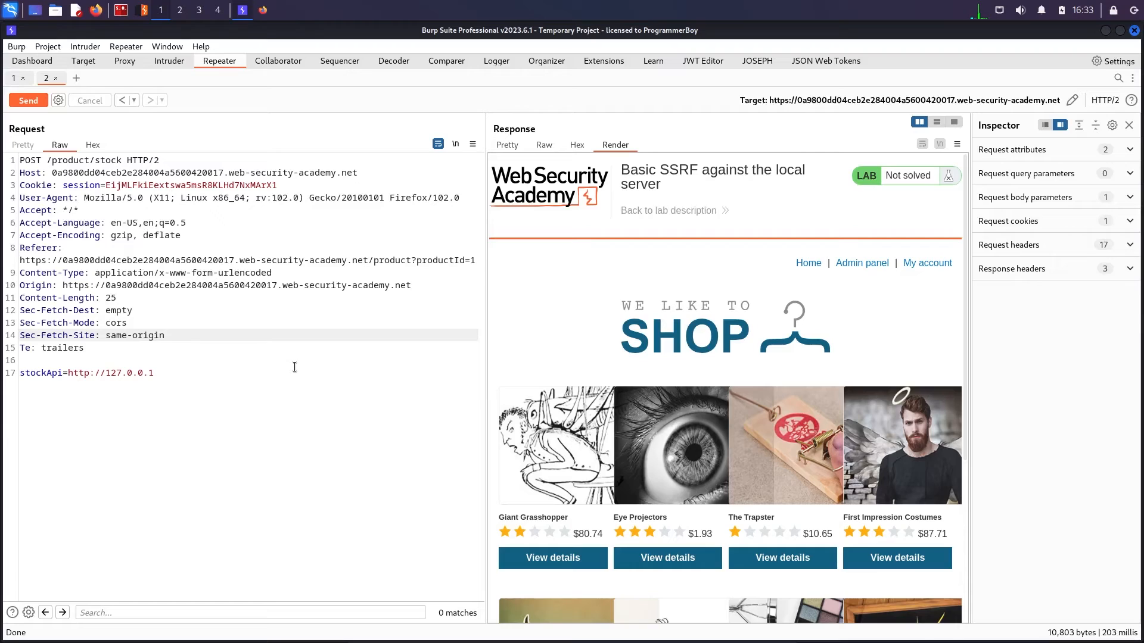
mouse_move(278, 327)
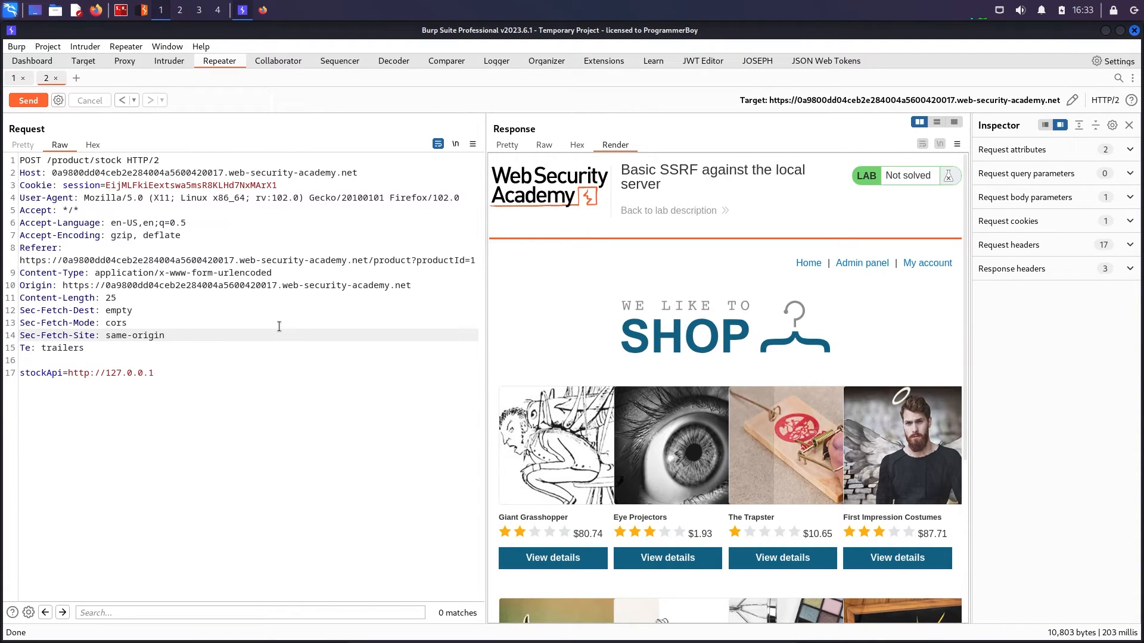
right_click(277, 326)
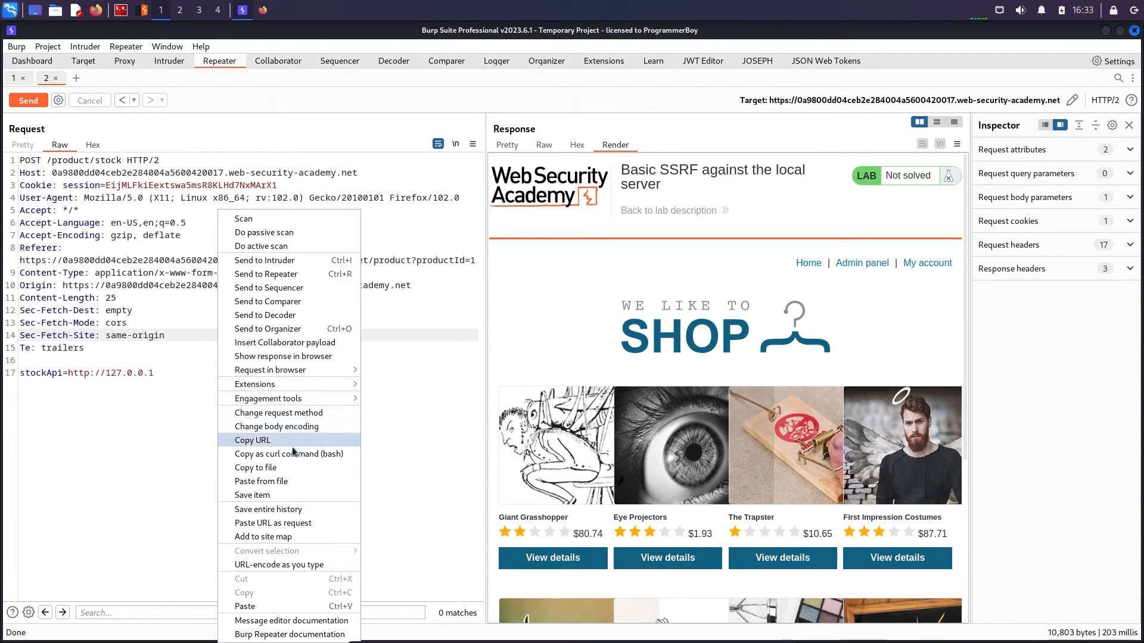
mouse_move(279, 413)
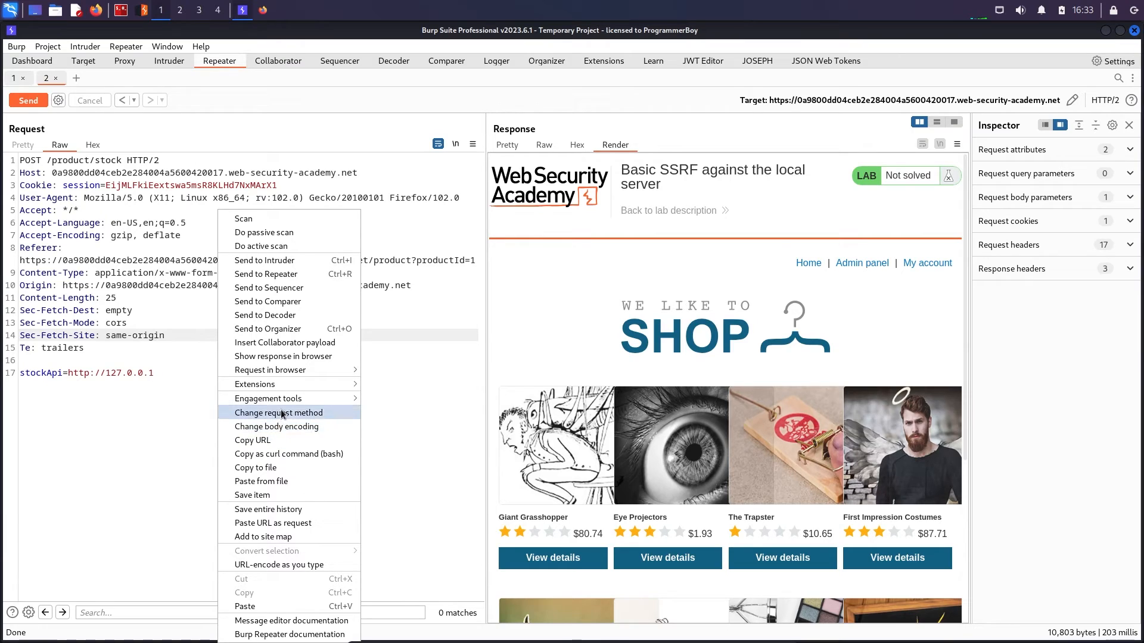
mouse_move(287, 427)
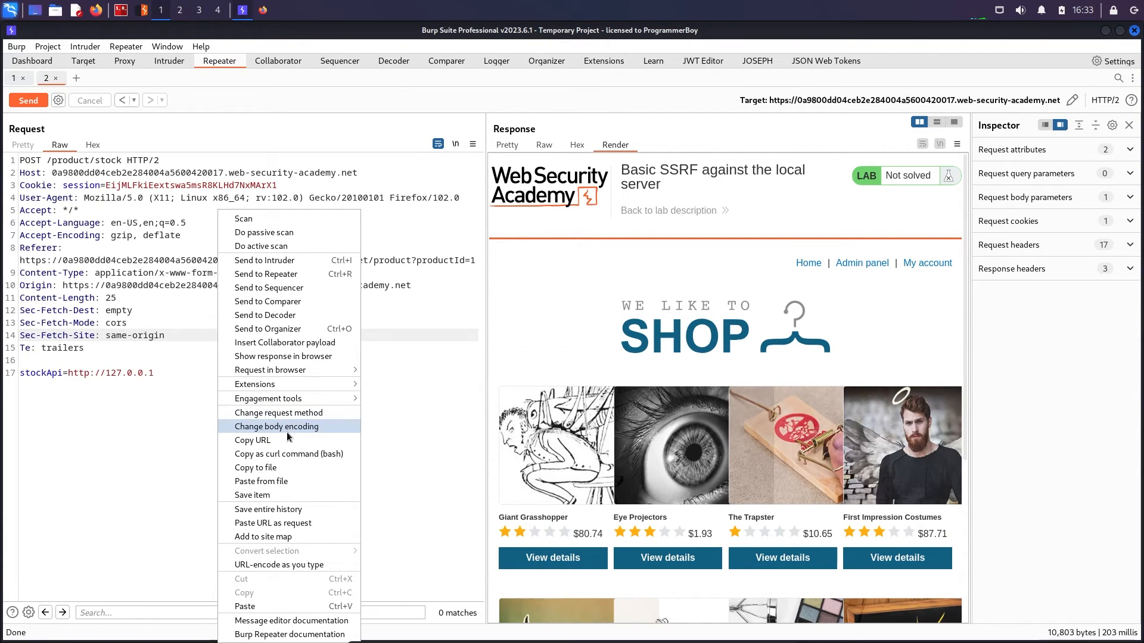
left_click(281, 356)
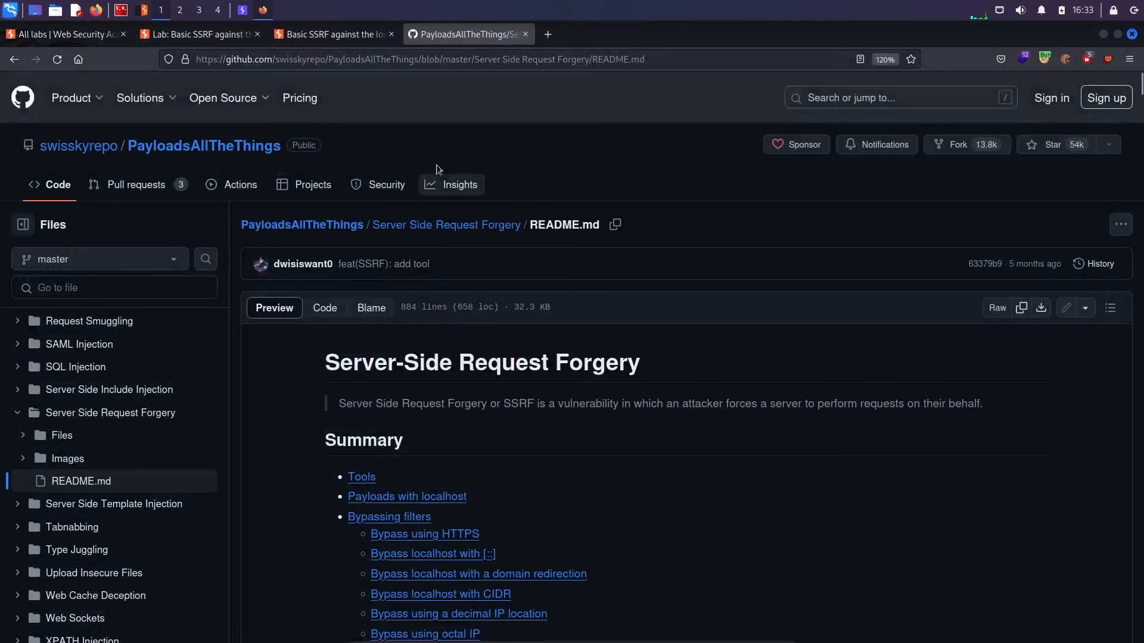
Step: Visit the Admin panel link and highlight its administrators-or-loopback-only restriction message
left_click(602, 34)
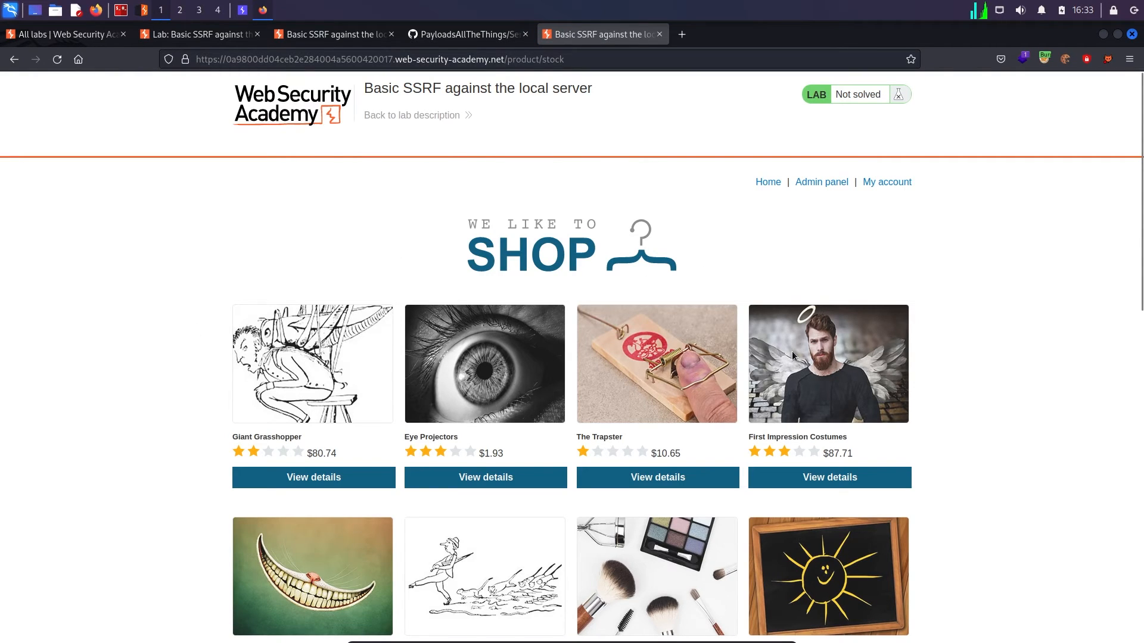
mouse_move(821, 181)
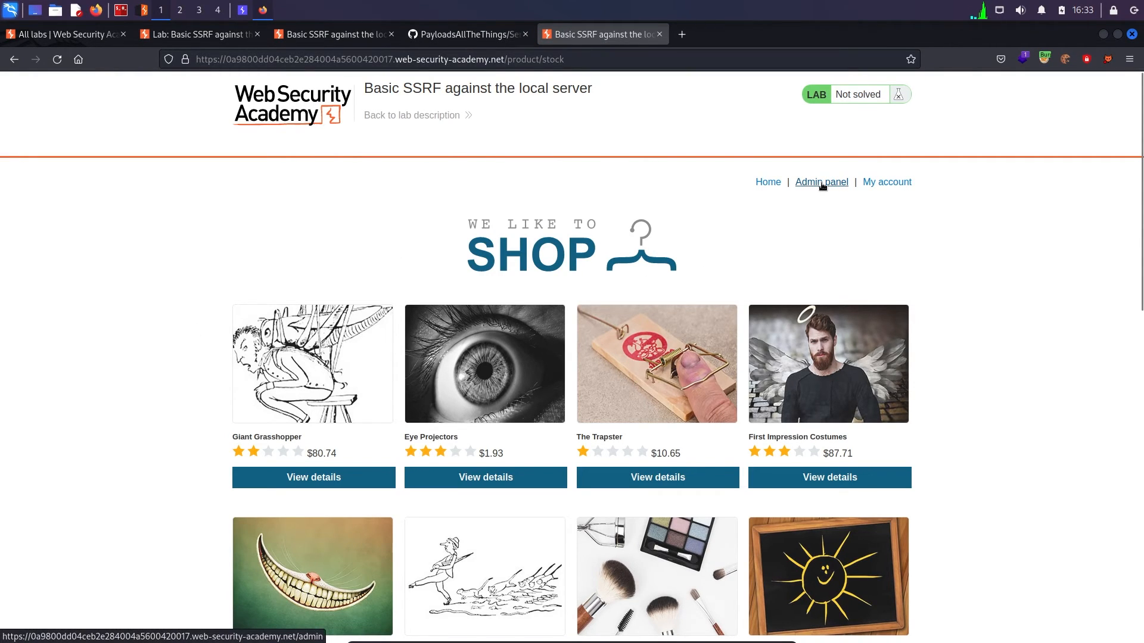
left_click(821, 181)
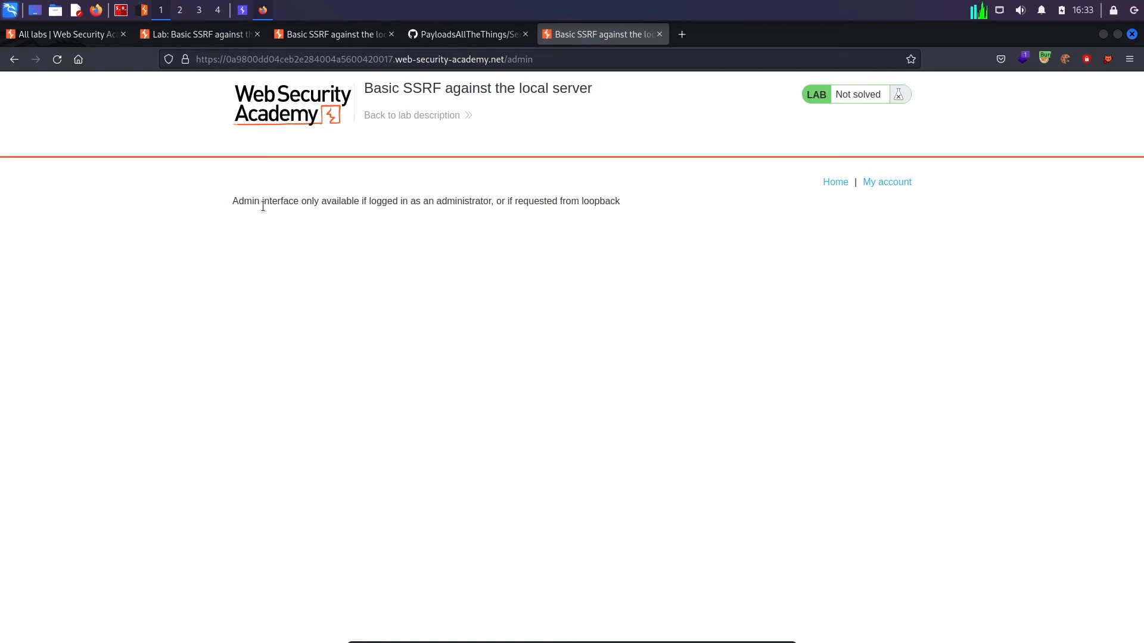
left_click_drag(233, 201, 433, 200)
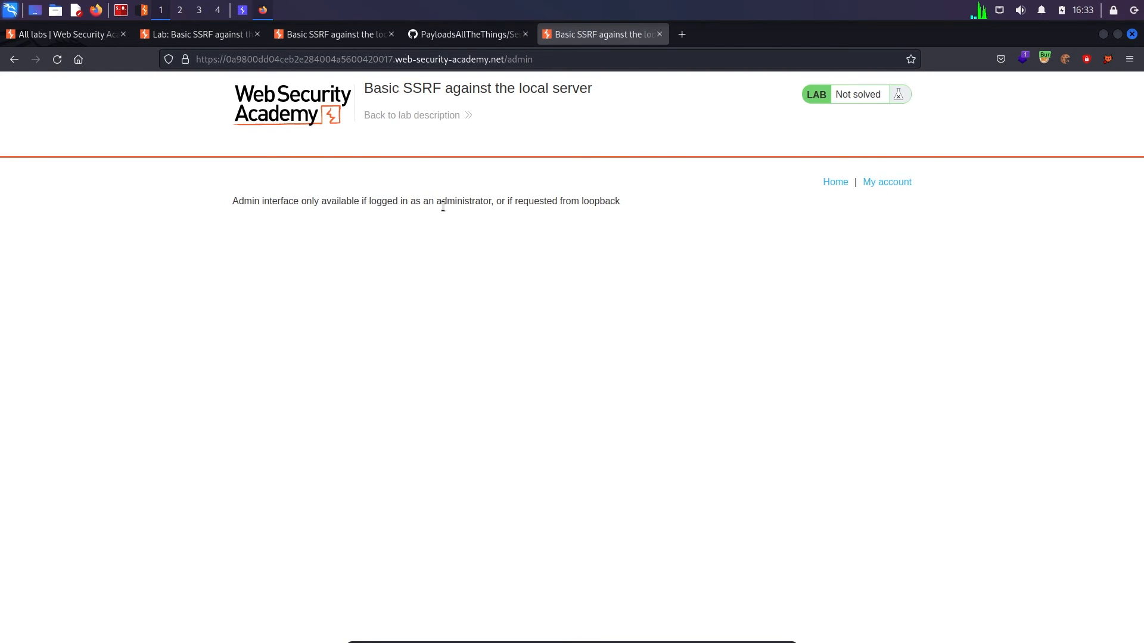
left_click_drag(506, 200, 588, 200)
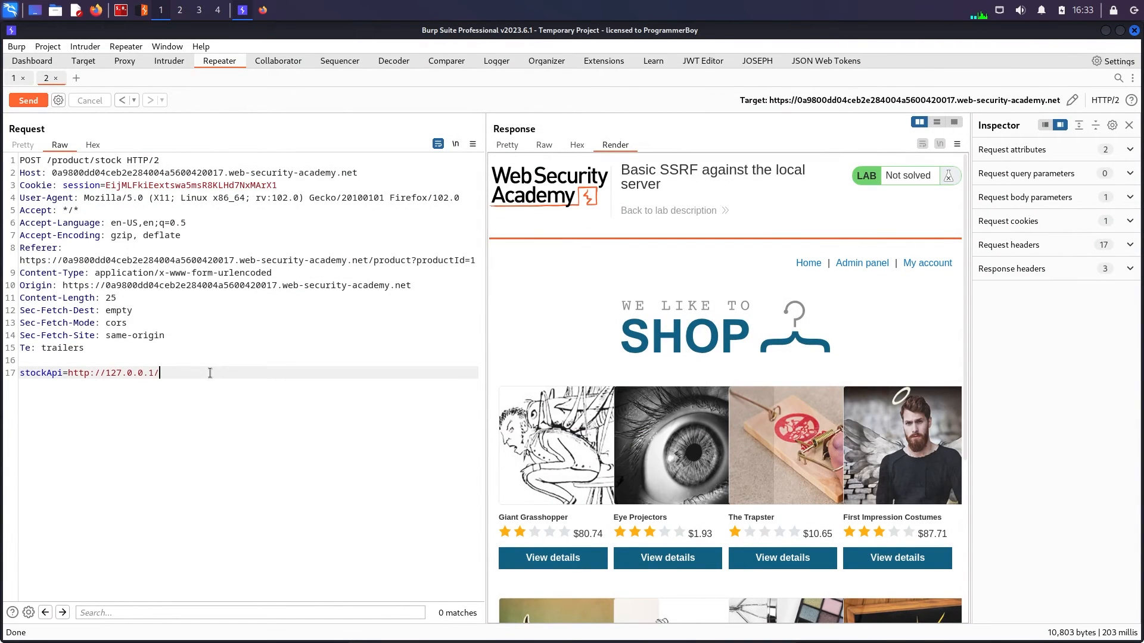
type("admin")
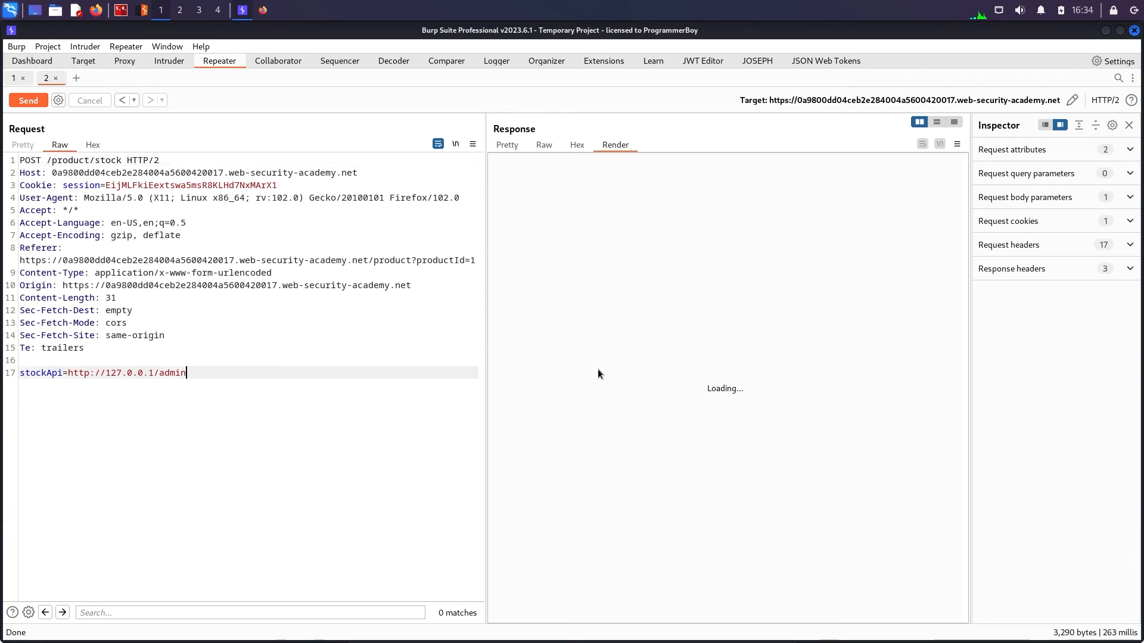
left_click(27, 100)
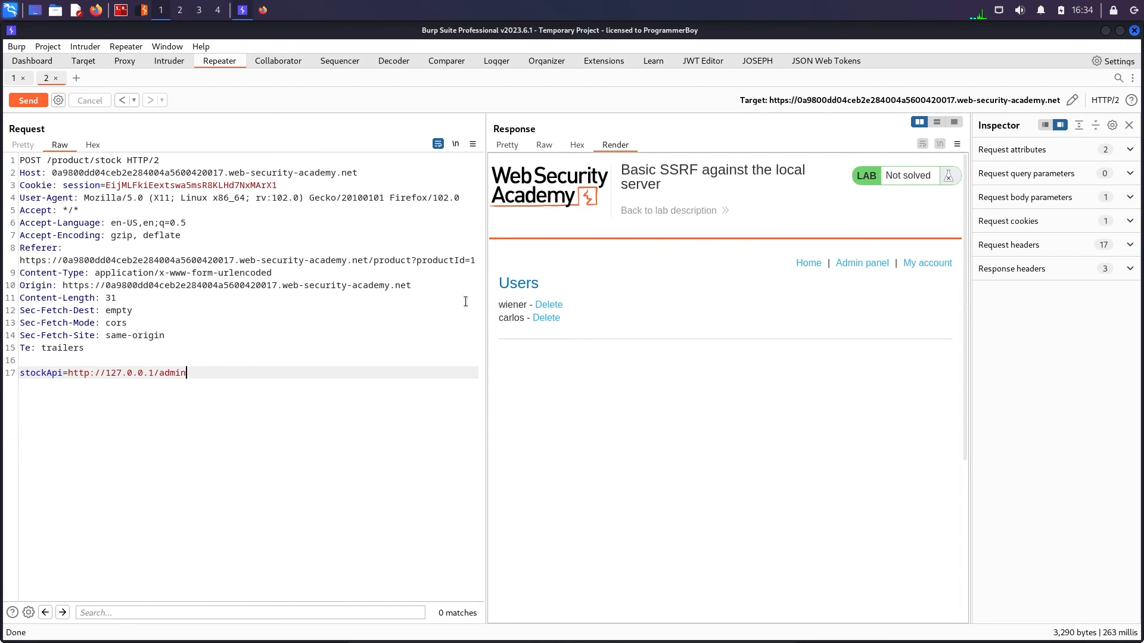
right_click(219, 329)
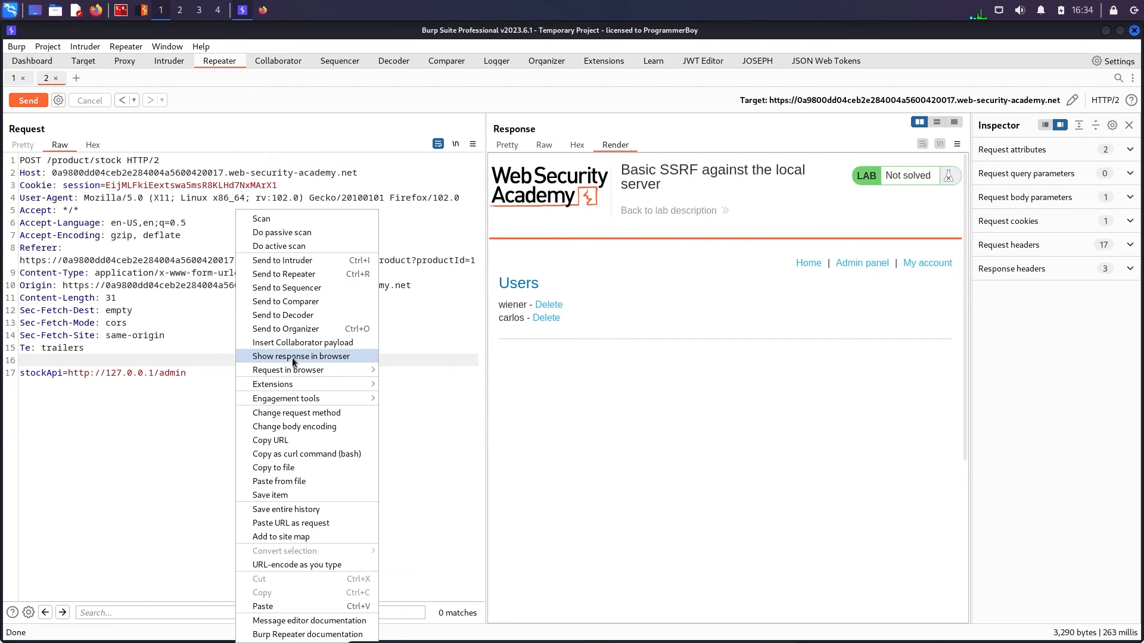
left_click(300, 356)
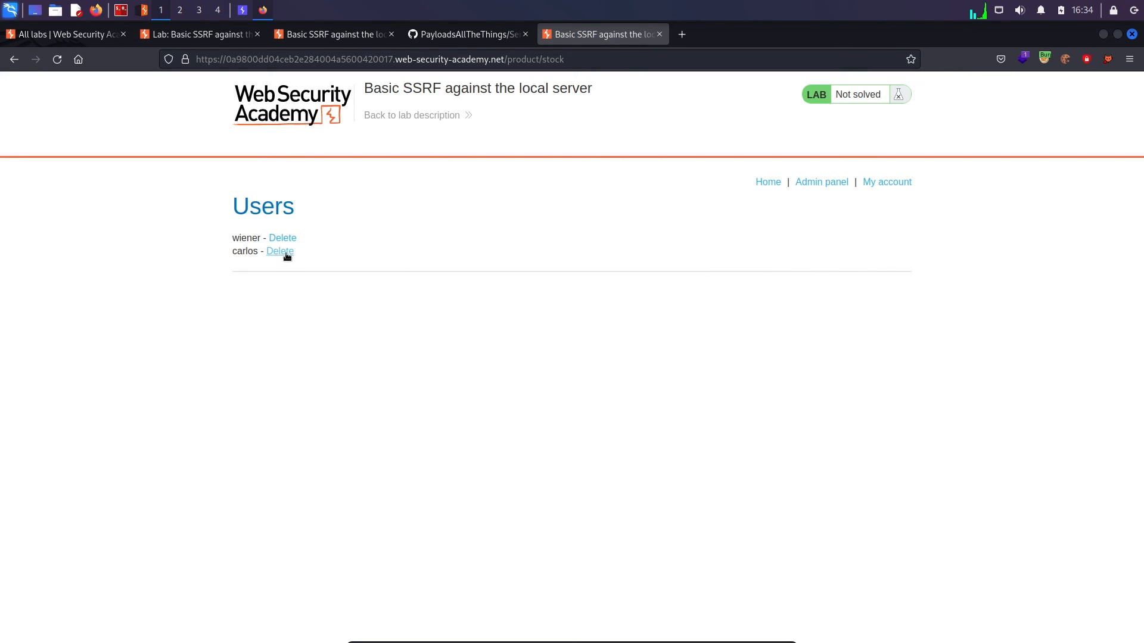
left_click(279, 251)
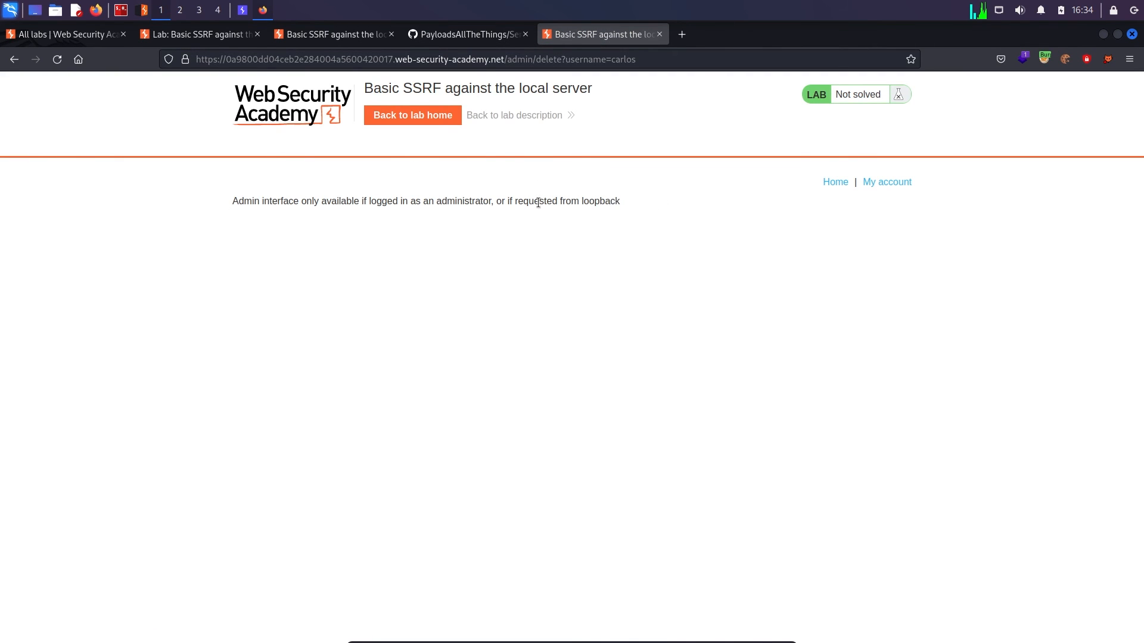
mouse_move(653, 59)
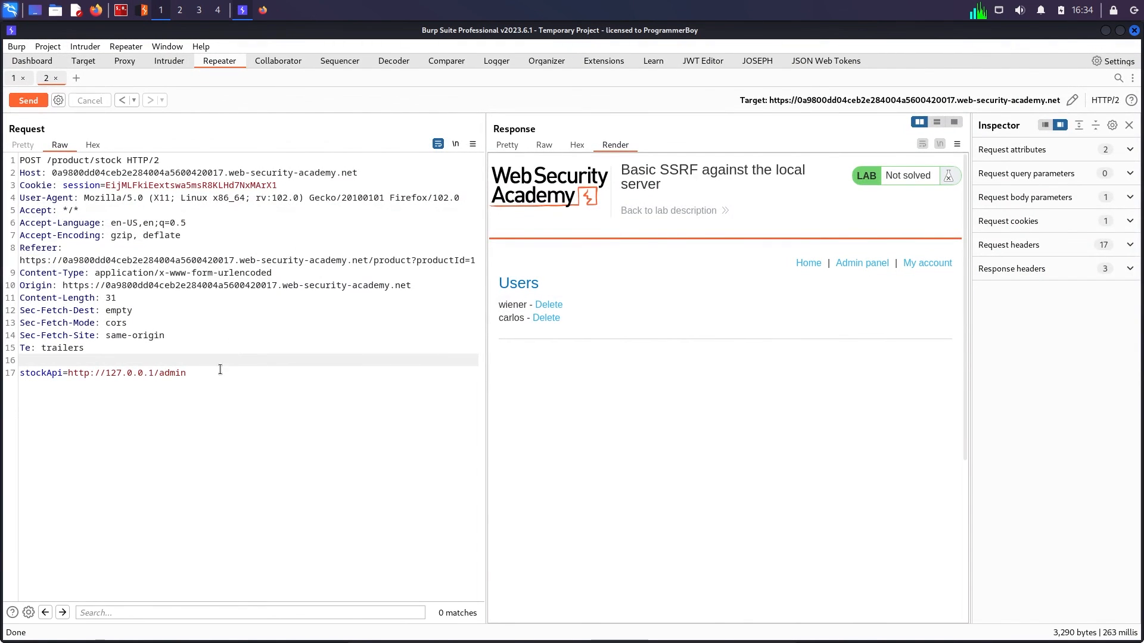
type("/delete?username=carlos")
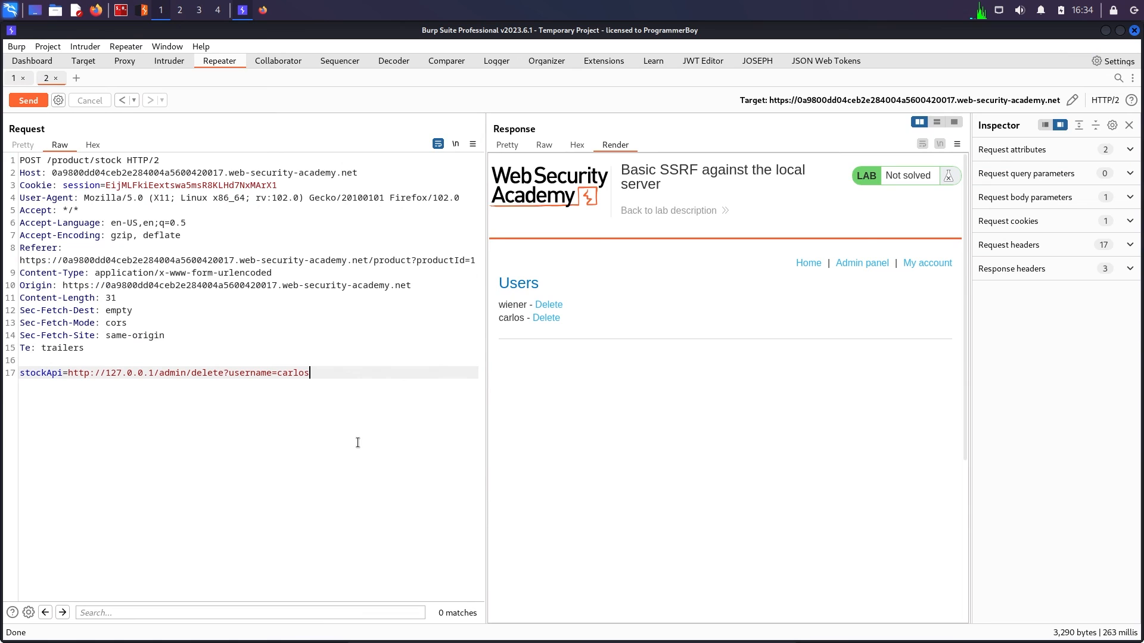
left_click(29, 100)
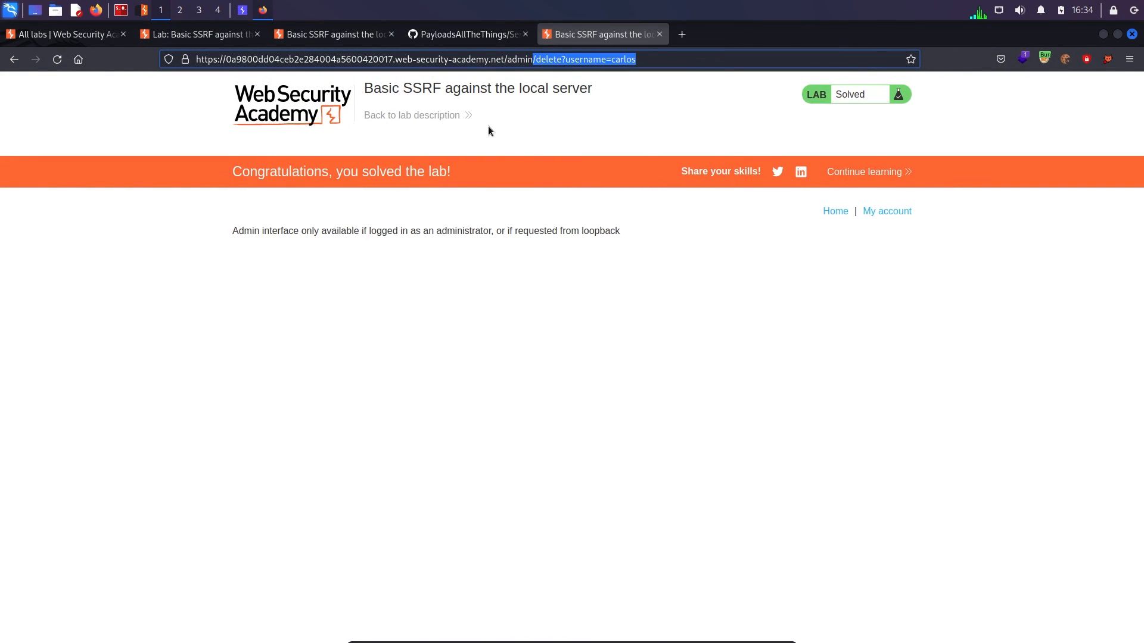
mouse_move(780, 141)
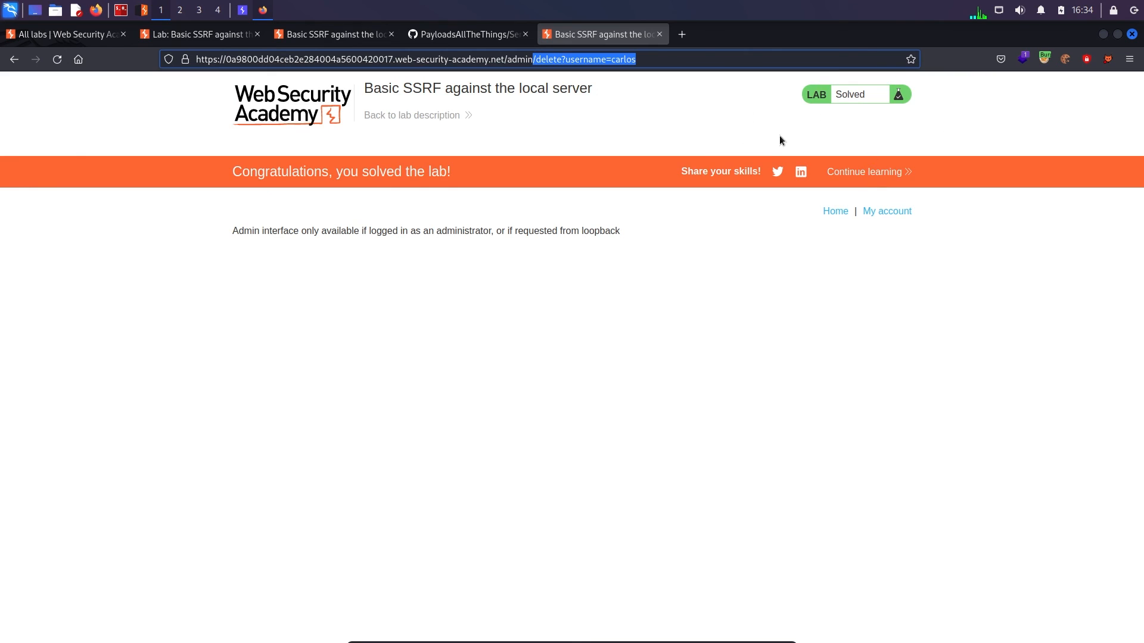